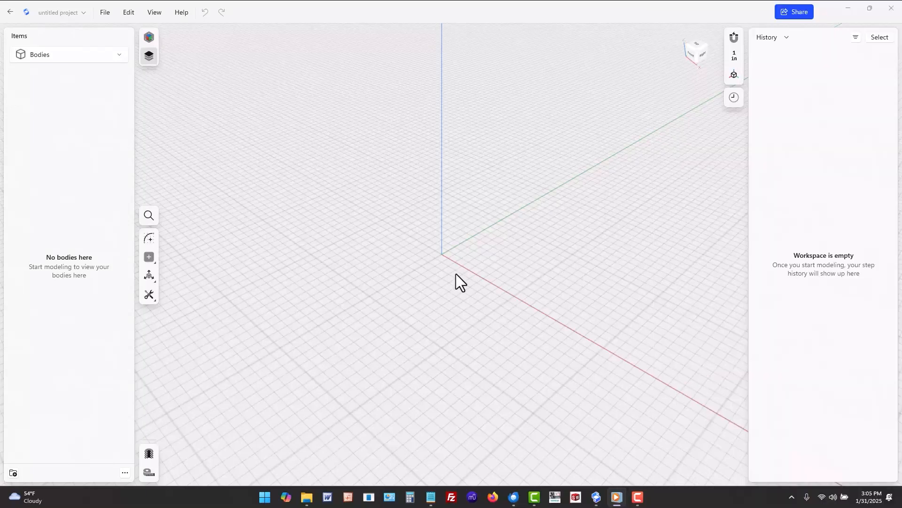
pyautogui.moveTo(714, 41)
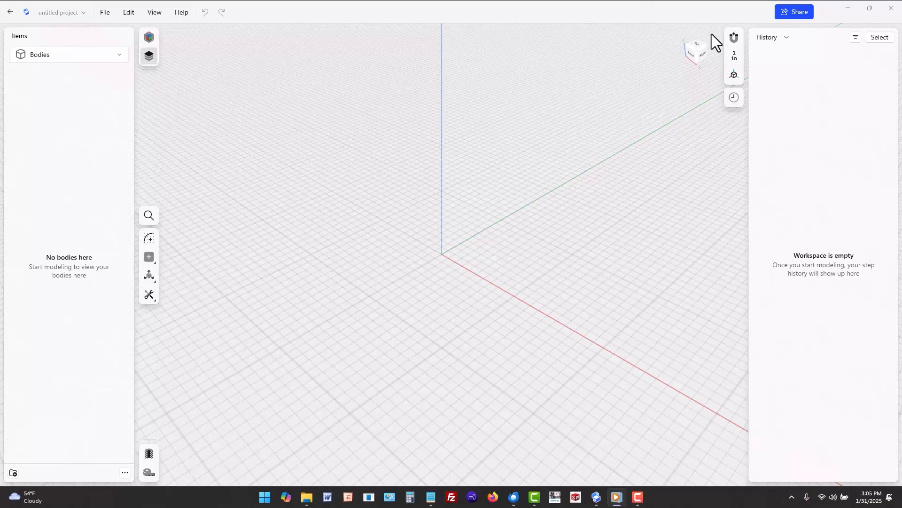
# Step: Check the snapping settings and start a new sketch on the front plane
pyautogui.click(733, 38)
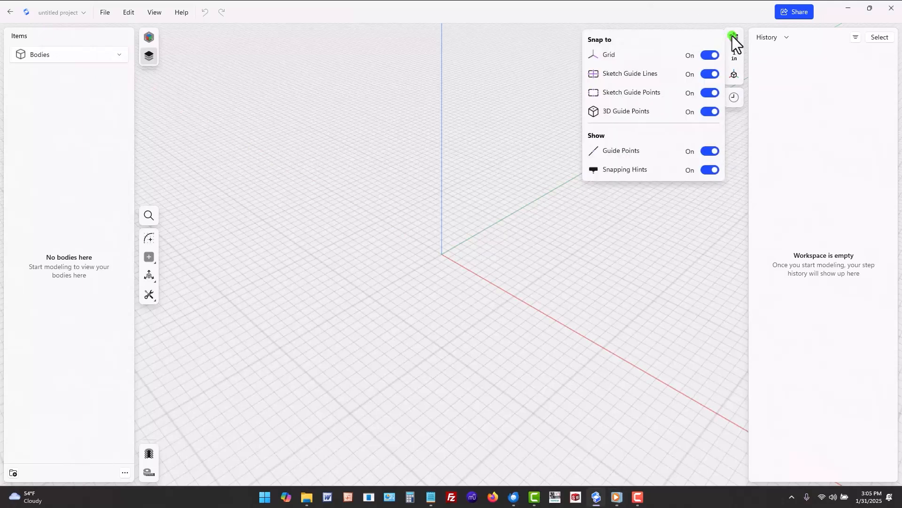
pyautogui.moveTo(658, 170)
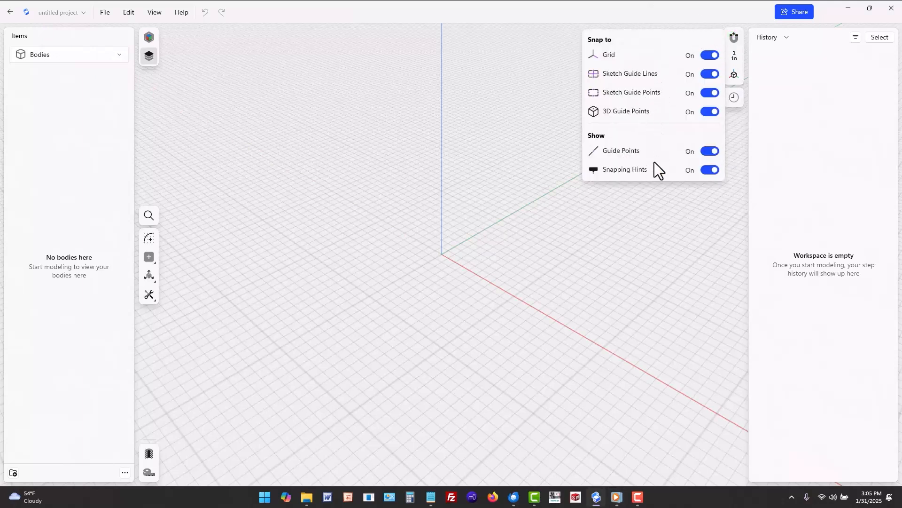
pyautogui.moveTo(658, 220)
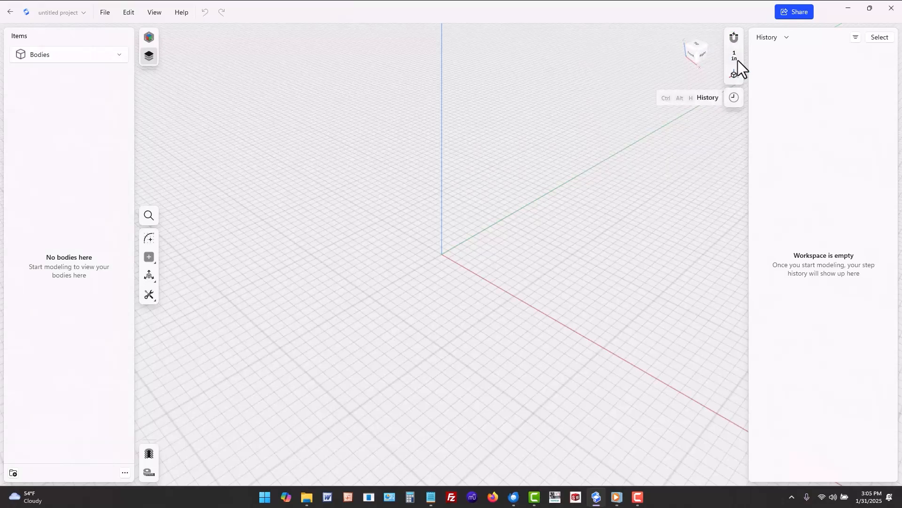
pyautogui.moveTo(741, 65)
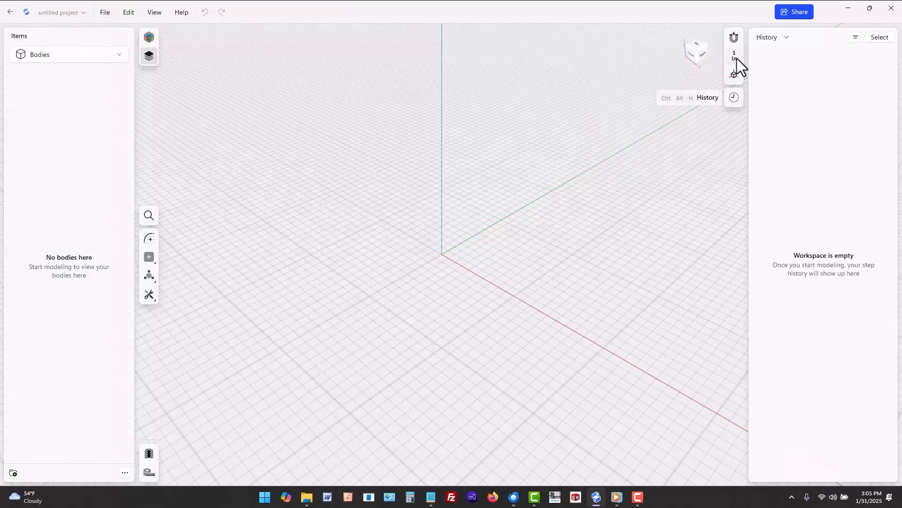
pyautogui.moveTo(620, 213)
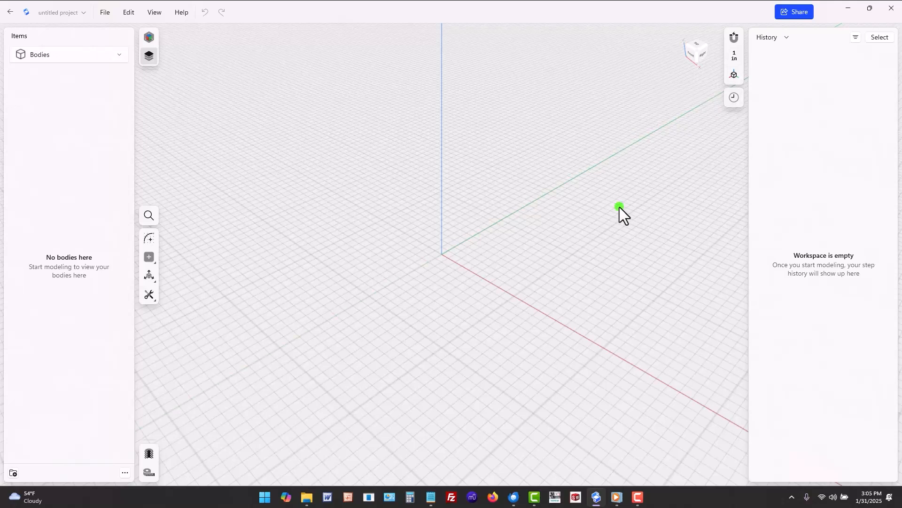
pyautogui.moveTo(623, 216)
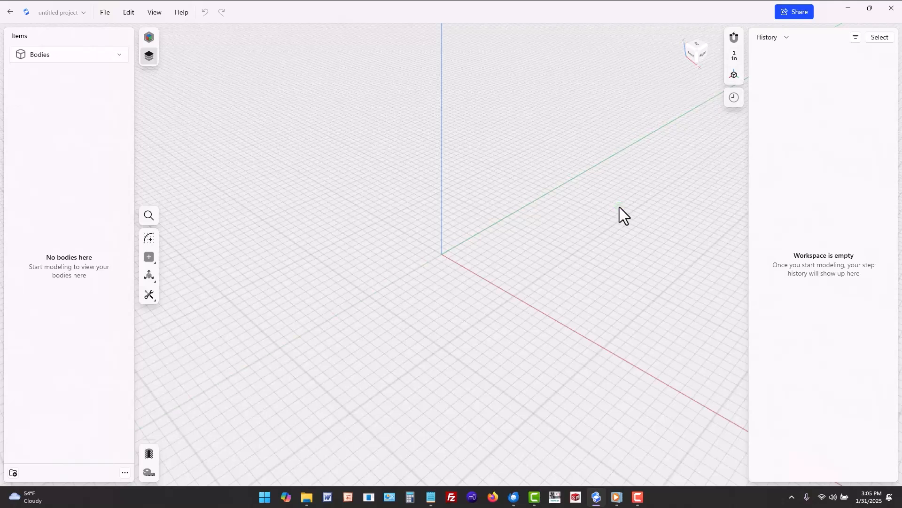
pyautogui.moveTo(181, 265)
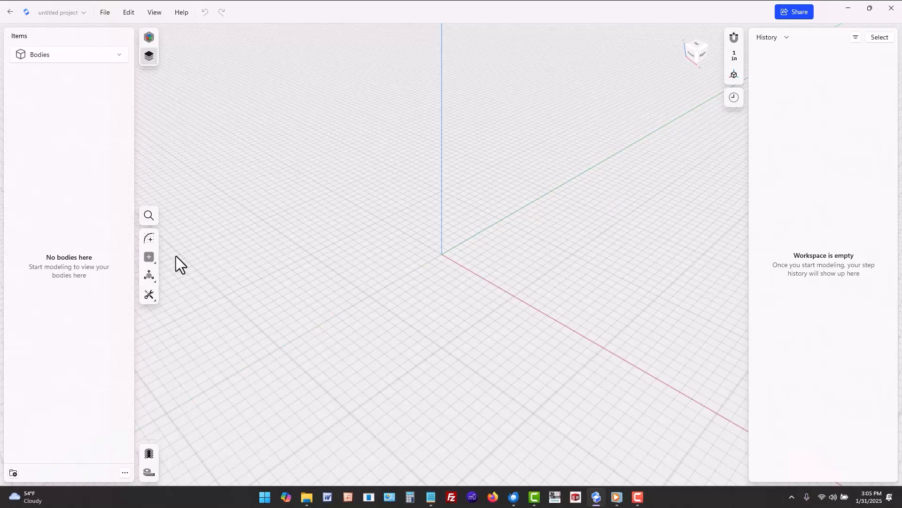
pyautogui.moveTo(159, 242)
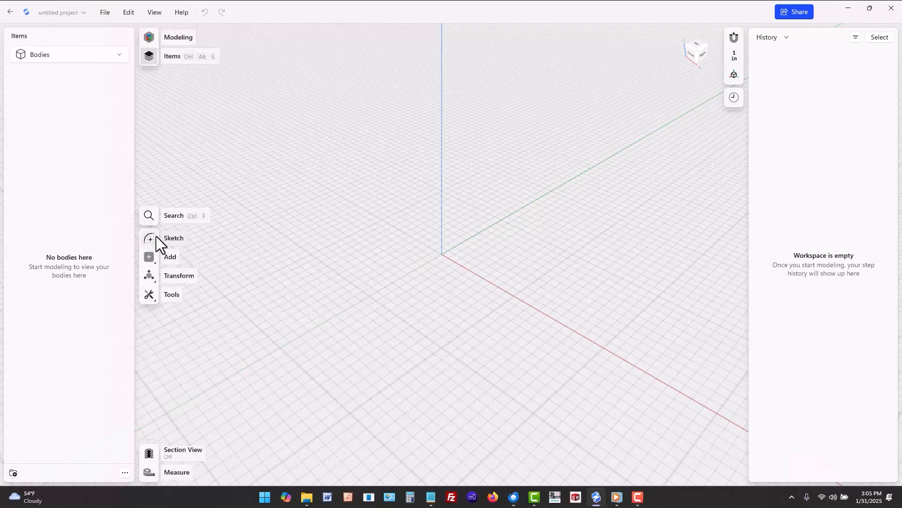
pyautogui.click(173, 238)
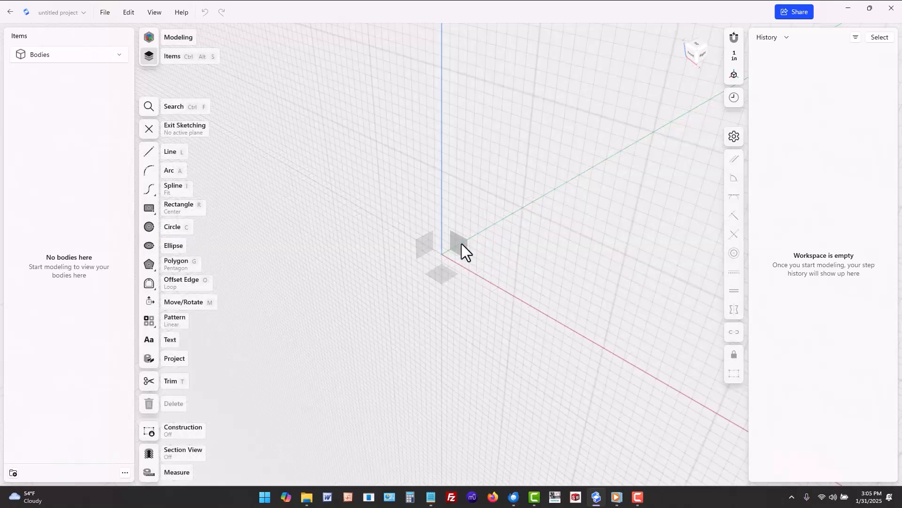
pyautogui.click(169, 151)
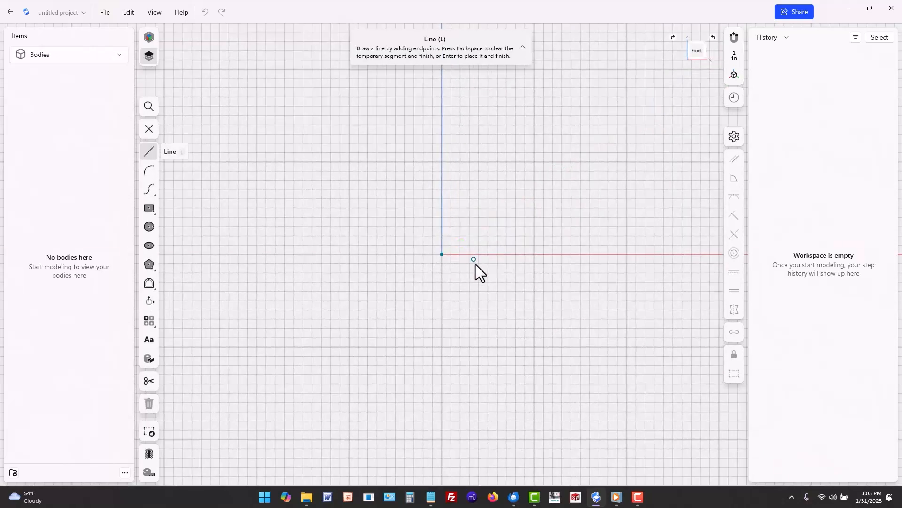
pyautogui.moveTo(479, 285)
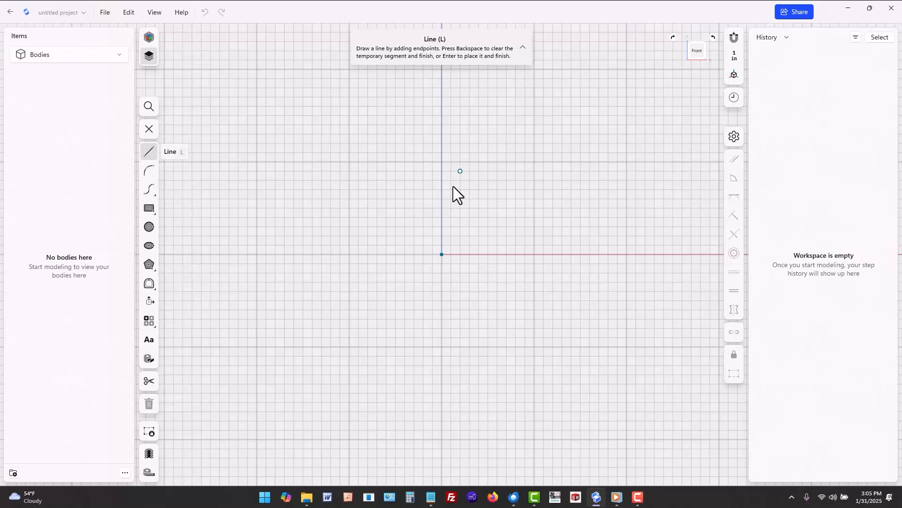
pyautogui.moveTo(439, 255)
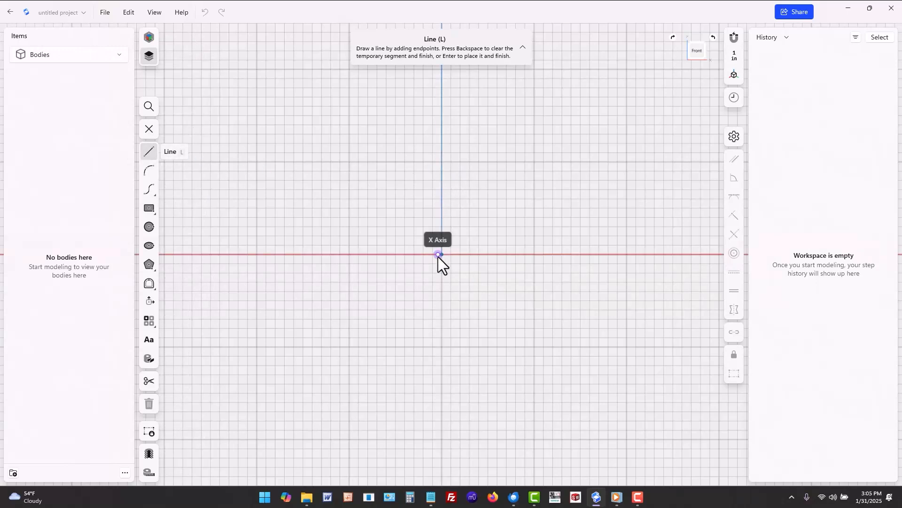
pyautogui.moveTo(442, 254)
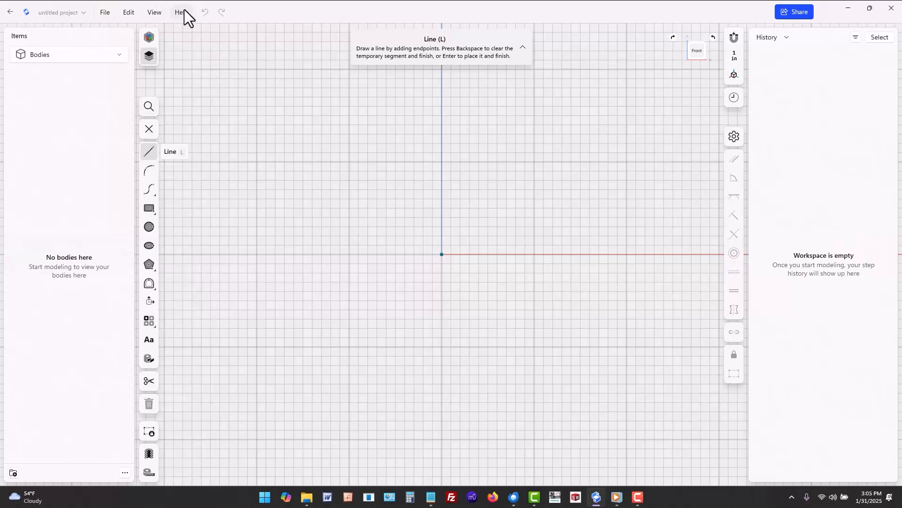
# Step: View the Keyboard Shortcuts list from Help, then close it without changes
pyautogui.click(181, 11)
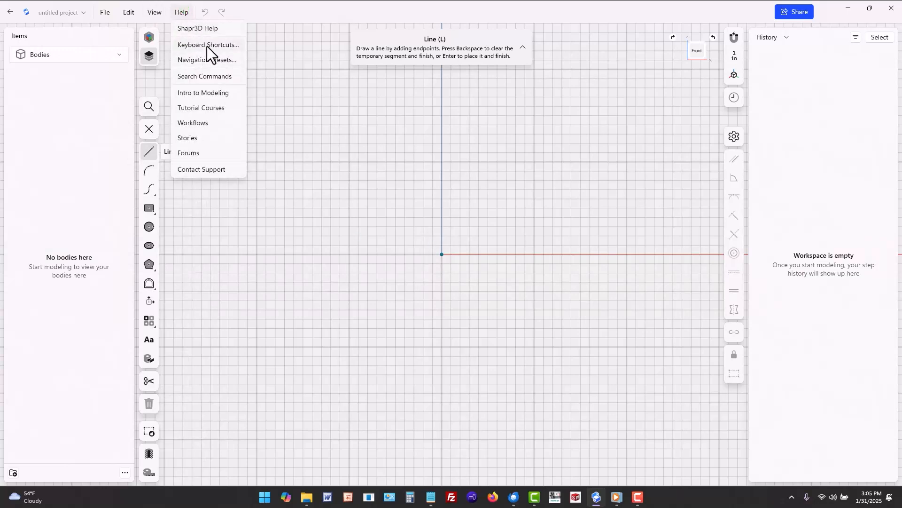
pyautogui.click(208, 45)
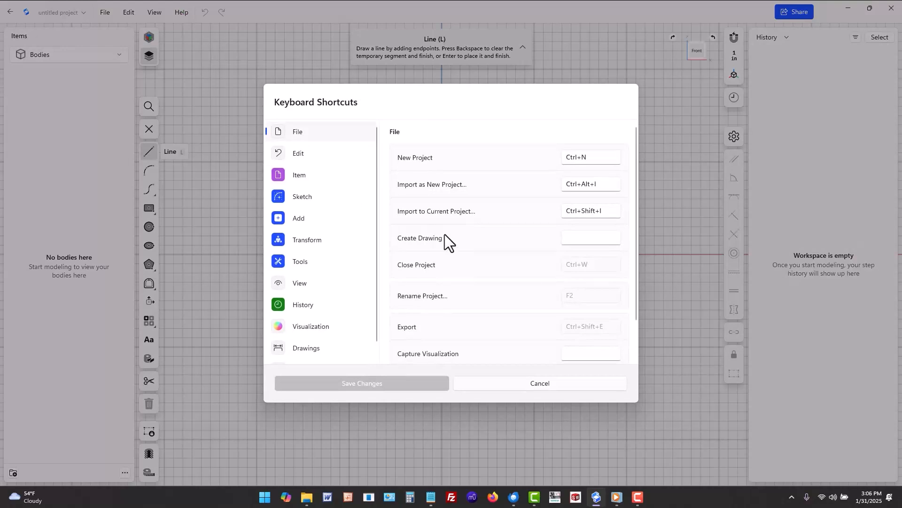
pyautogui.moveTo(525, 394)
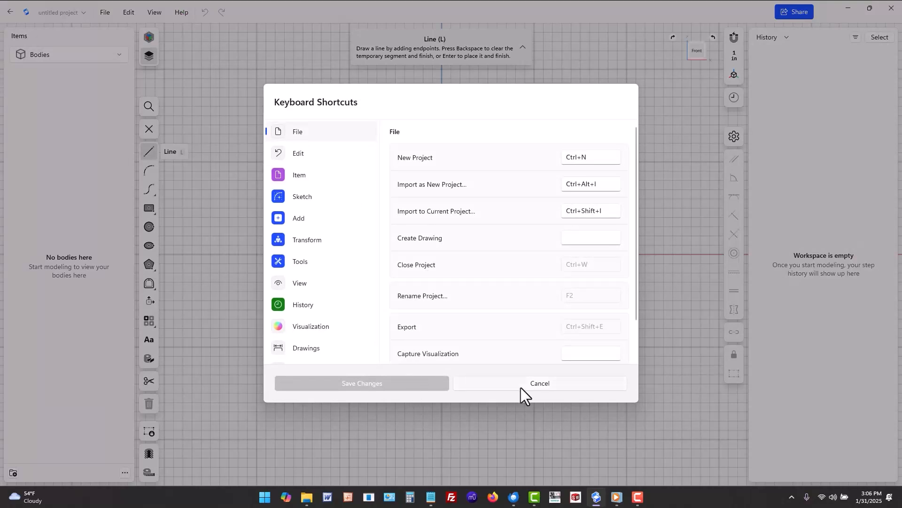
pyautogui.click(539, 383)
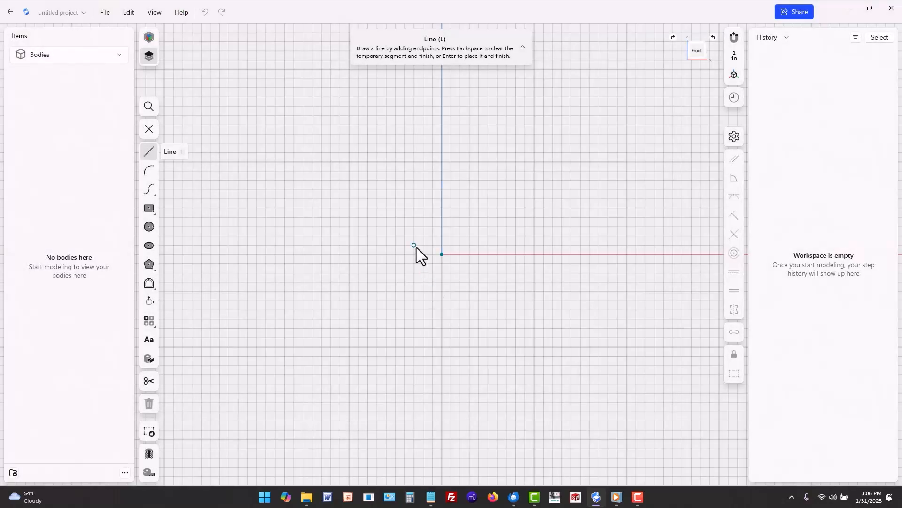
pyautogui.moveTo(190, 178)
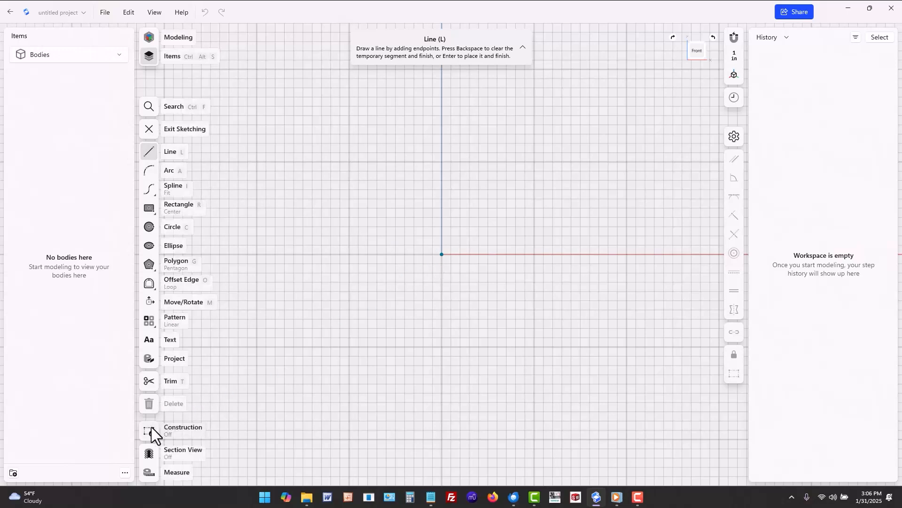
# Step: Draw a 20-inch vertical construction line up from the origin along the vertical axis
pyautogui.click(149, 430)
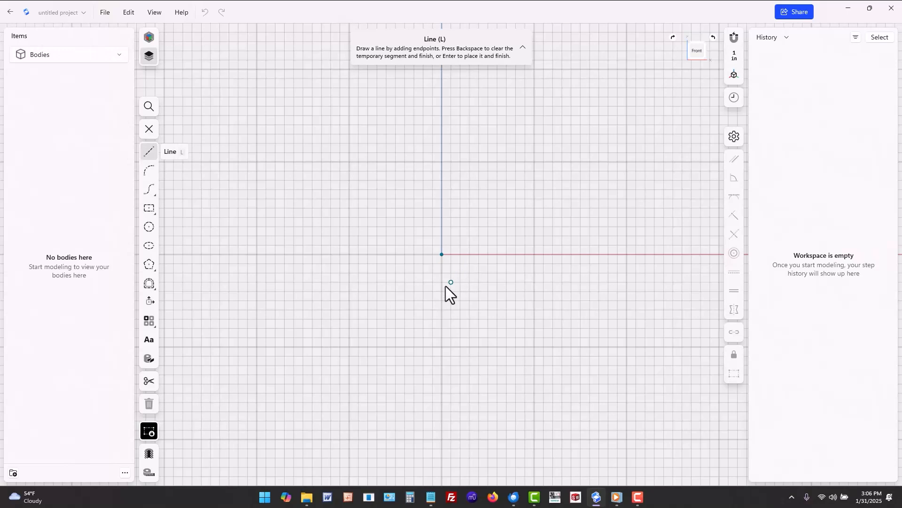
pyautogui.moveTo(442, 255)
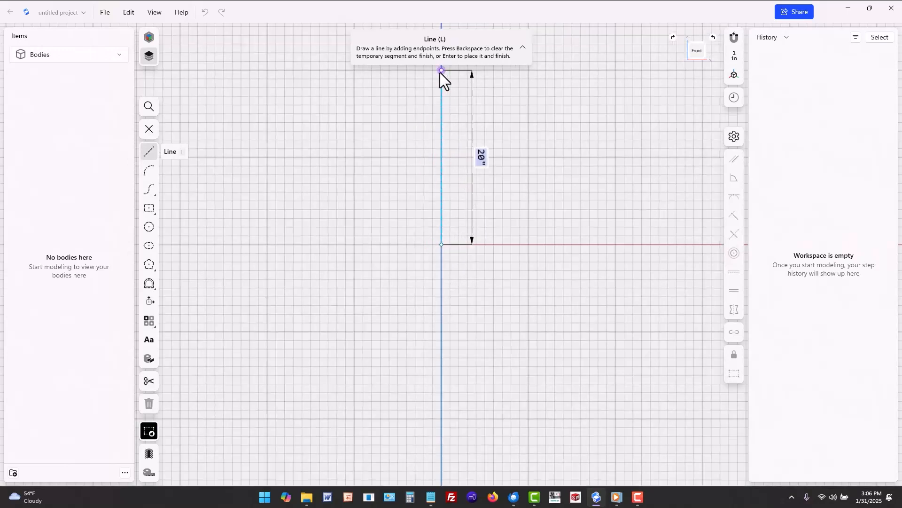
pyautogui.click(397, 114)
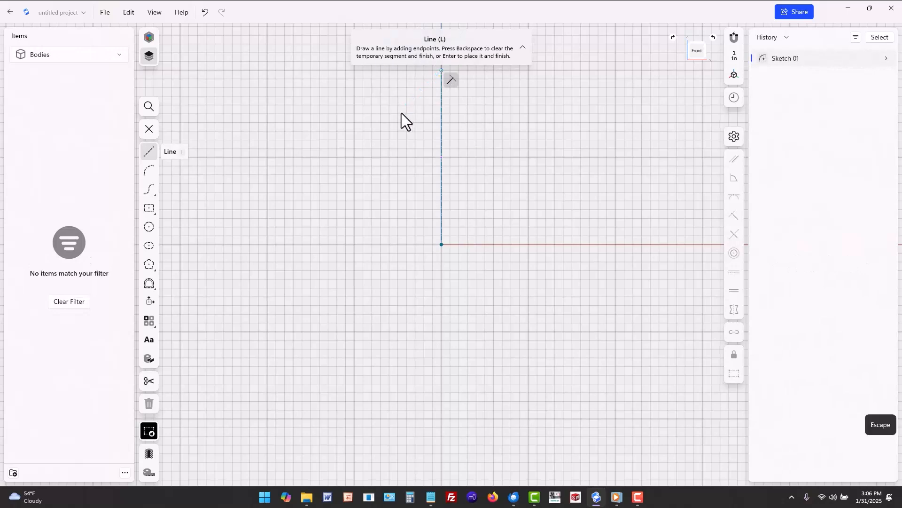
pyautogui.moveTo(168, 453)
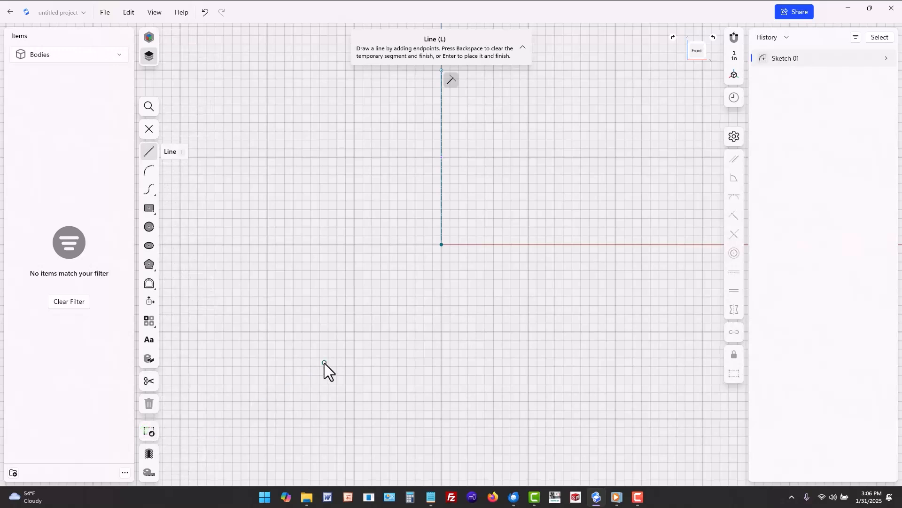
pyautogui.moveTo(429, 199)
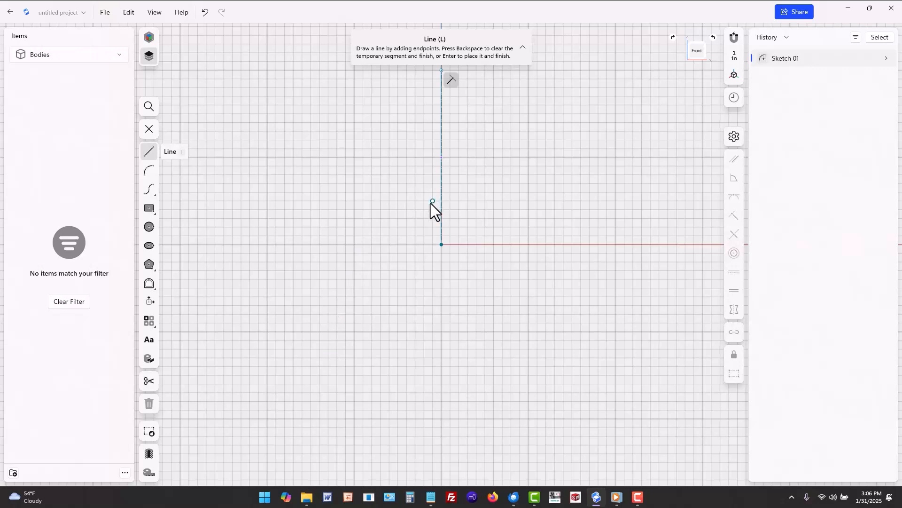
pyautogui.moveTo(430, 208)
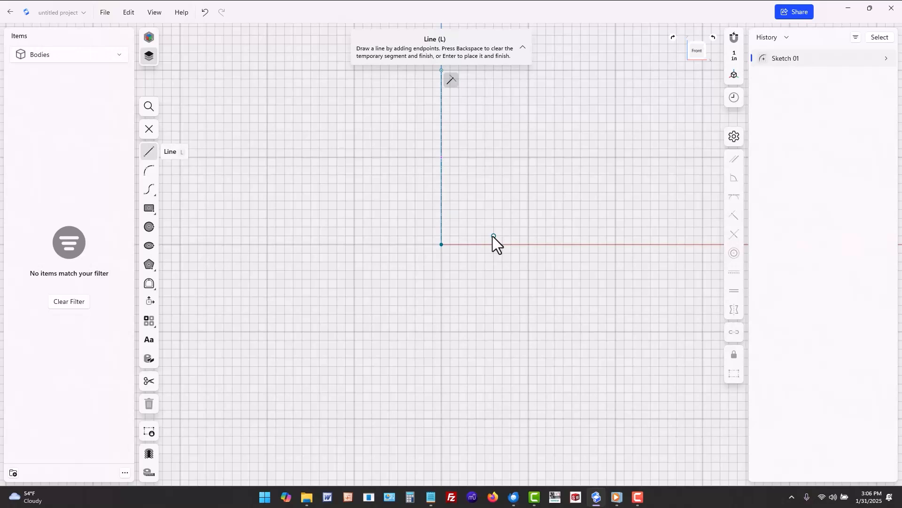
pyautogui.moveTo(485, 244)
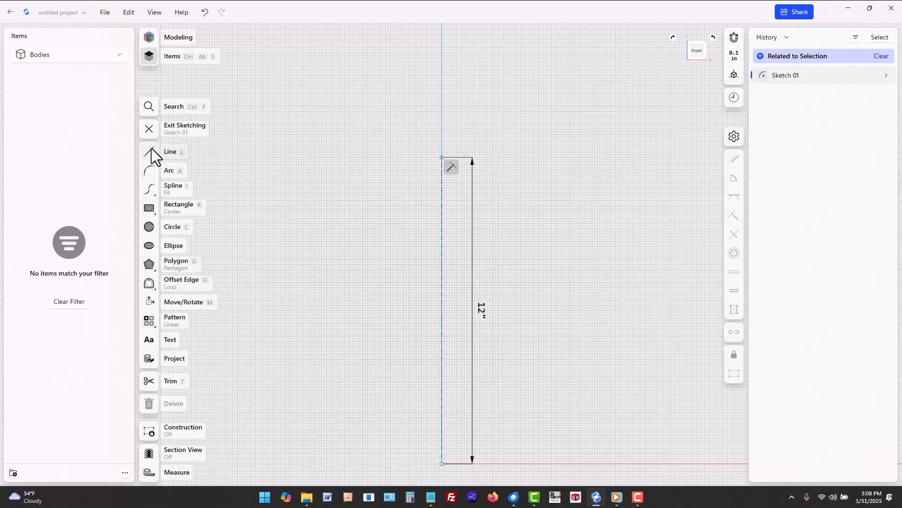
# Step: Draw the stepped shaft half-profile beside the vertical axis and close it onto the axis
pyautogui.click(148, 156)
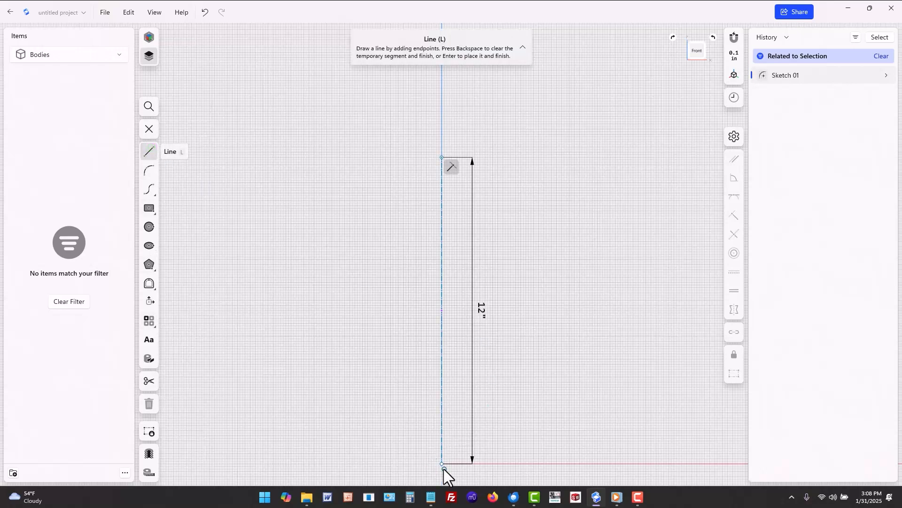
pyautogui.moveTo(466, 462)
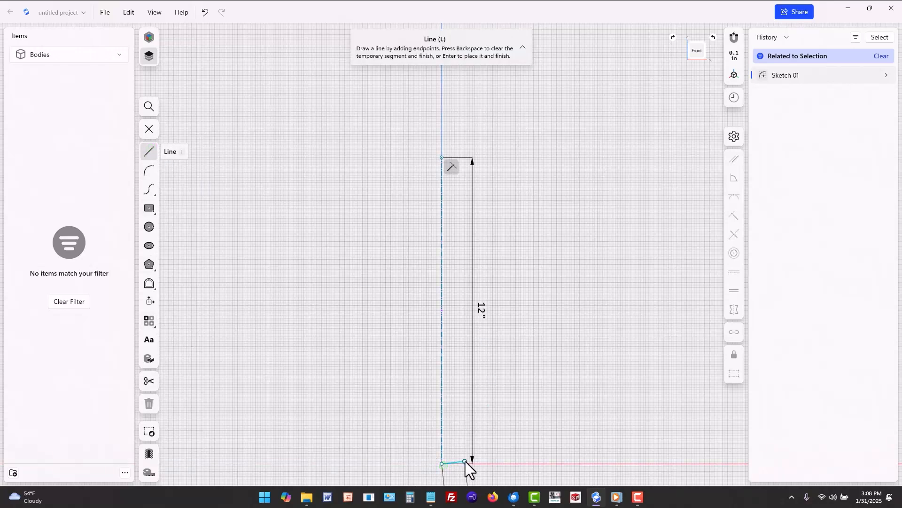
pyautogui.moveTo(468, 464)
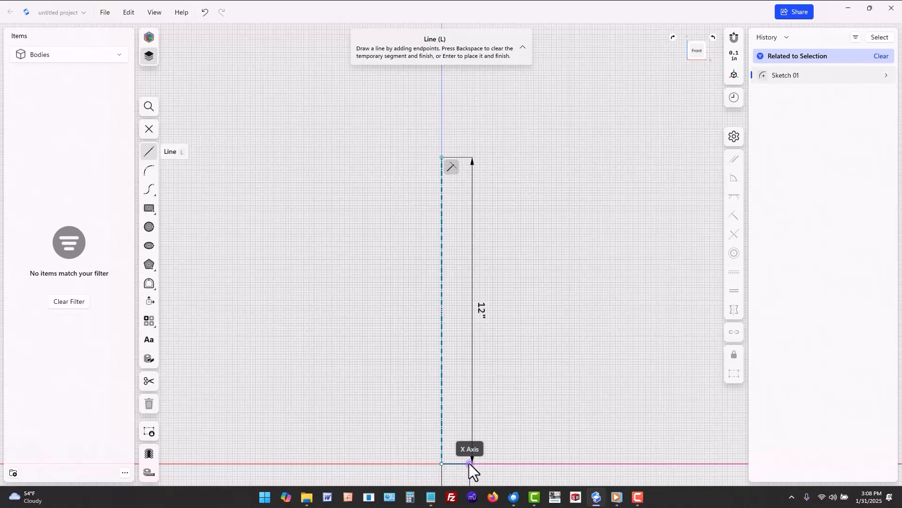
pyautogui.click(469, 464)
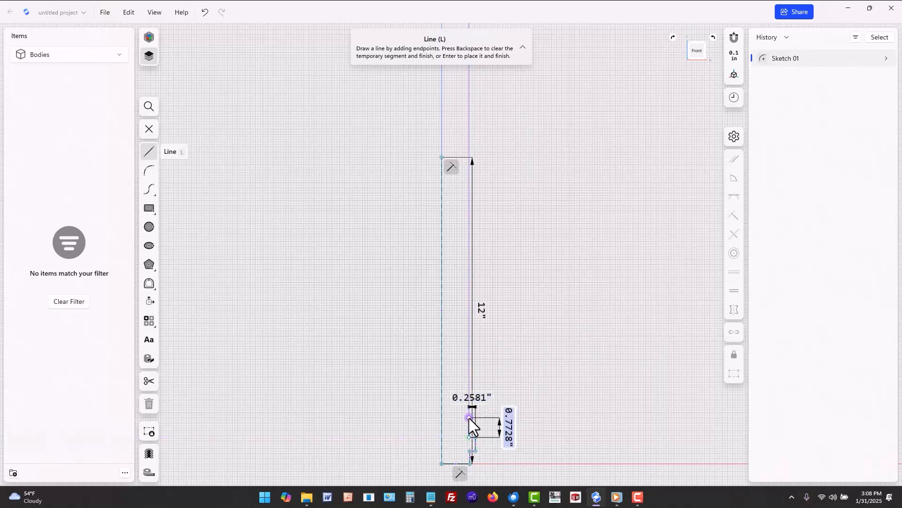
pyautogui.moveTo(474, 418)
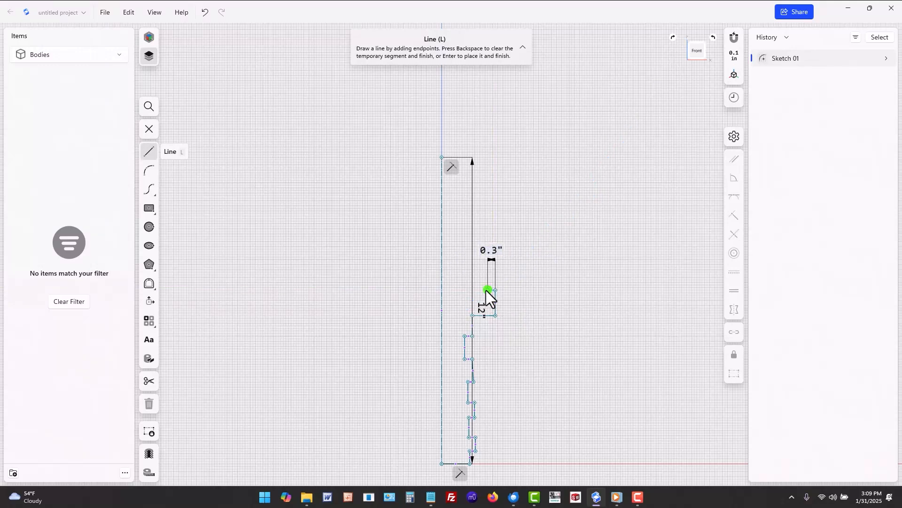
pyautogui.click(462, 185)
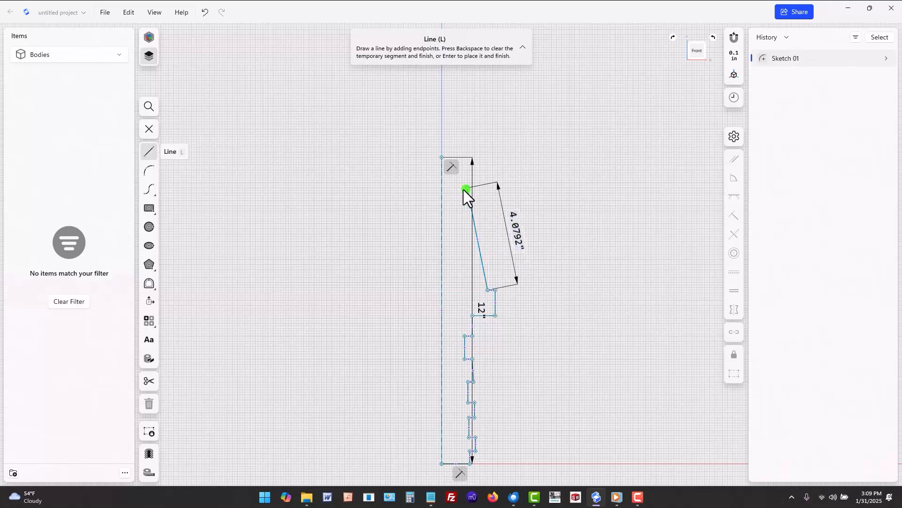
pyautogui.moveTo(442, 188)
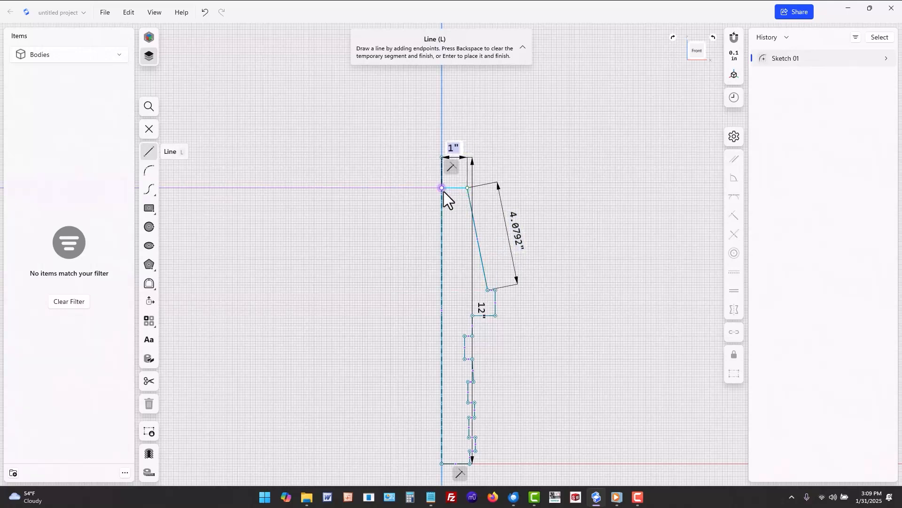
pyautogui.click(448, 188)
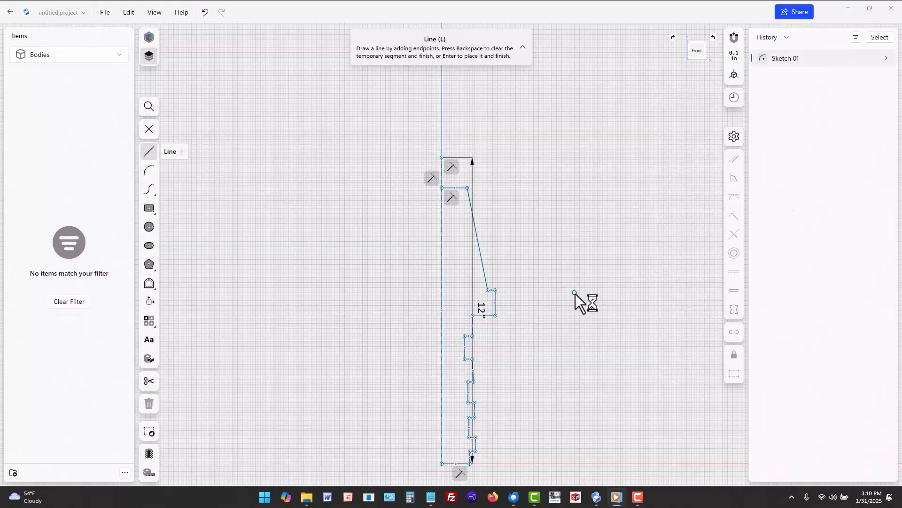
pyautogui.moveTo(576, 192)
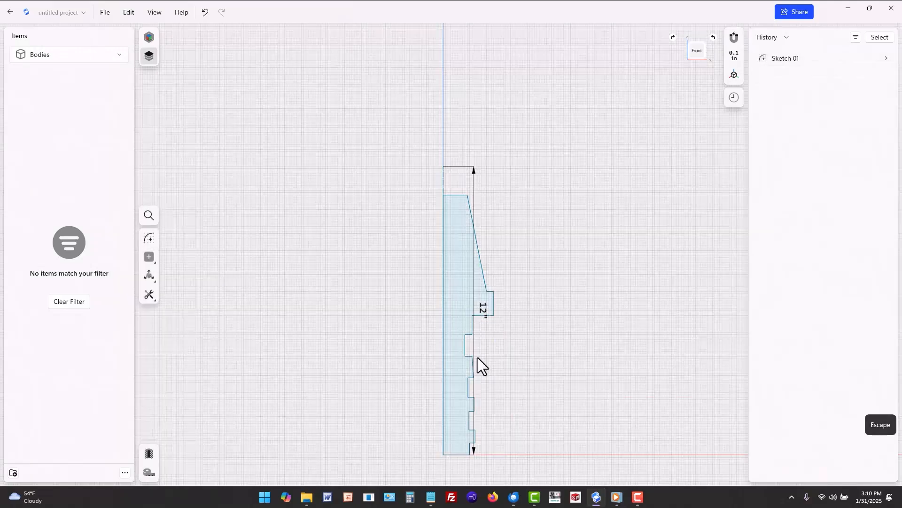
pyautogui.moveTo(455, 311)
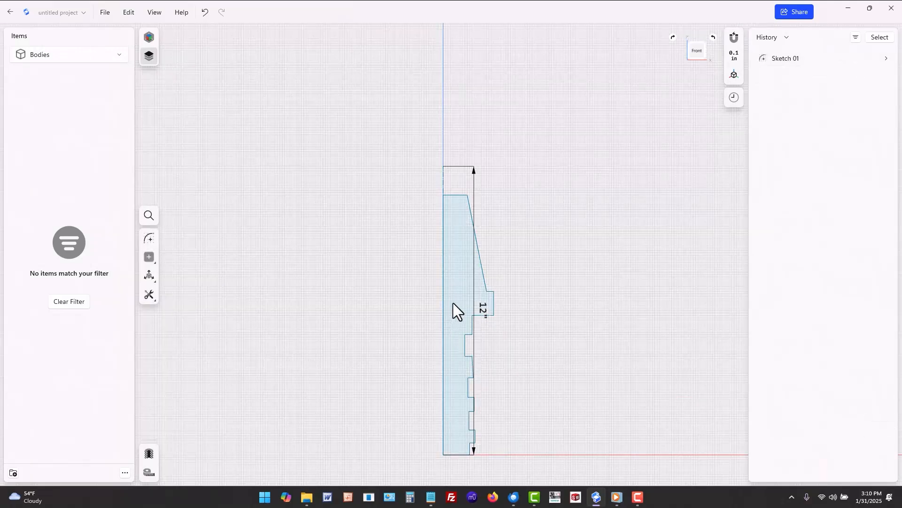
# Step: Revolve the profile face 360° around the centre axis into Body 01
pyautogui.click(454, 310)
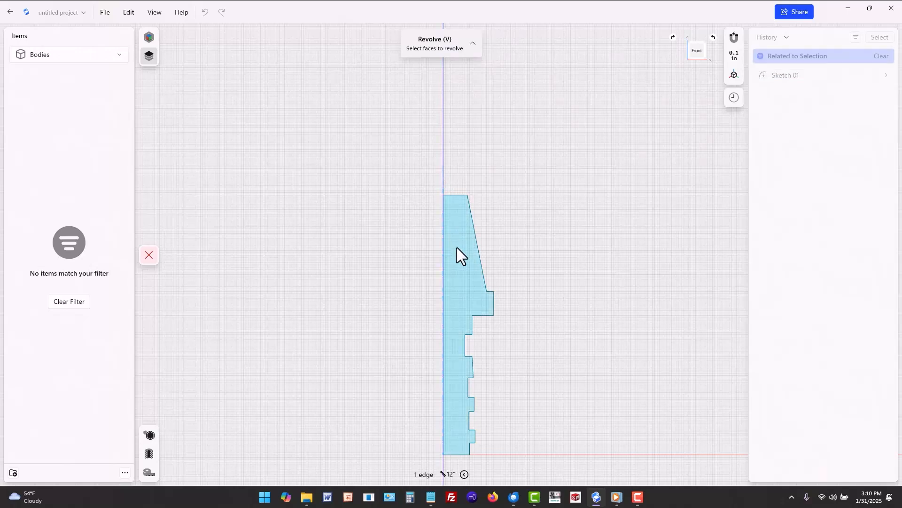
pyautogui.click(464, 256)
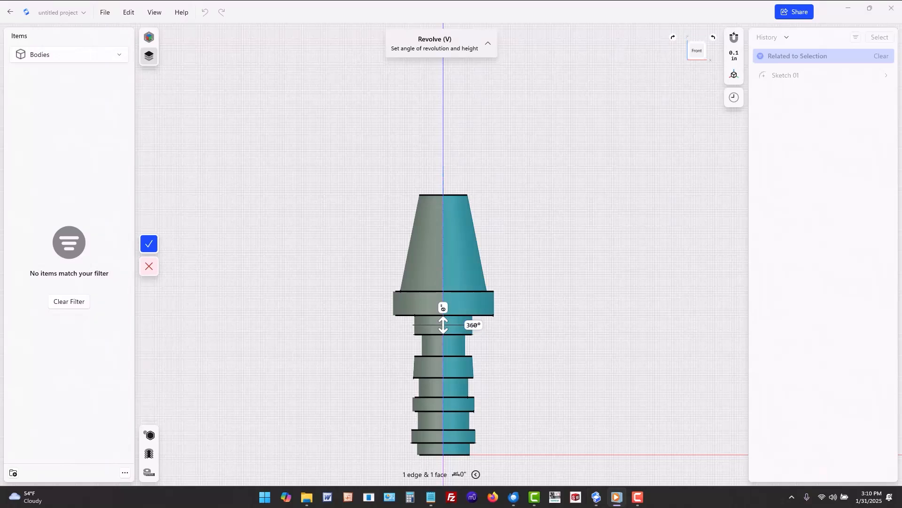
pyautogui.moveTo(182, 230)
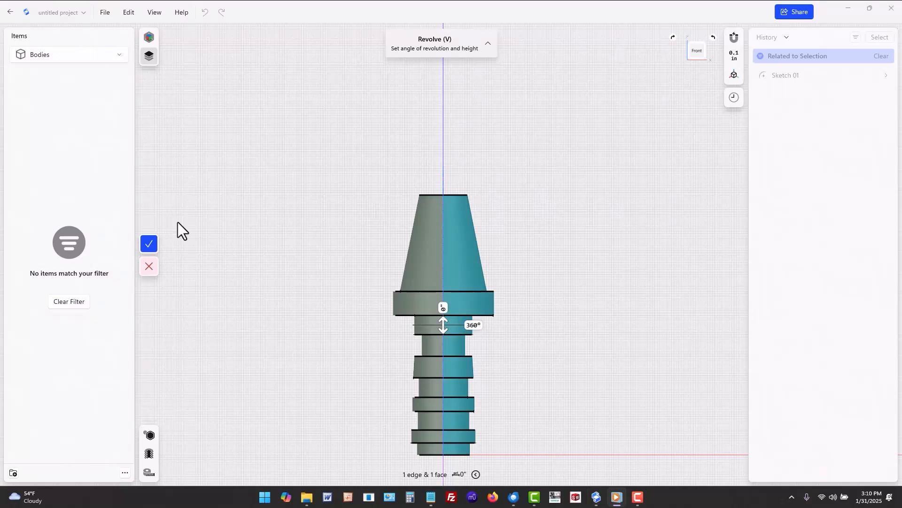
pyautogui.click(149, 243)
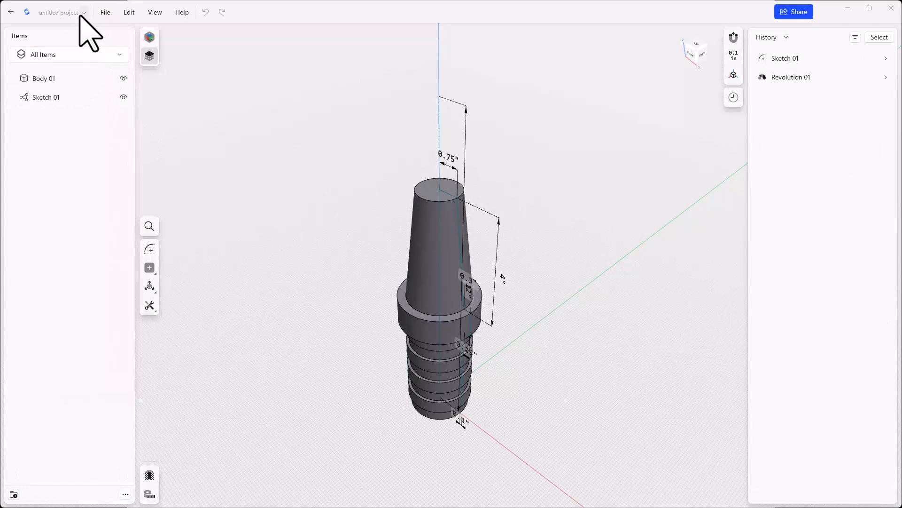
# Step: Rename the untitled project to 'version 1'
pyautogui.click(57, 11)
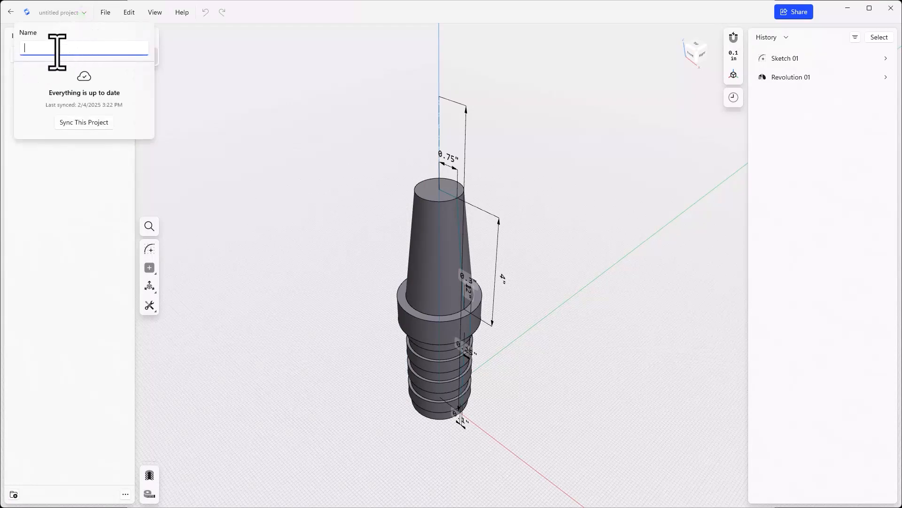
pyautogui.write('vers')
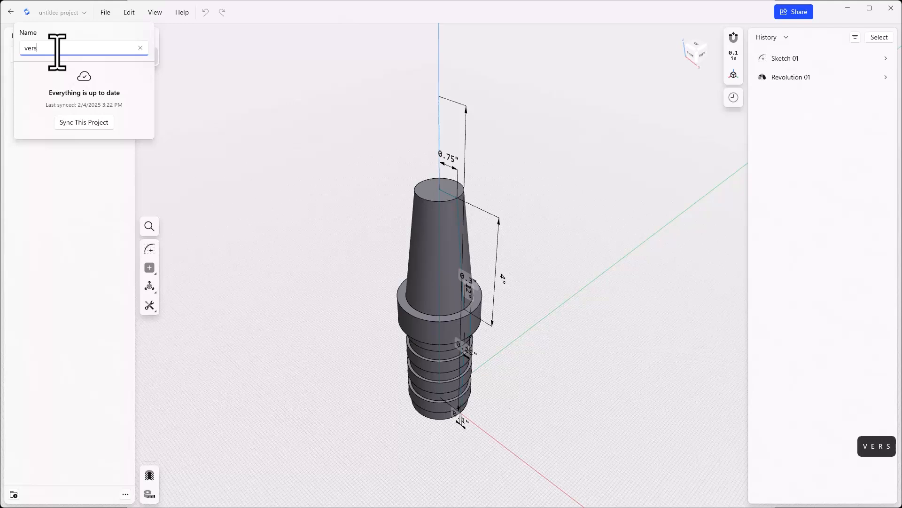
pyautogui.write('ion 1')
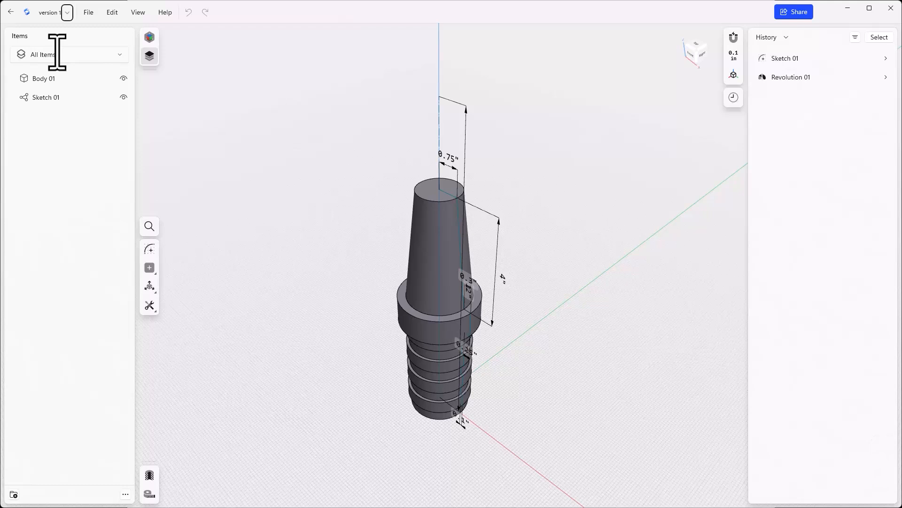
pyautogui.moveTo(60, 66)
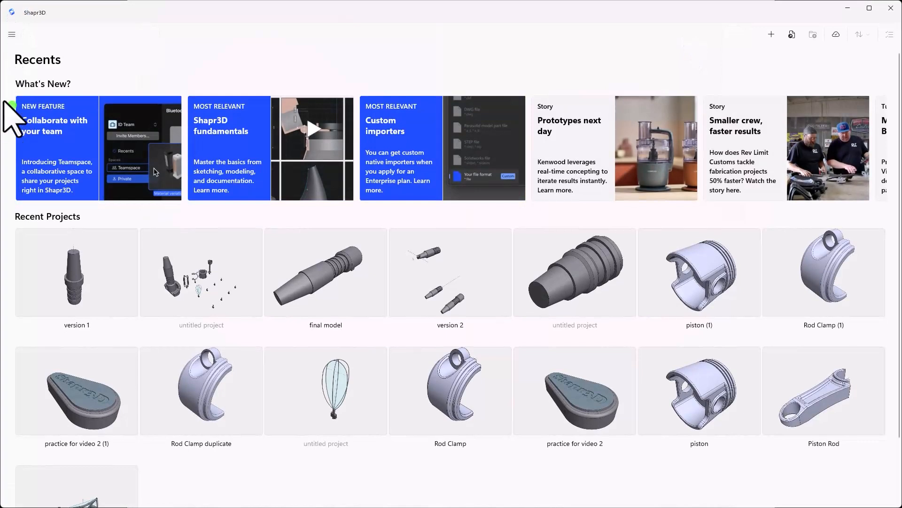
# Step: Duplicate version 1 in the Private space and open 'version 1 (1)'
pyautogui.click(11, 34)
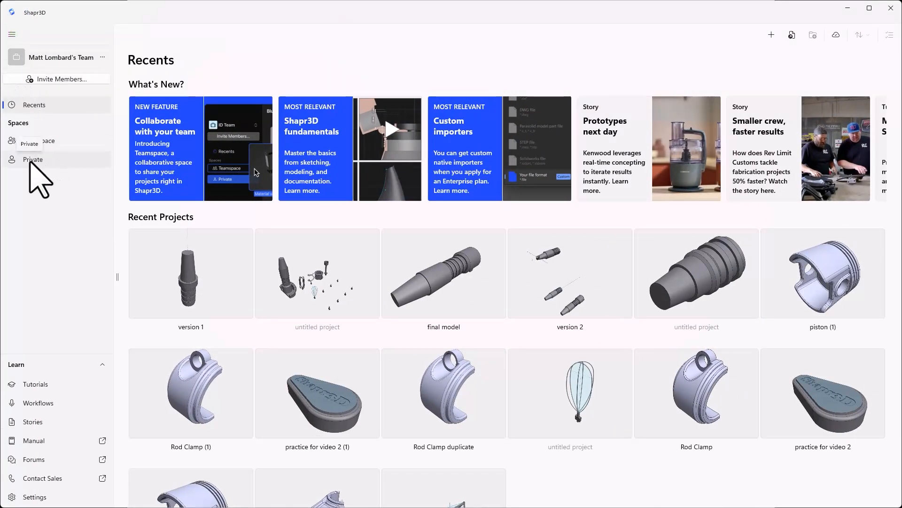
pyautogui.click(33, 160)
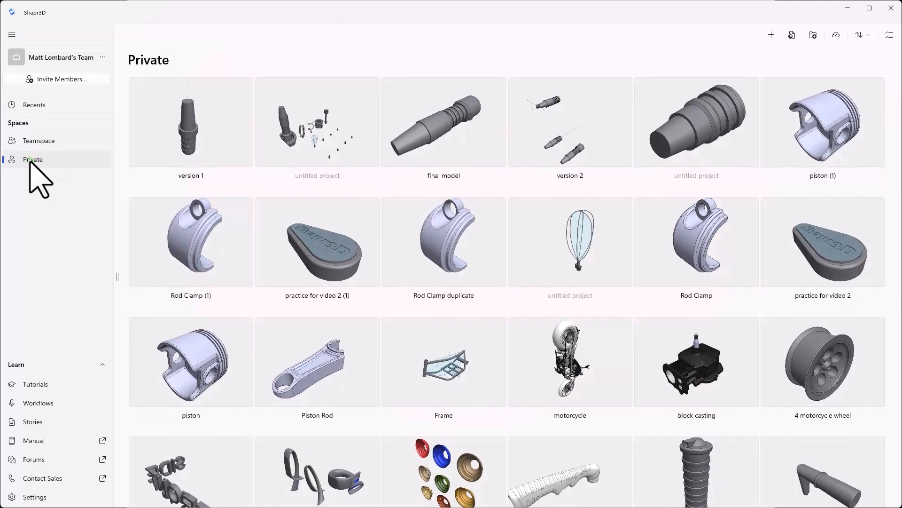
pyautogui.moveTo(204, 112)
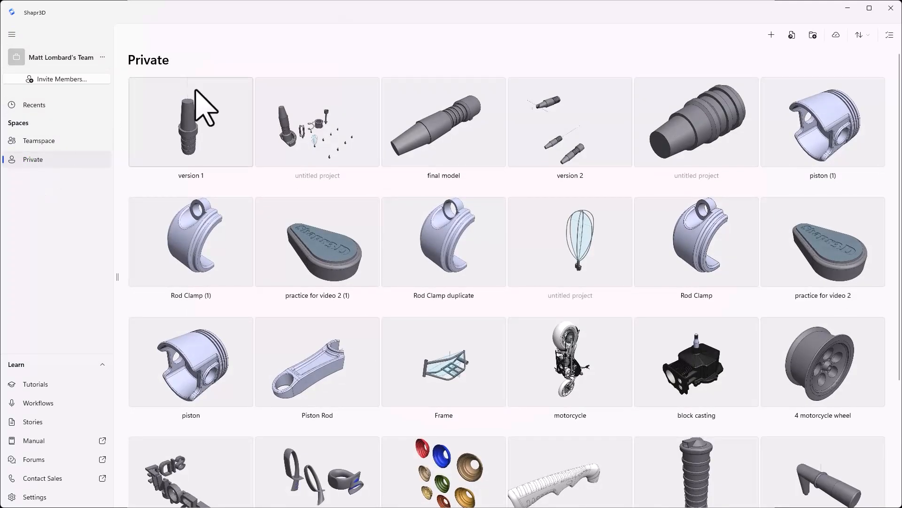
pyautogui.rightClick(190, 121)
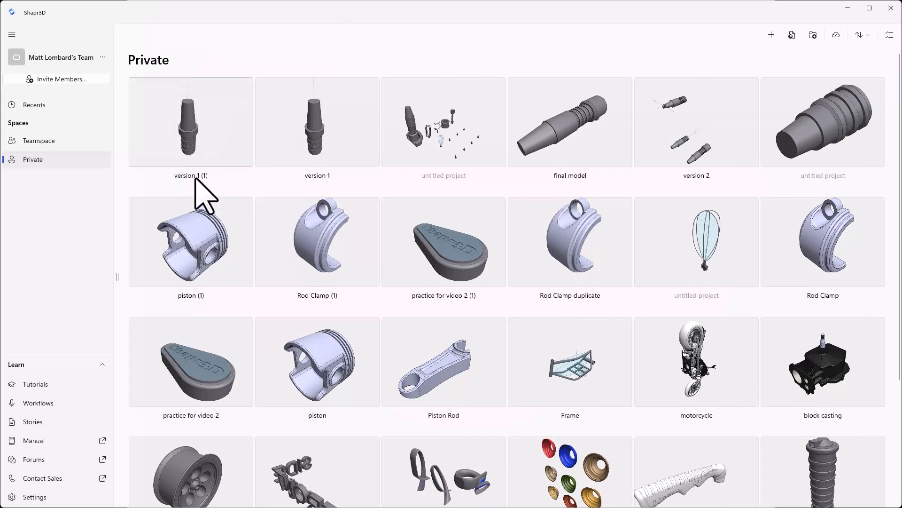
pyautogui.doubleClick(190, 121)
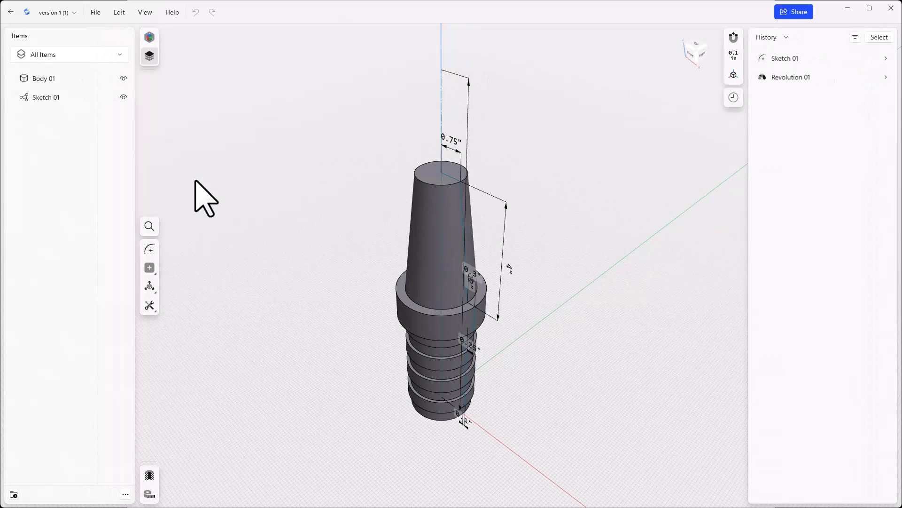
# Step: Rename the duplicated project from 'version 1 (1)' to 'version 2'
pyautogui.click(64, 12)
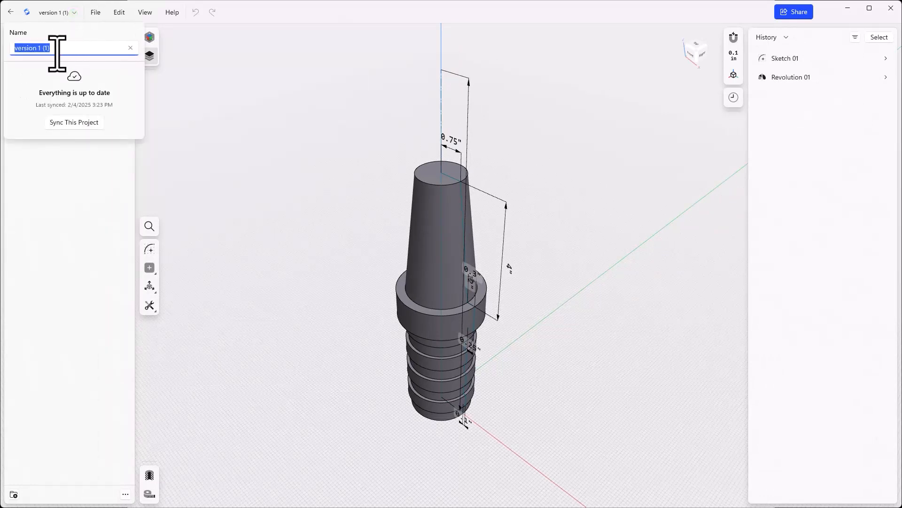
pyautogui.press('Backspace')
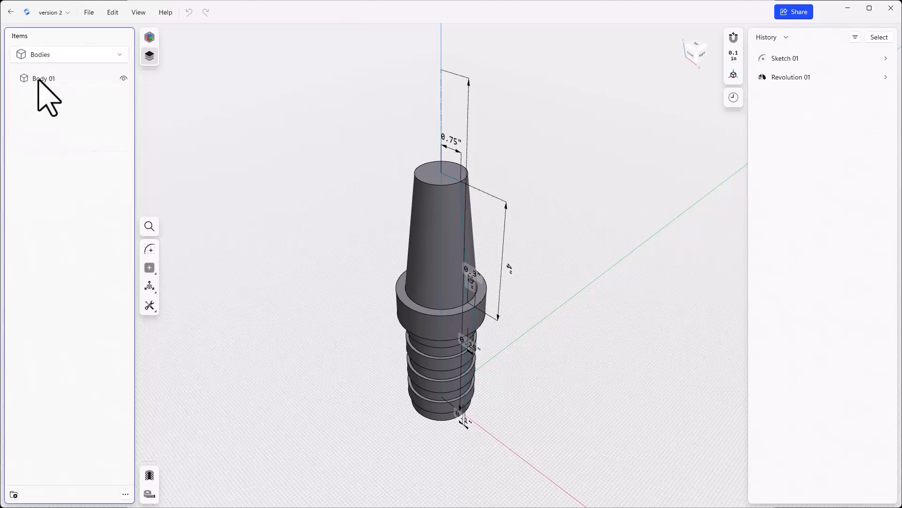
# Step: Copy Body 01 with Move/Rotate, offsetting Body 01 (1) beside the original
pyautogui.click(43, 79)
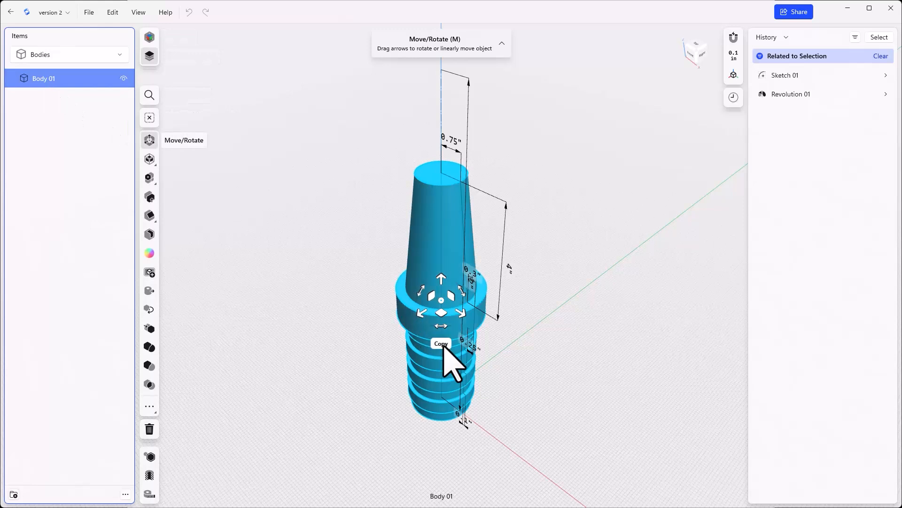
pyautogui.click(441, 343)
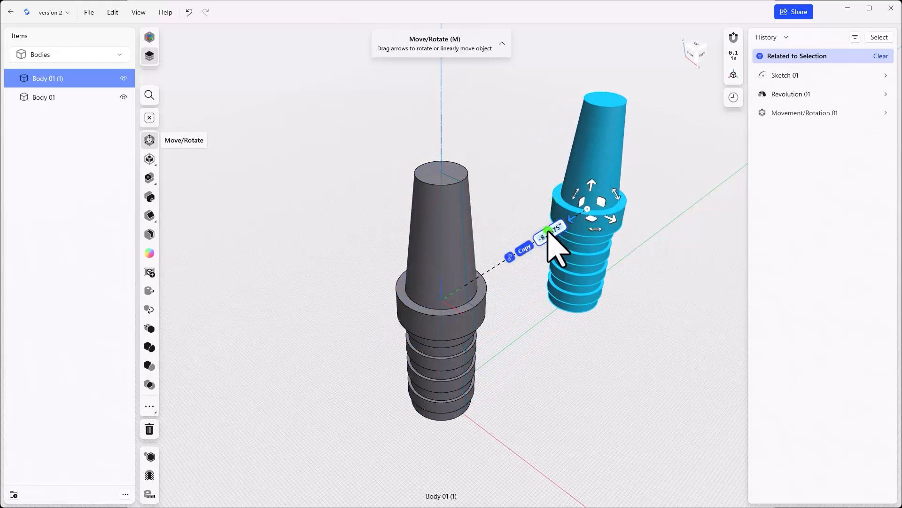
pyautogui.moveTo(679, 222)
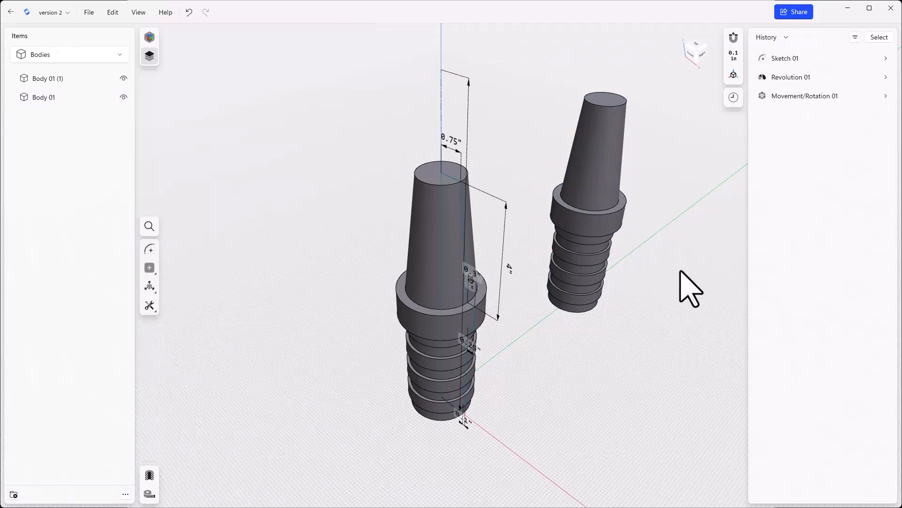
pyautogui.moveTo(688, 296)
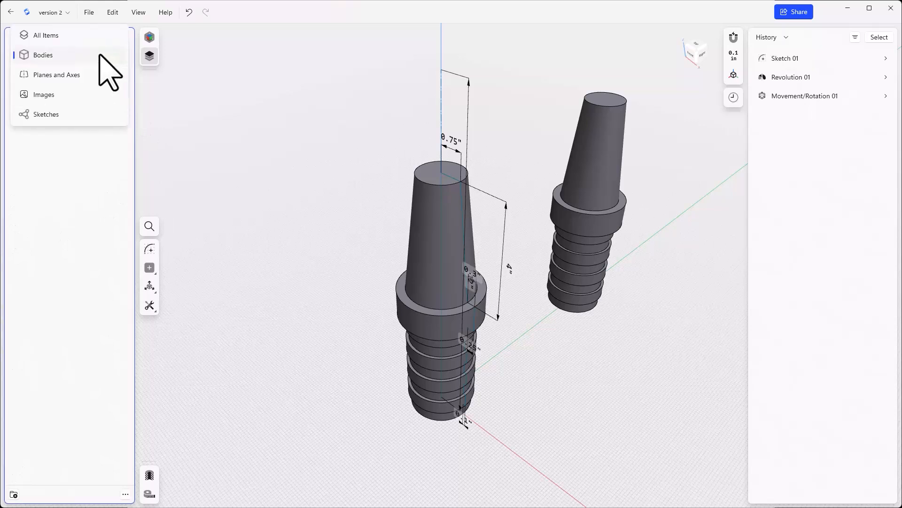
# Step: Change Sketch 01's height dimension and apply a face offset to lengthen the tapered top
pyautogui.click(46, 114)
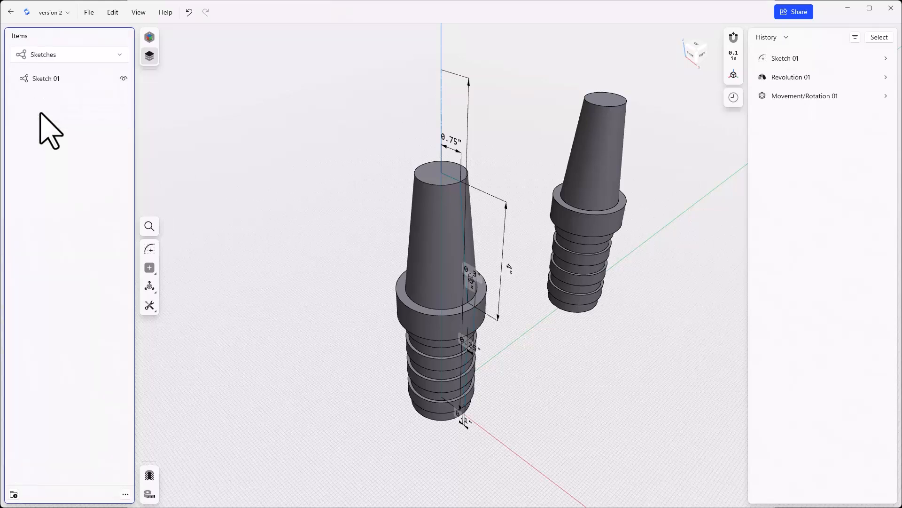
pyautogui.doubleClick(46, 79)
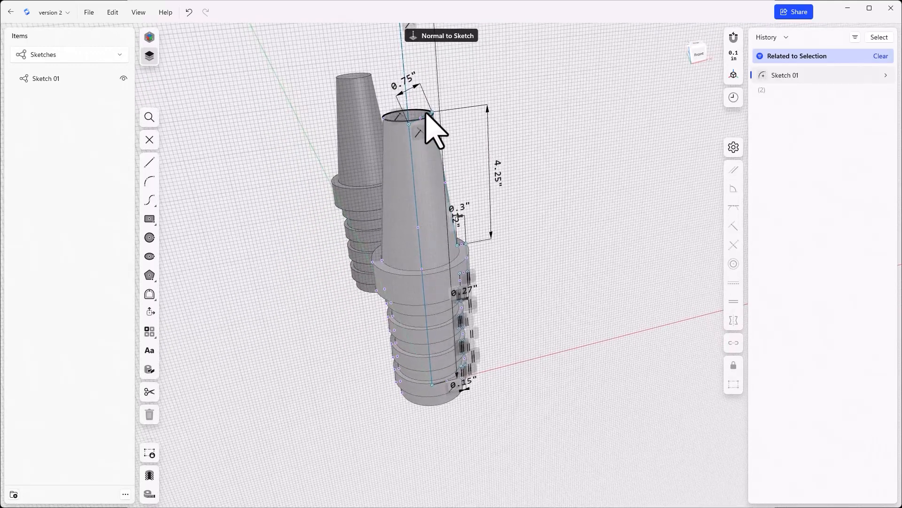
pyautogui.click(423, 115)
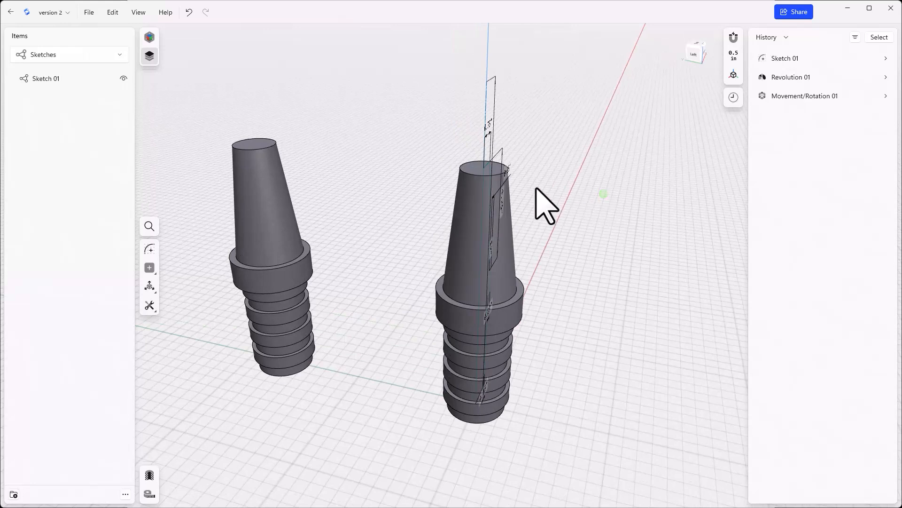
pyautogui.click(487, 167)
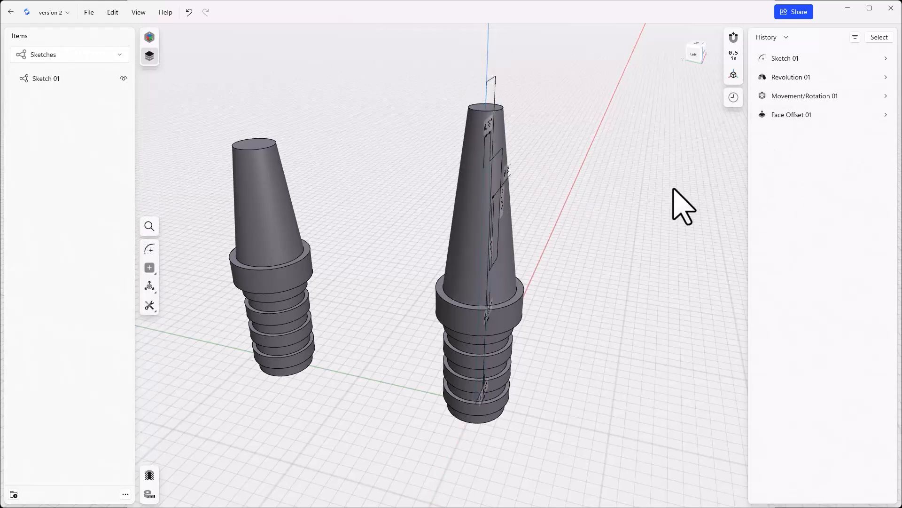
pyautogui.moveTo(648, 245)
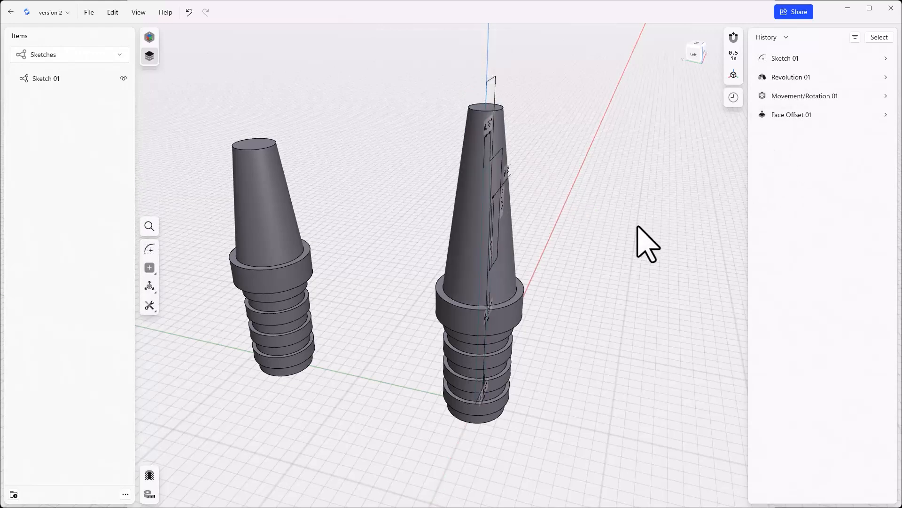
pyautogui.moveTo(259, 162)
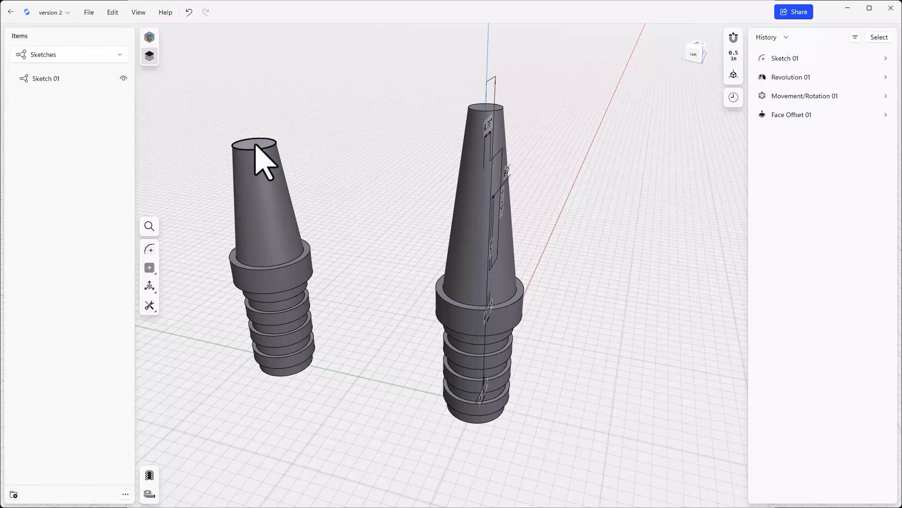
pyautogui.click(254, 143)
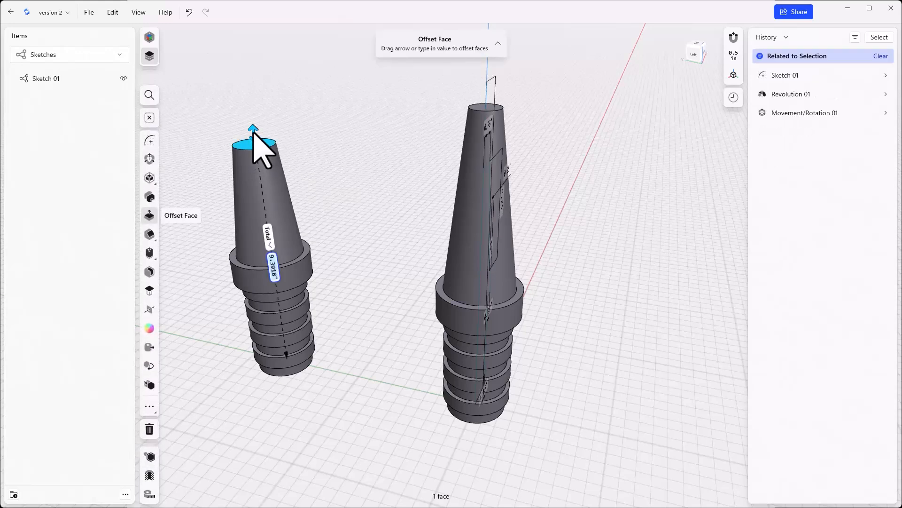
pyautogui.moveTo(254, 126); pyautogui.dragTo(247, 92)
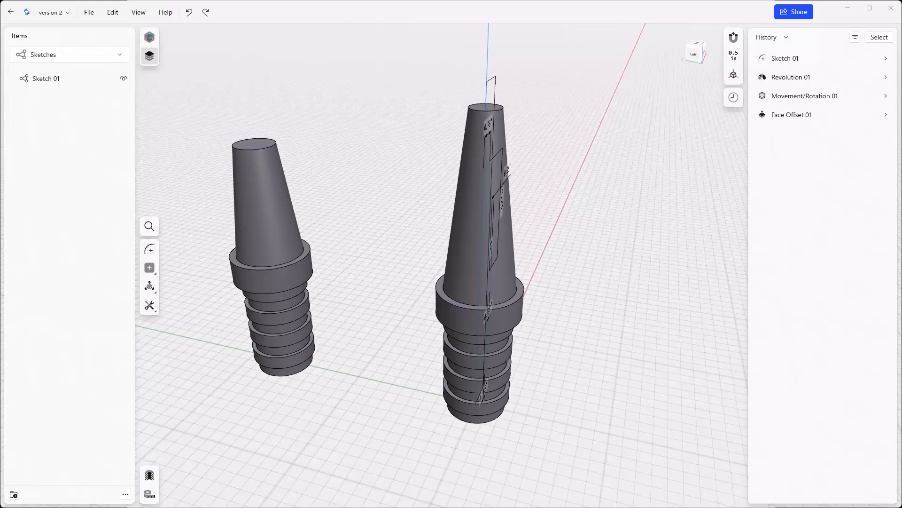
pyautogui.click(149, 286)
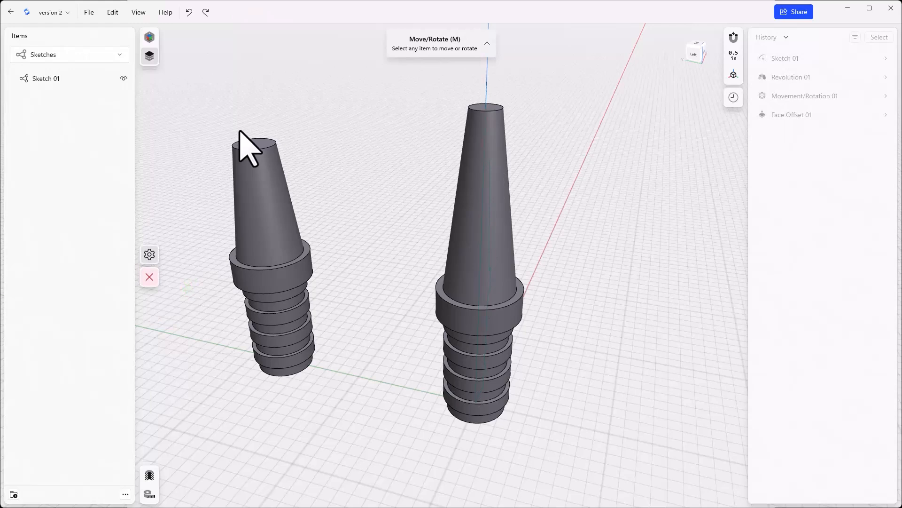
# Step: Select the front shaft copy and tilt it using Move/Rotate
pyautogui.click(259, 142)
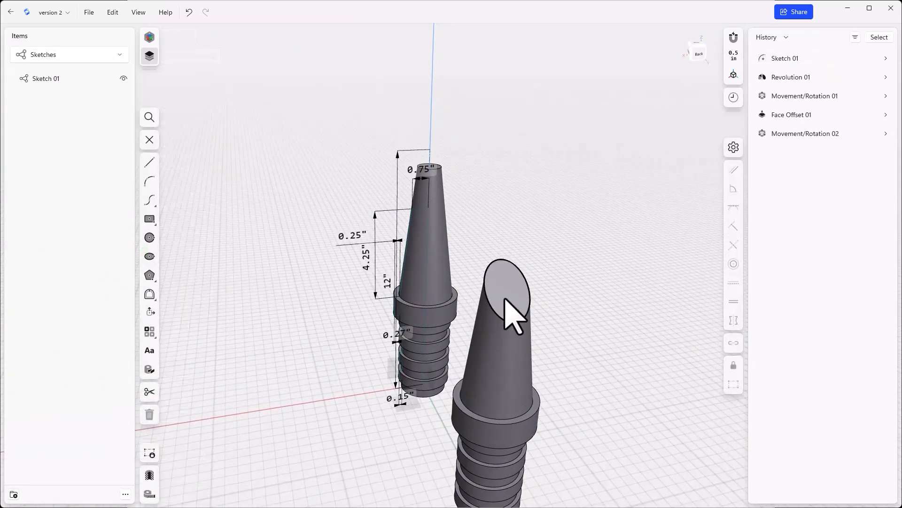
# Step: Sketch a 1.65-inch diameter circle on the offset plane as Sketch 02
pyautogui.click(149, 237)
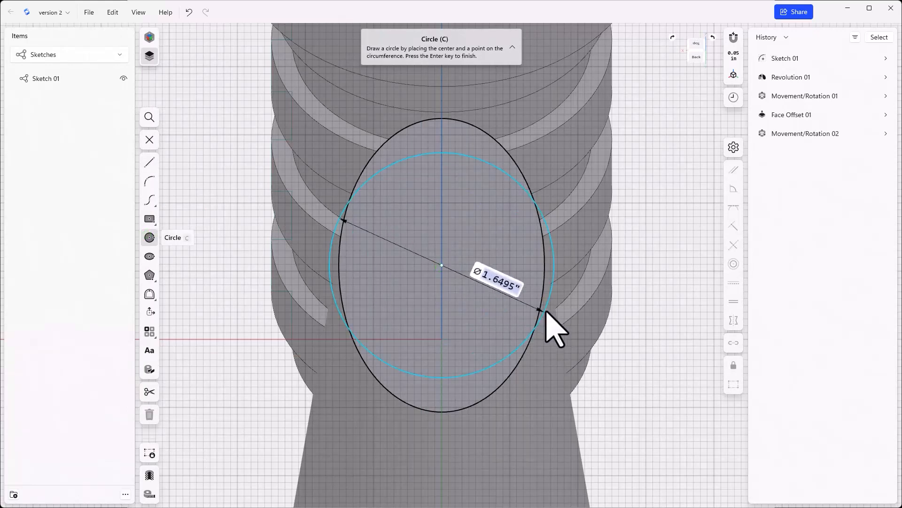
pyautogui.click(538, 309)
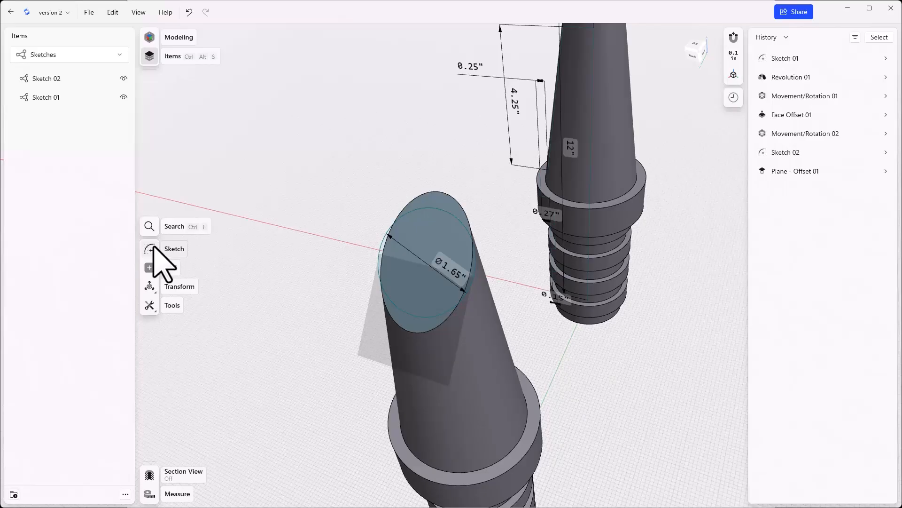
# Step: Add a construction axis perpendicular to the offset plane through the circle's centre
pyautogui.click(149, 268)
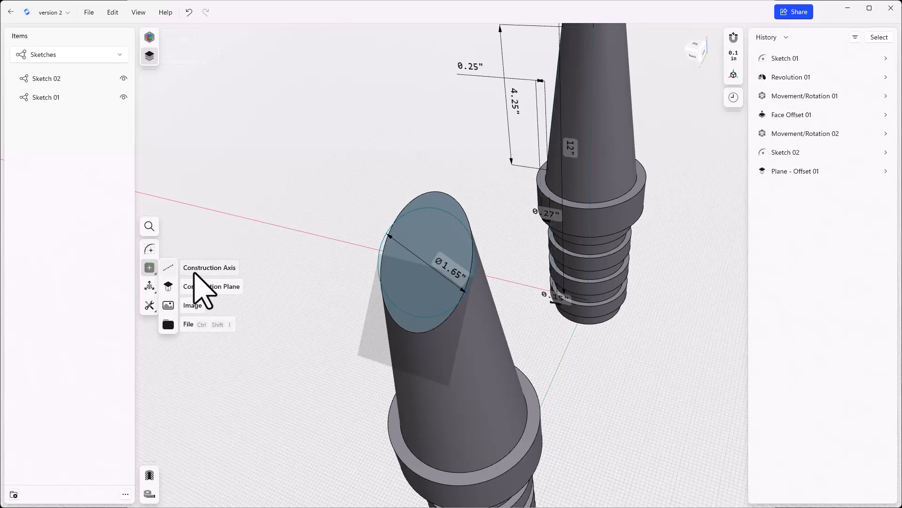
pyautogui.moveTo(213, 282)
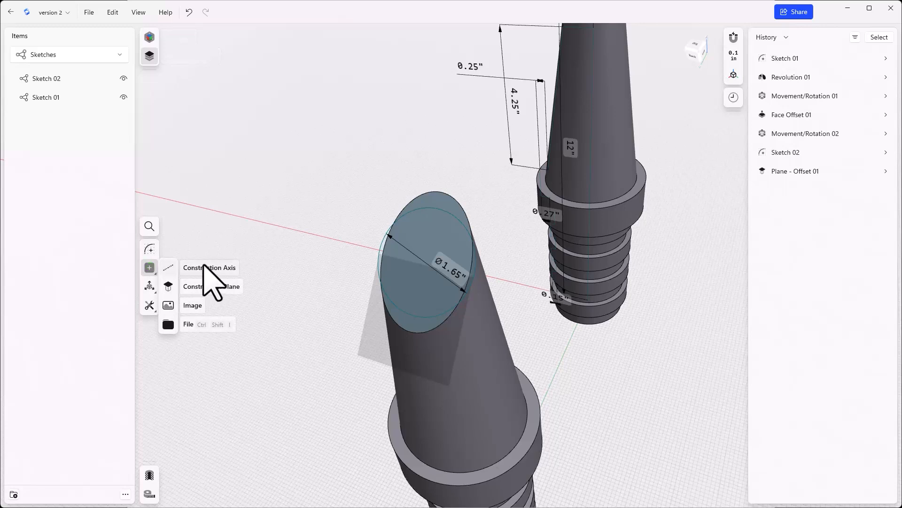
pyautogui.click(210, 267)
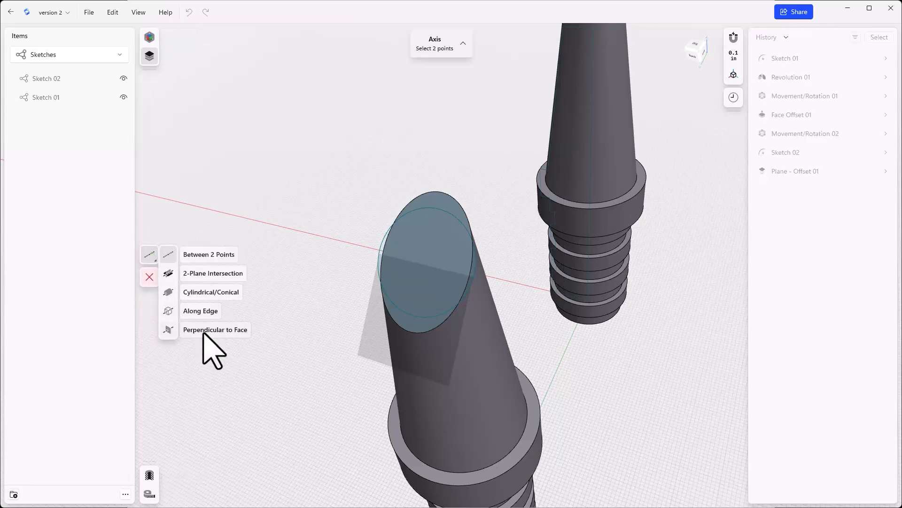
pyautogui.click(216, 329)
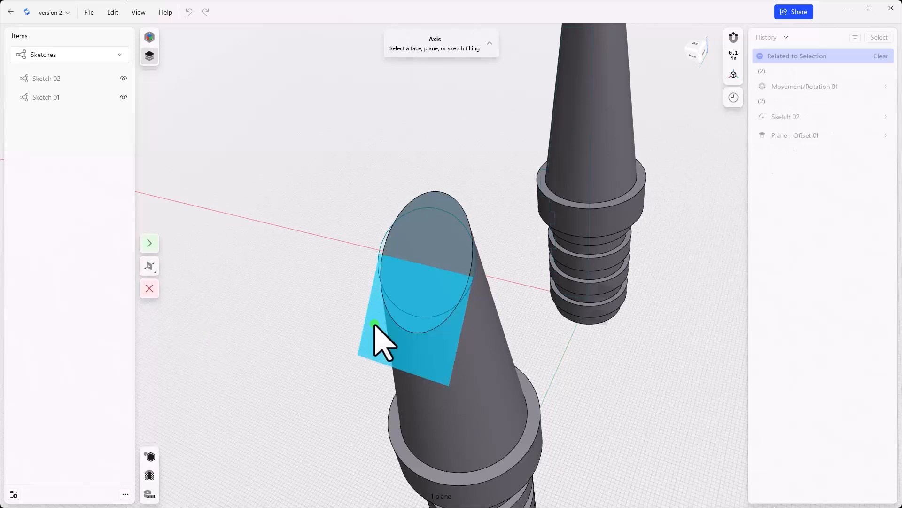
pyautogui.moveTo(383, 262)
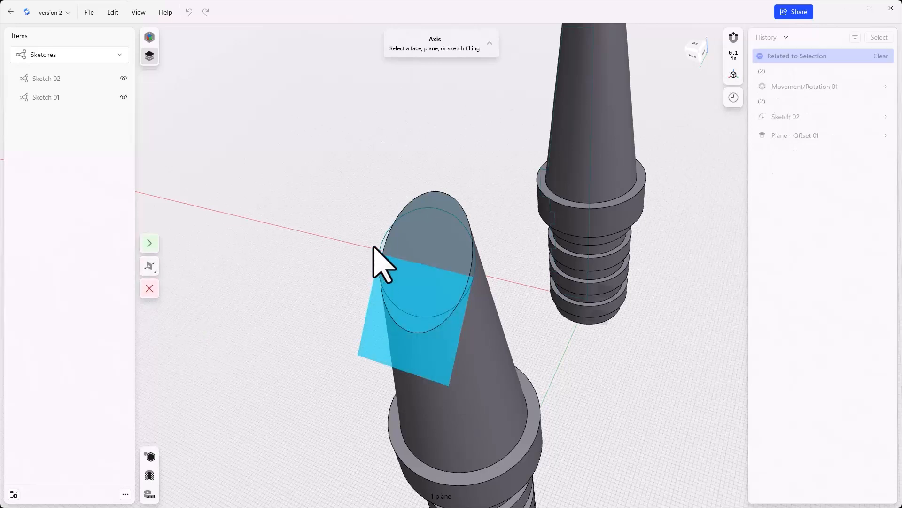
pyautogui.moveTo(391, 262)
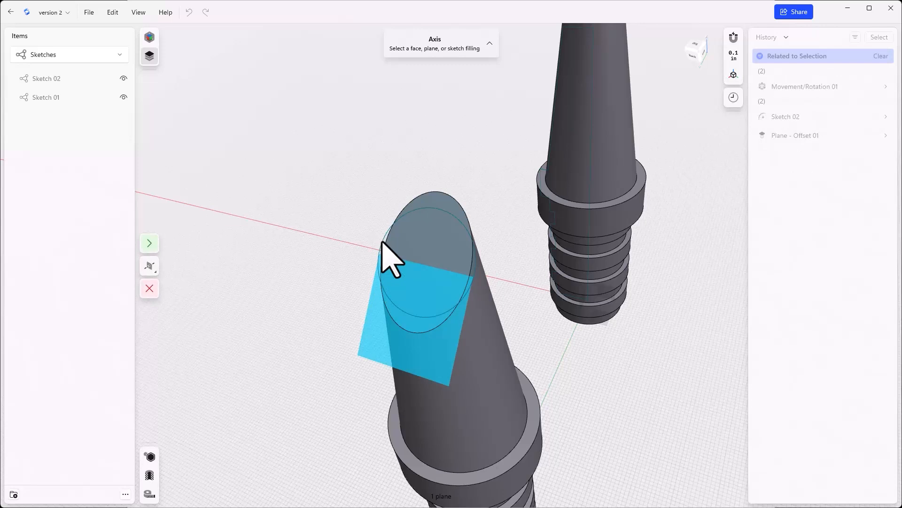
pyautogui.moveTo(152, 265)
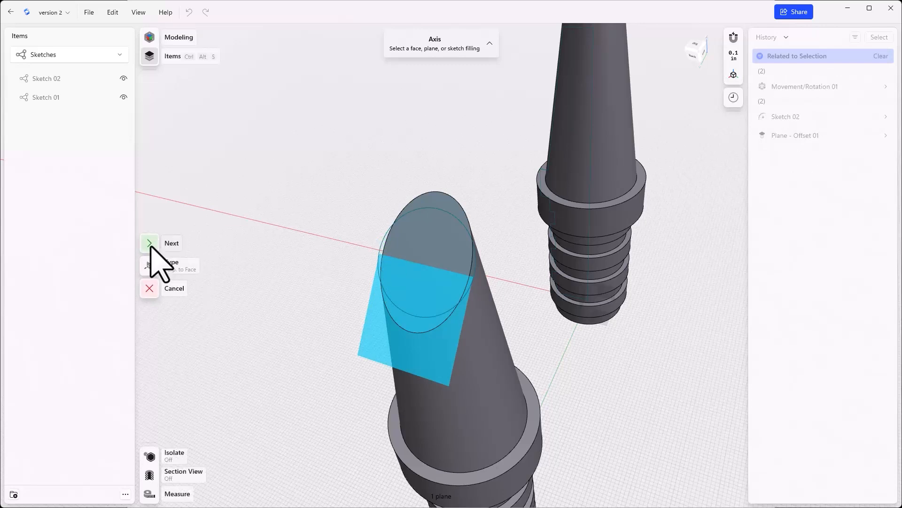
pyautogui.click(149, 242)
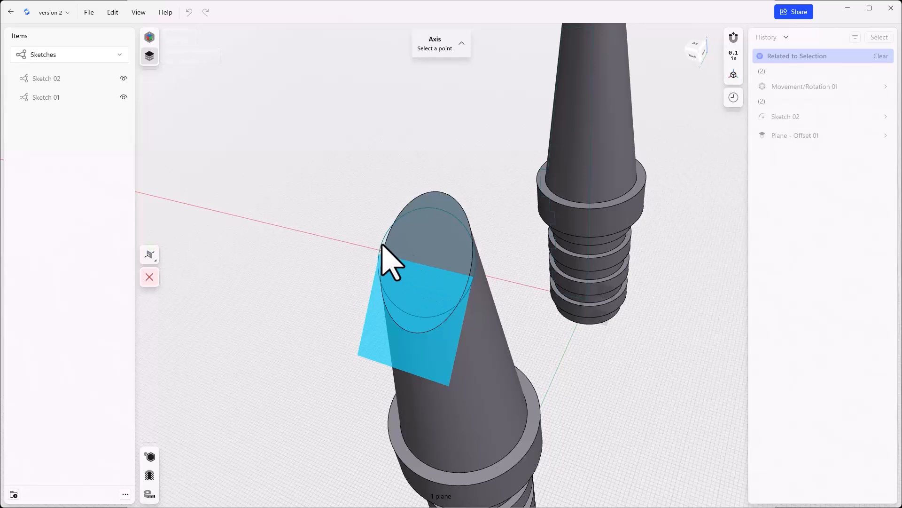
pyautogui.click(424, 262)
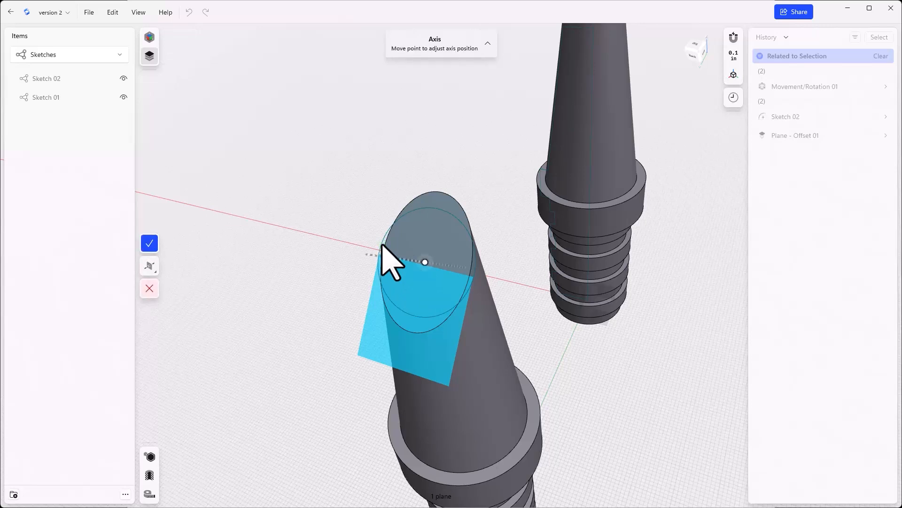
pyautogui.moveTo(167, 259)
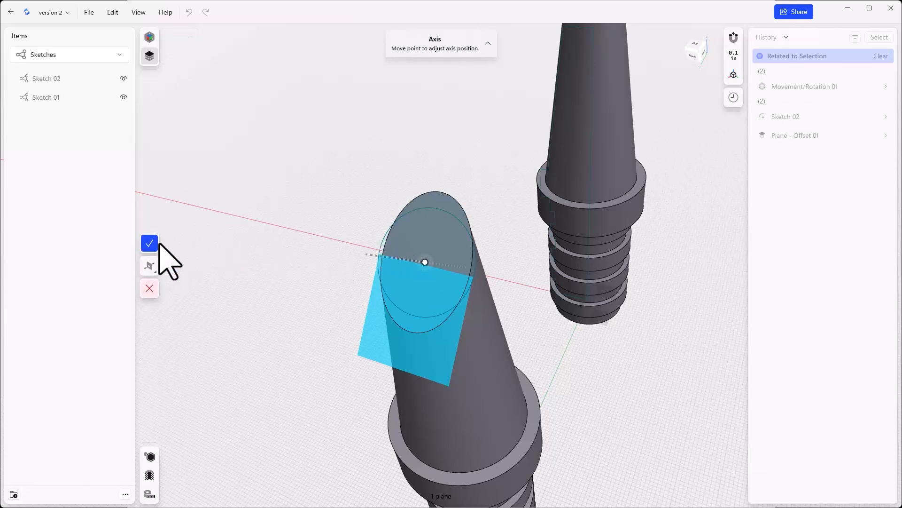
pyautogui.click(149, 243)
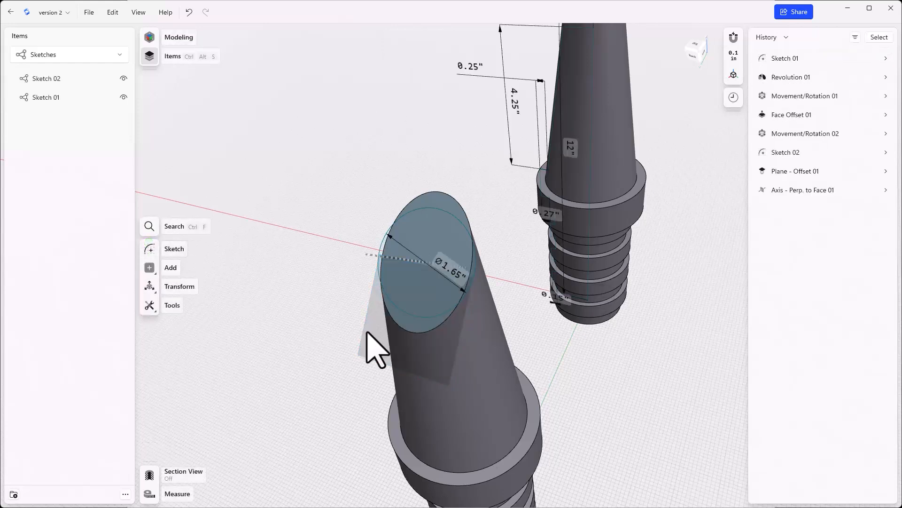
pyautogui.click(69, 54)
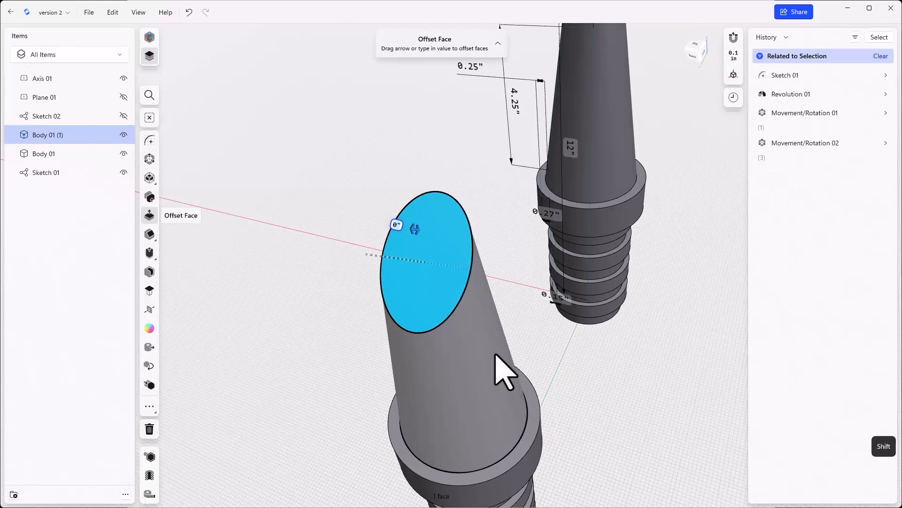
# Step: Delete the tilted shaft's tapered top, leaving a flat end
pyautogui.click(501, 362)
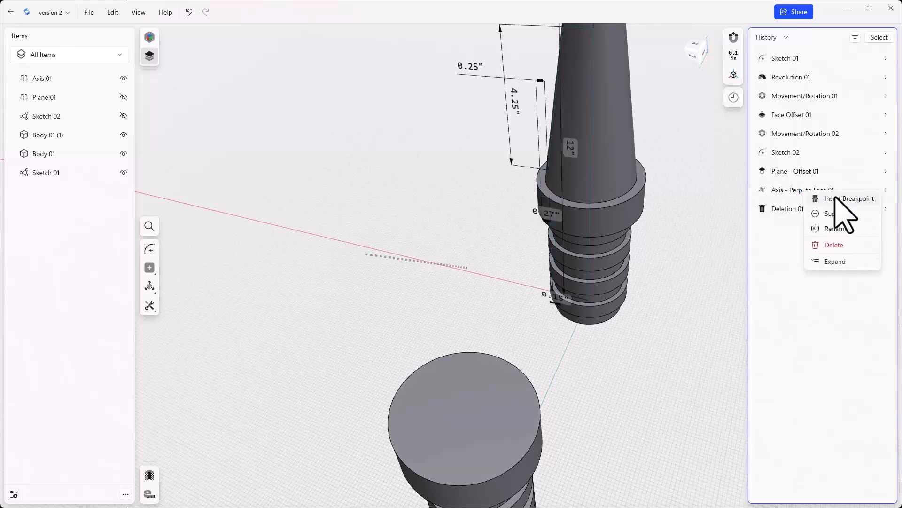
# Step: Insert a breakpoint before the axis step to restore the tapered top
pyautogui.click(851, 198)
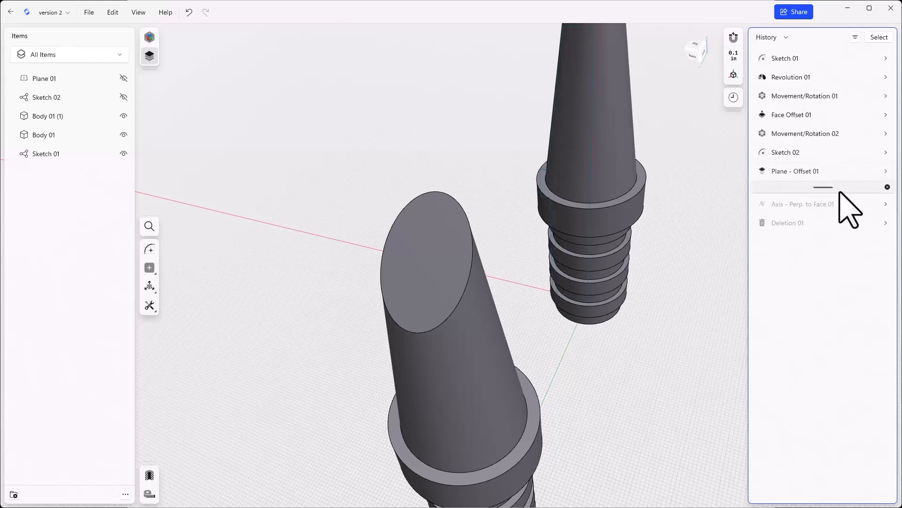
pyautogui.moveTo(845, 202)
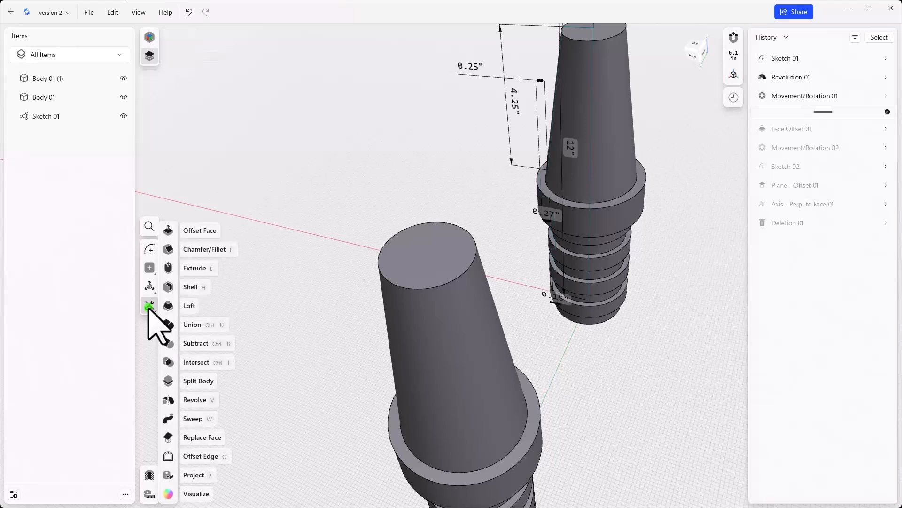
pyautogui.moveTo(200, 460)
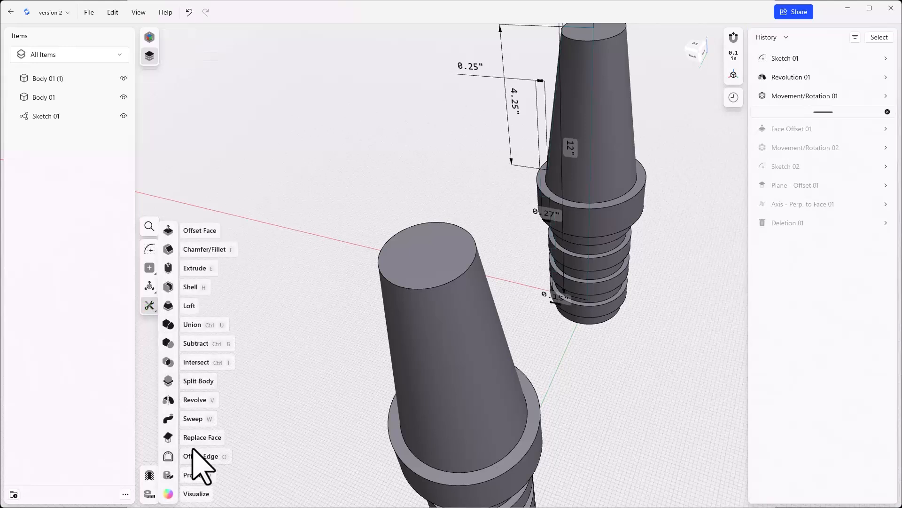
# Step: Offset the cone-to-collar edge inward by 0.1 inch into new Sketch 03
pyautogui.click(196, 456)
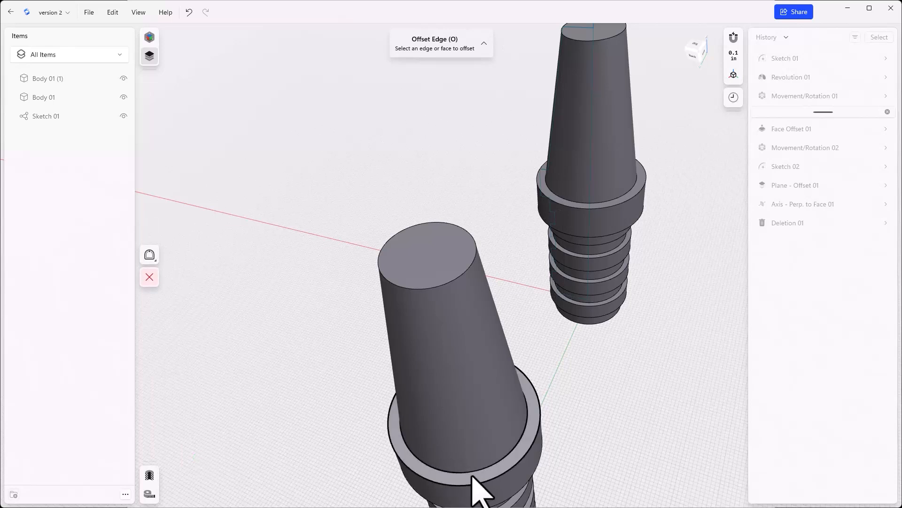
pyautogui.click(466, 460)
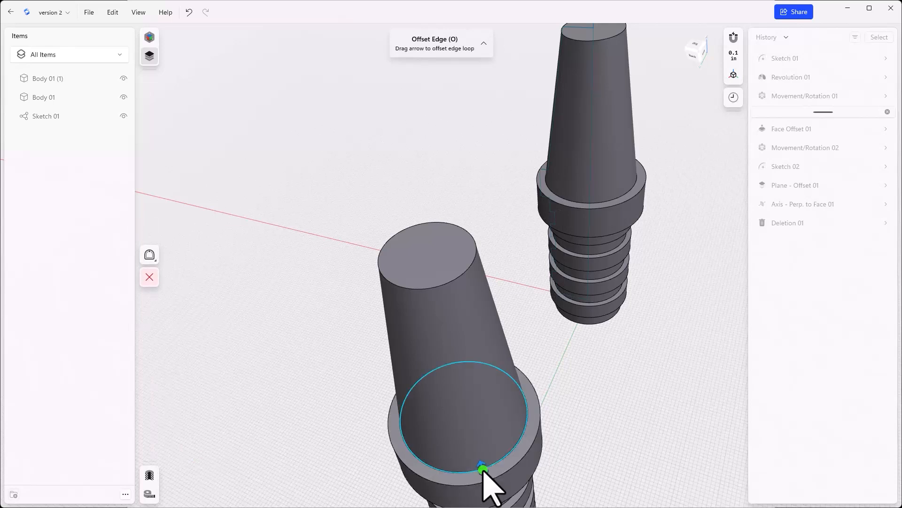
pyautogui.click(482, 468)
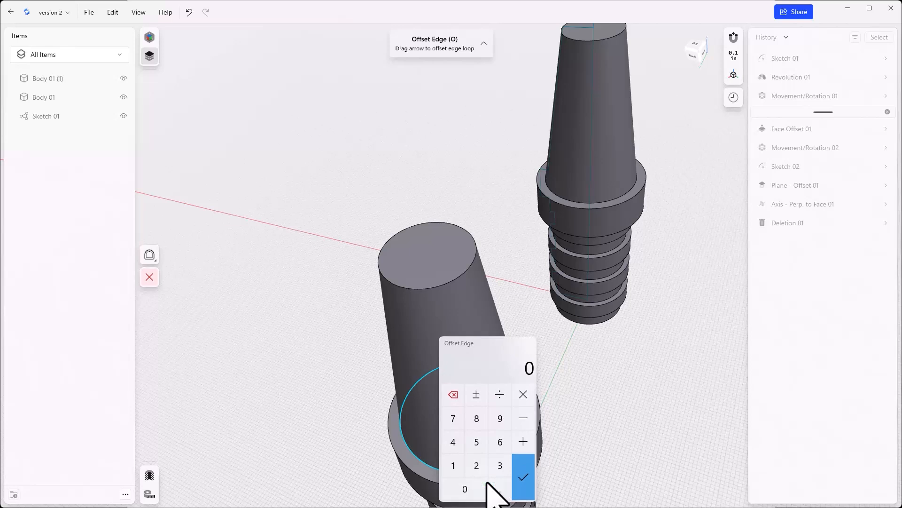
pyautogui.click(522, 477)
pyautogui.write('-0.1')
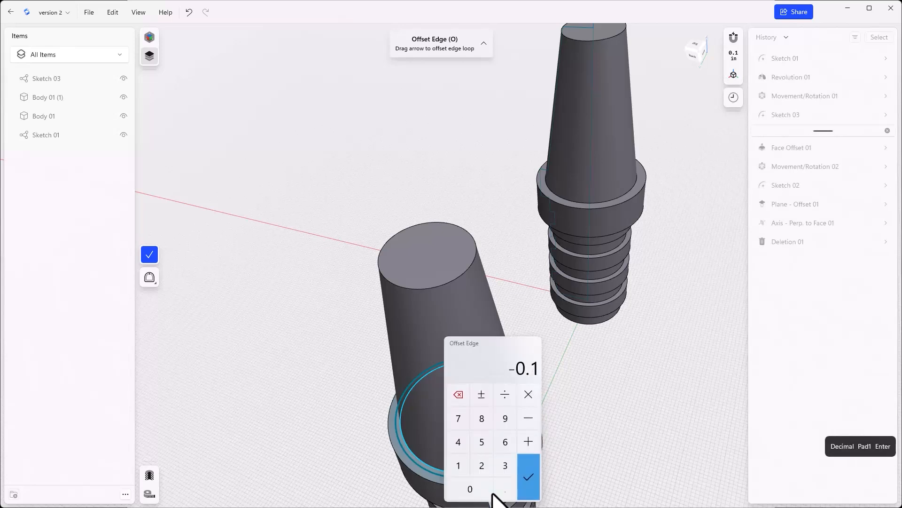
pyautogui.click(528, 476)
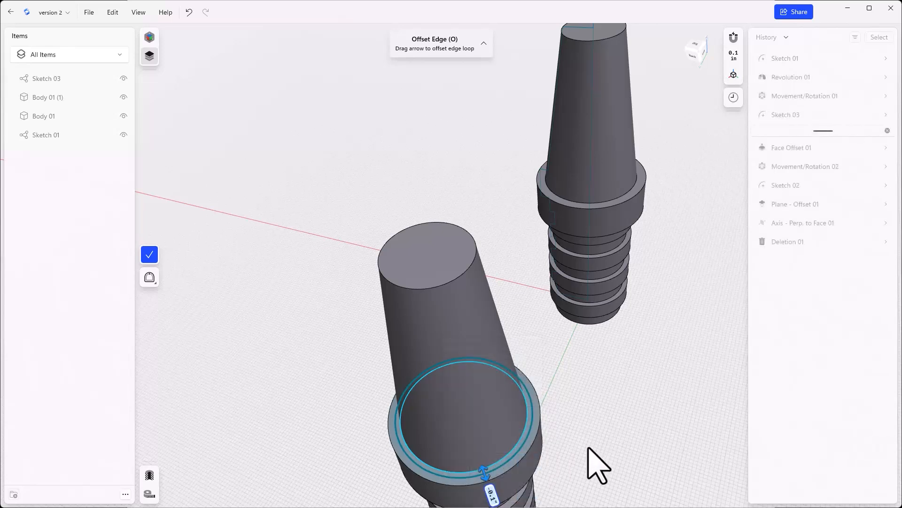
pyautogui.click(149, 253)
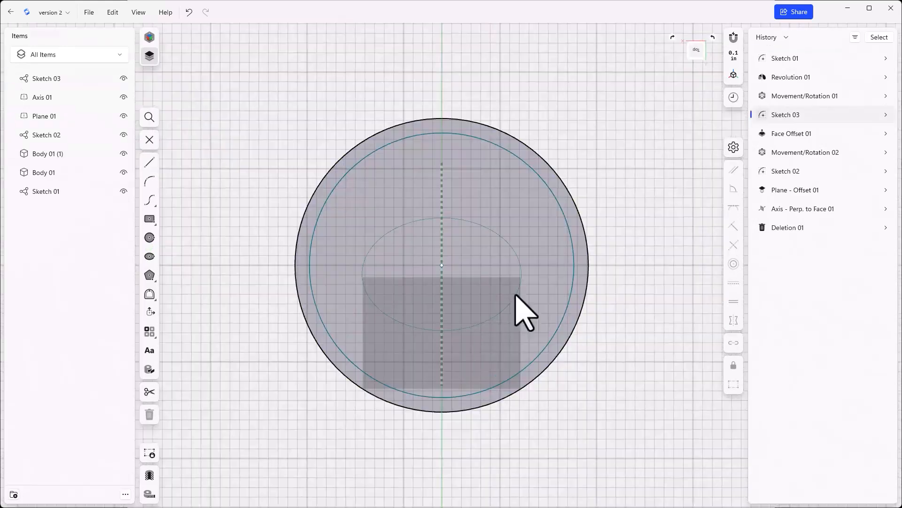
# Step: Copy the offset ring sketch upward above the shaft as Sketch 04
pyautogui.click(149, 237)
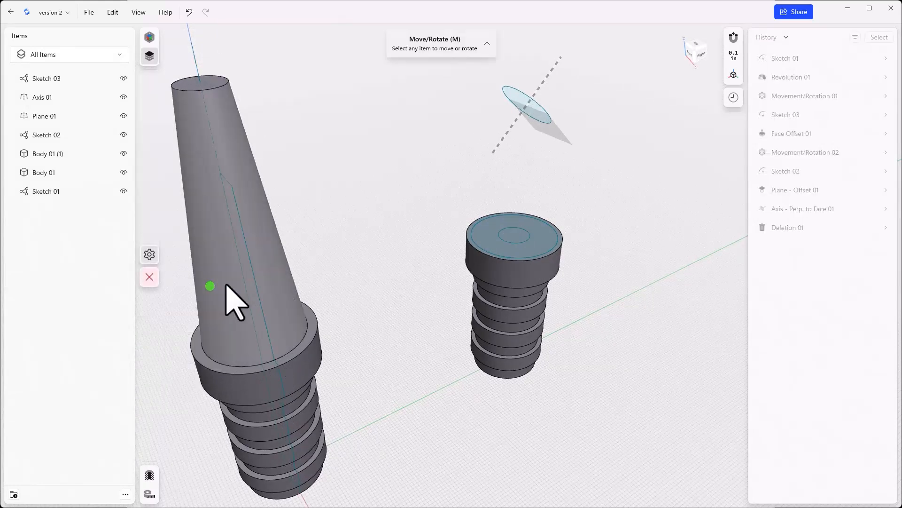
pyautogui.click(514, 224)
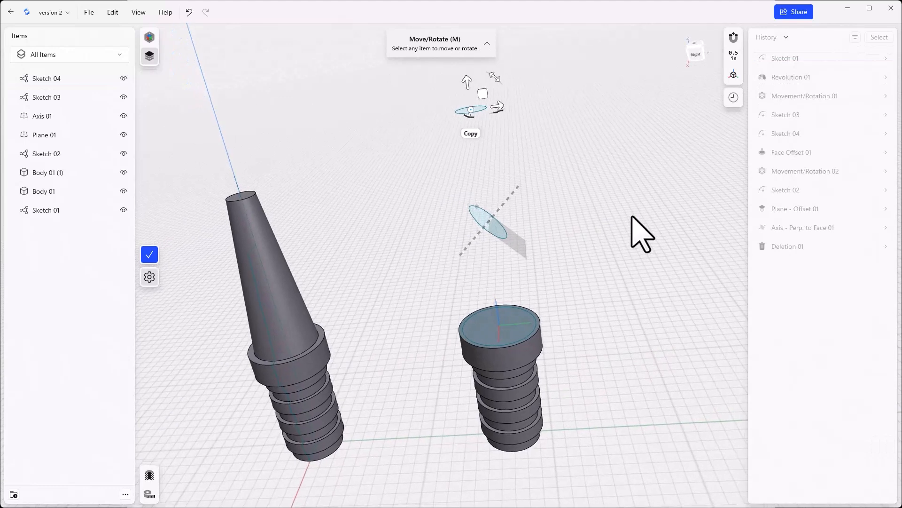
pyautogui.click(149, 306)
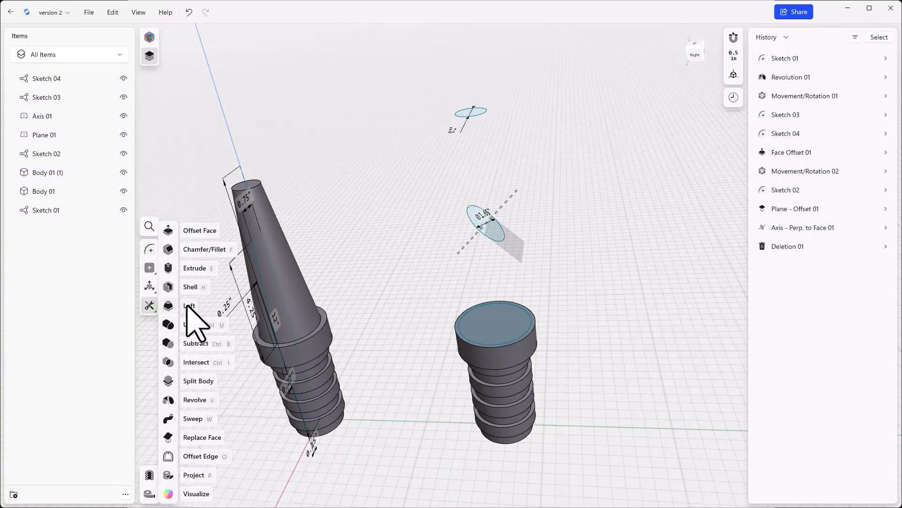
# Step: Loft Body 03 from the short shaft's ring face through the tilted circle sketch
pyautogui.click(190, 305)
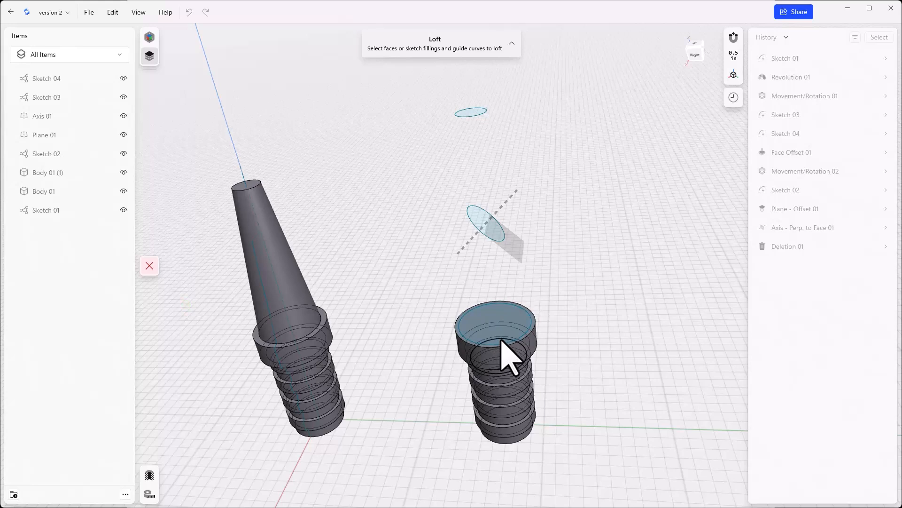
pyautogui.moveTo(501, 354)
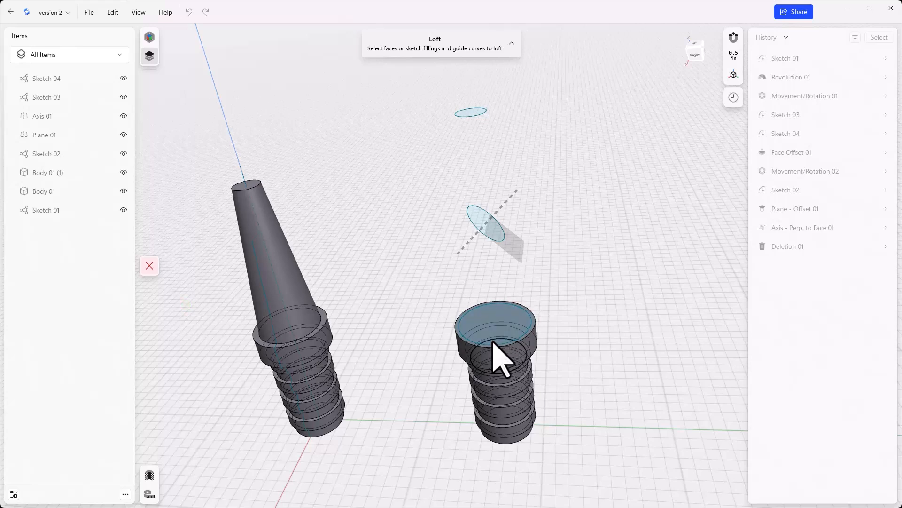
pyautogui.click(495, 319)
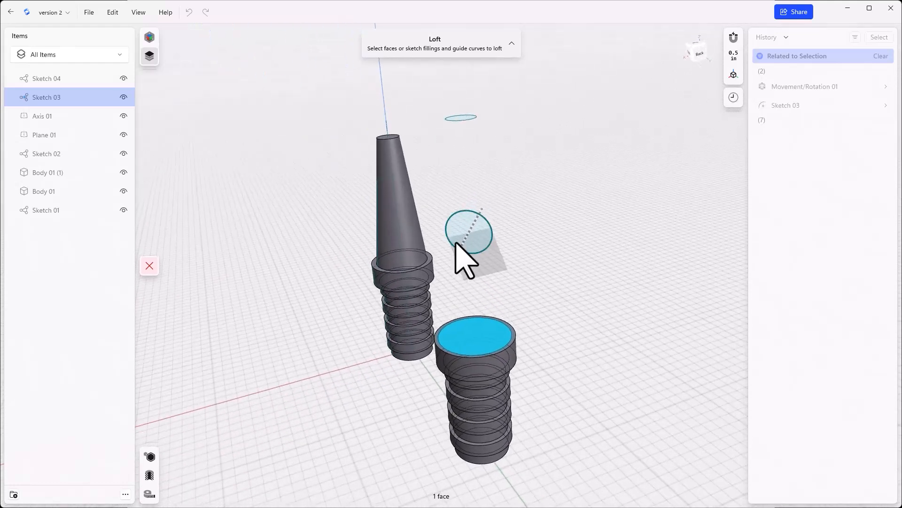
pyautogui.click(468, 231)
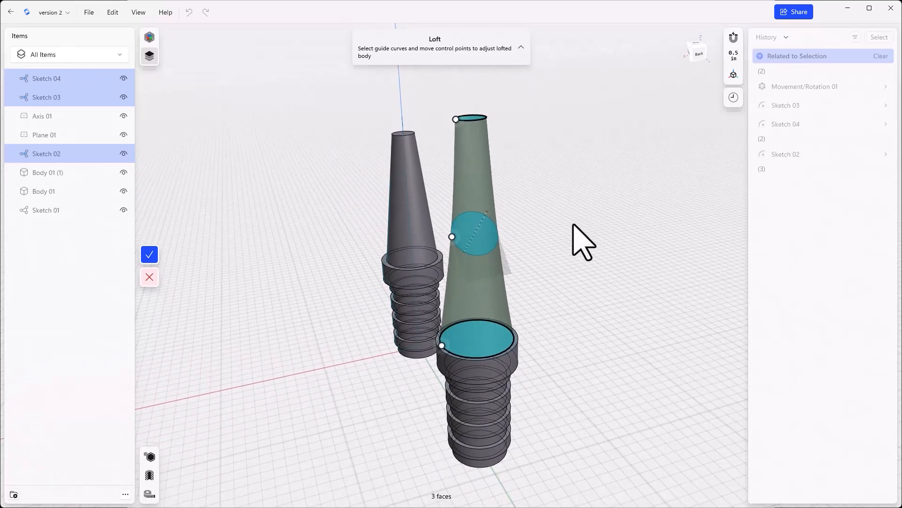
pyautogui.click(149, 254)
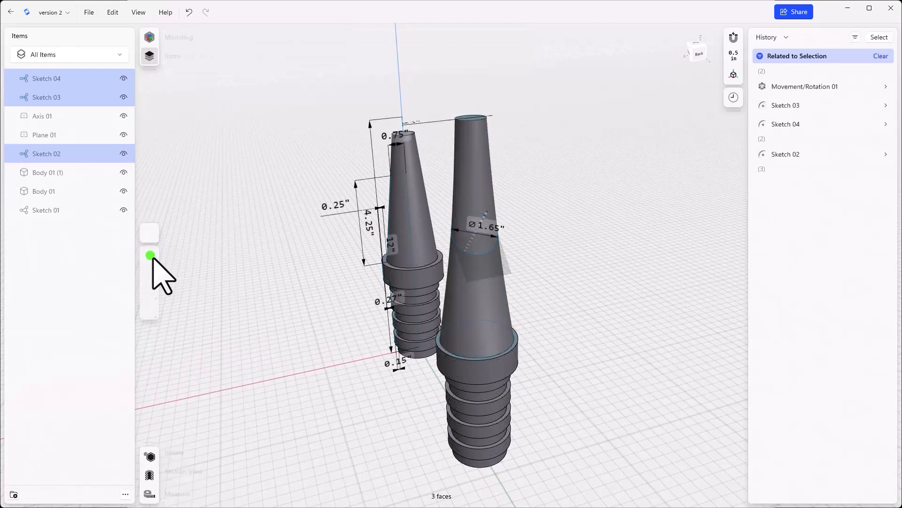
pyautogui.click(880, 56)
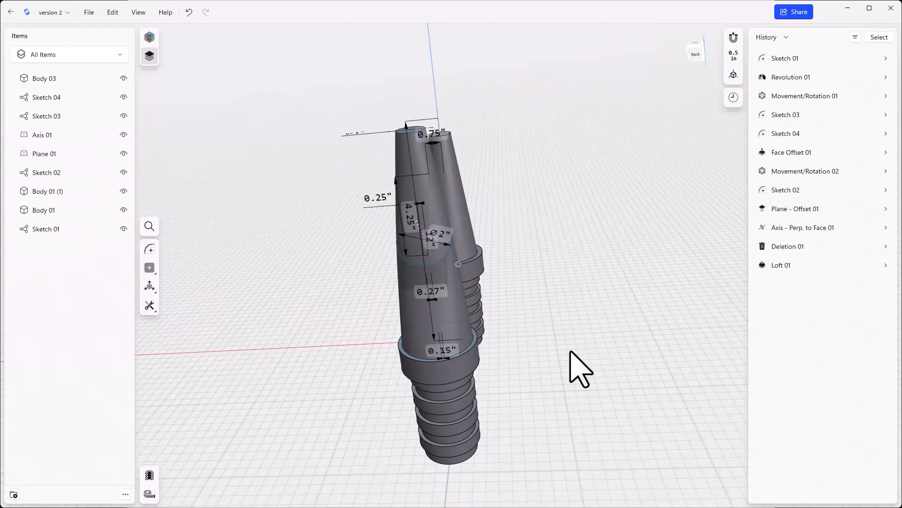
pyautogui.click(149, 305)
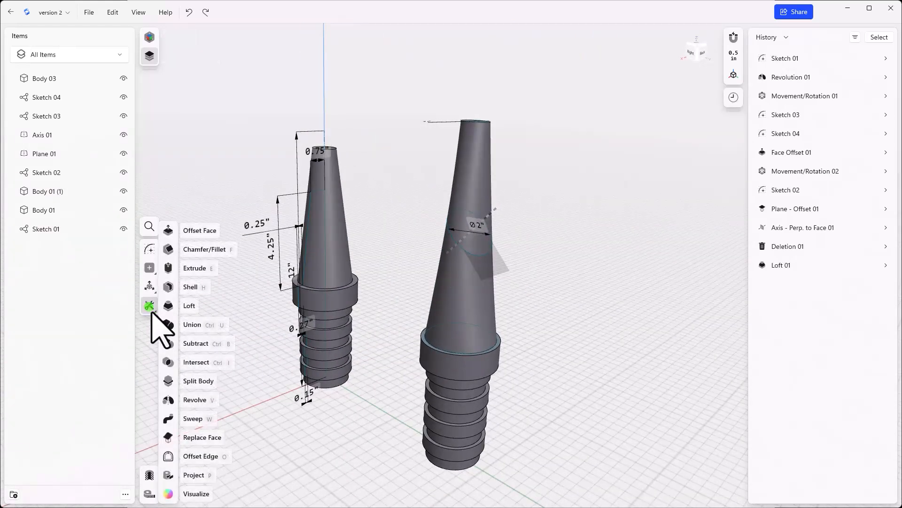
pyautogui.moveTo(198, 380)
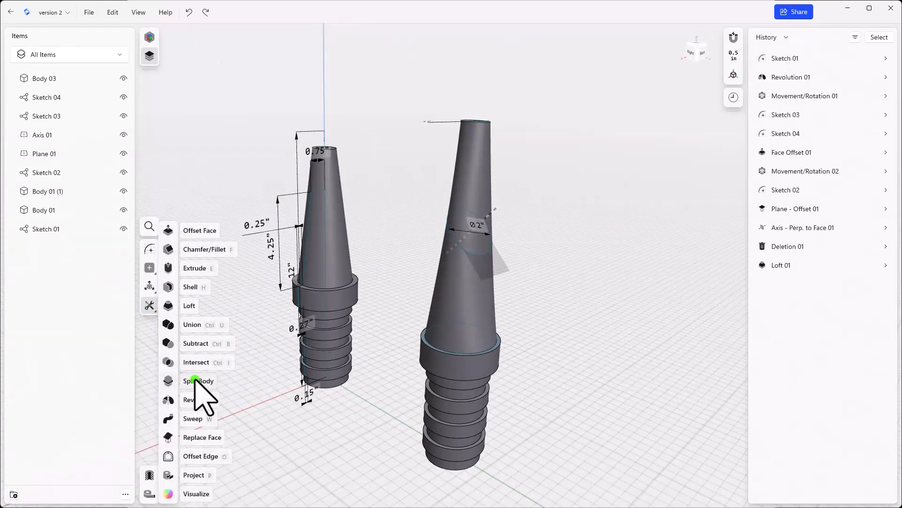
# Step: Split lofted Body 03 at the angled plane into Body 03 and Body 03*
pyautogui.click(198, 381)
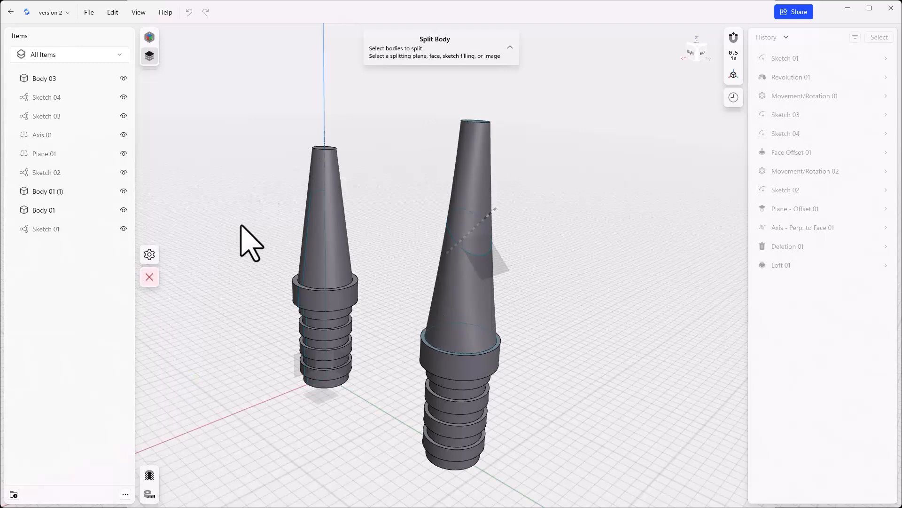
pyautogui.click(475, 202)
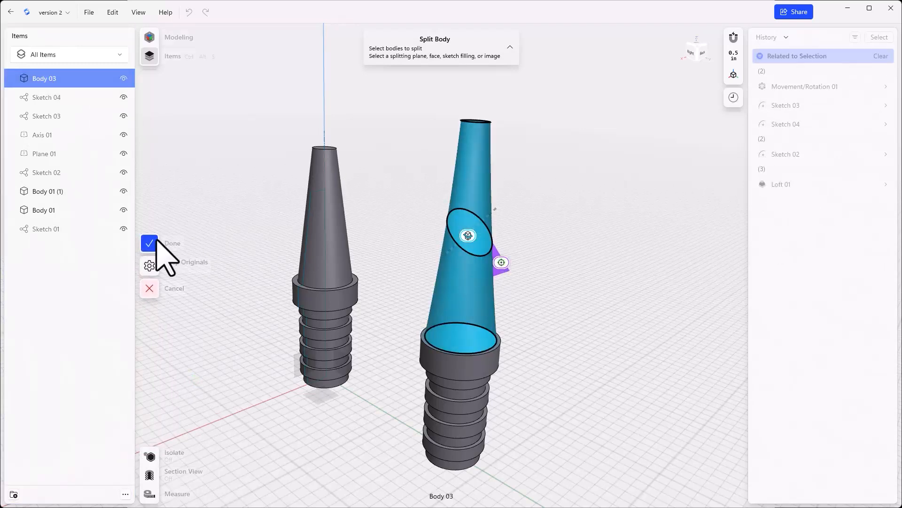
pyautogui.click(149, 242)
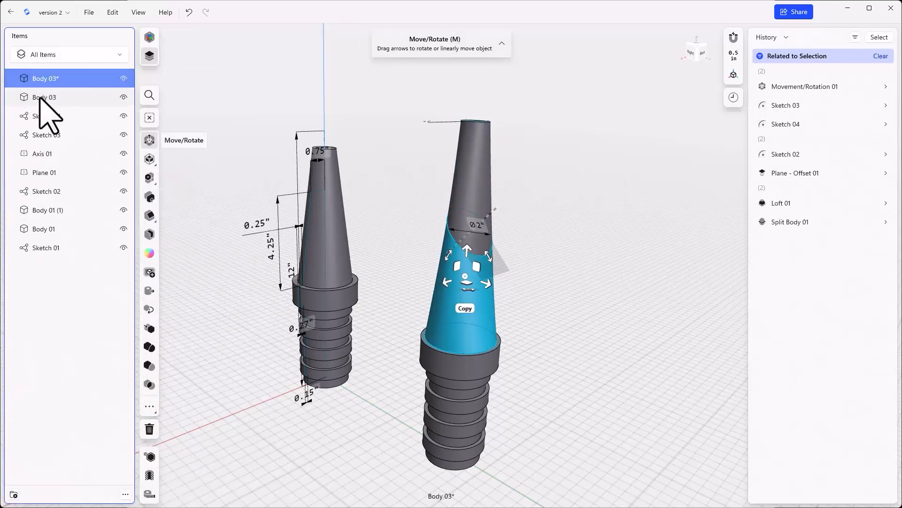
# Step: Rotate the upper split tip piece sideways about the angled cut
pyautogui.click(44, 96)
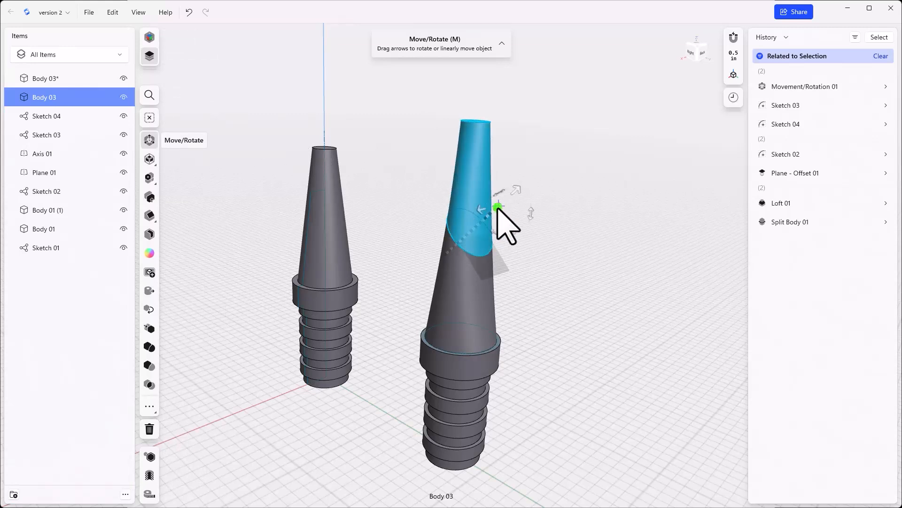
pyautogui.moveTo(503, 225)
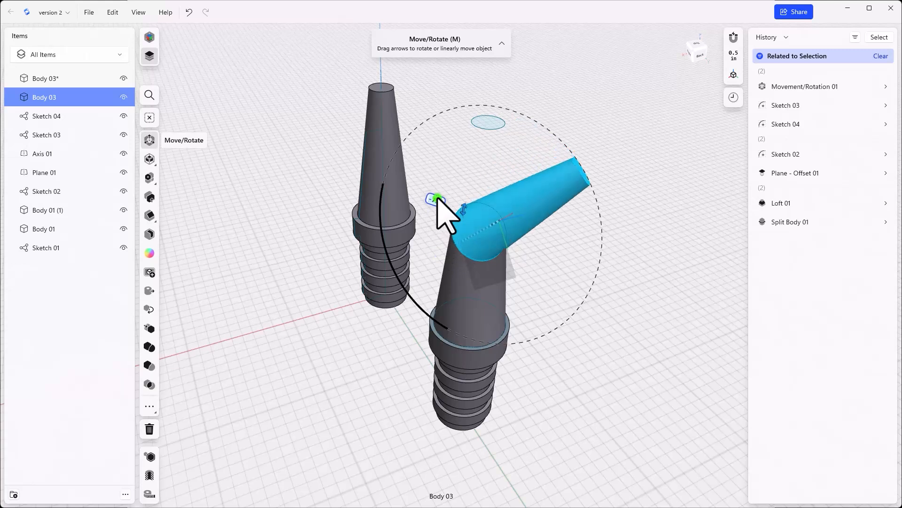
pyautogui.moveTo(437, 201); pyautogui.dragTo(440, 187)
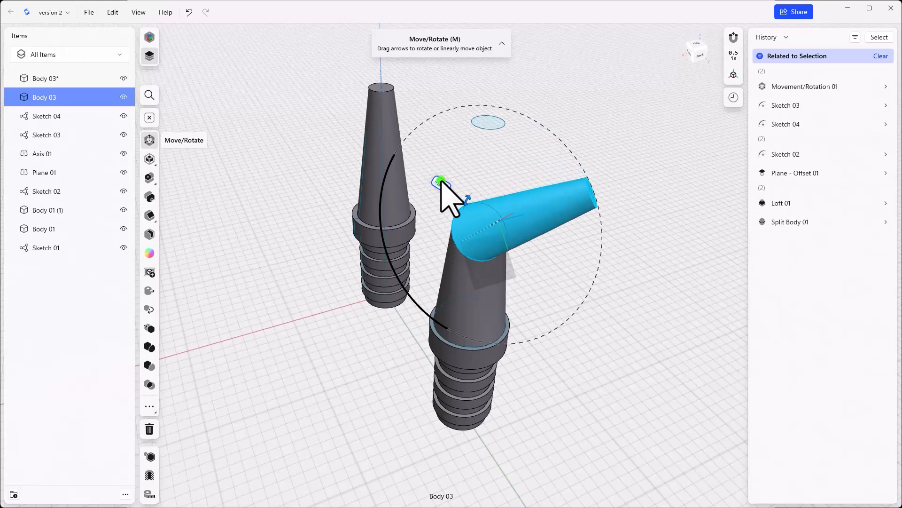
pyautogui.moveTo(443, 190)
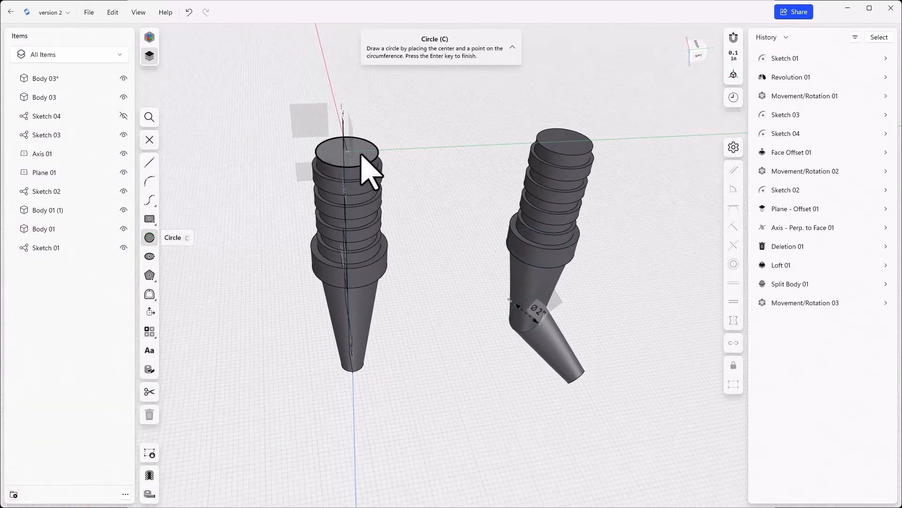
# Step: Extrude a wide chamfered cap on the taller shaft with a protruding rectangular tab
pyautogui.click(354, 152)
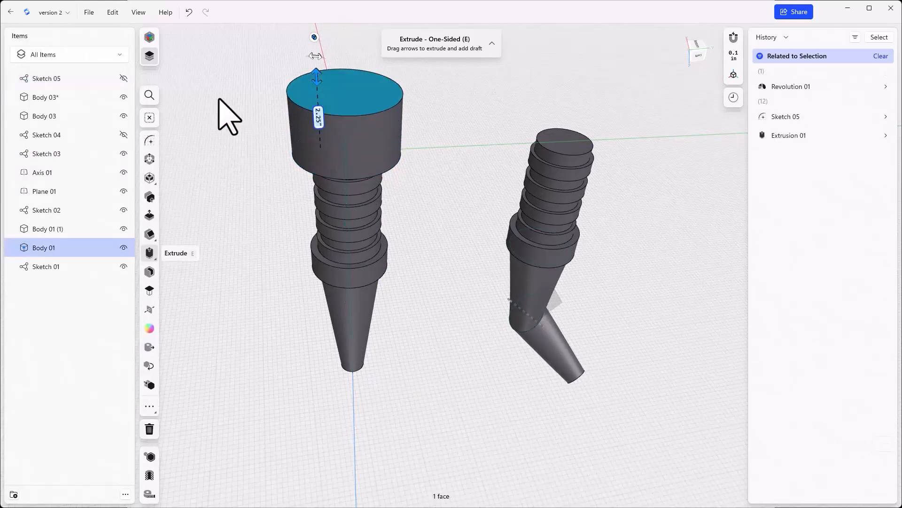
pyautogui.click(149, 269)
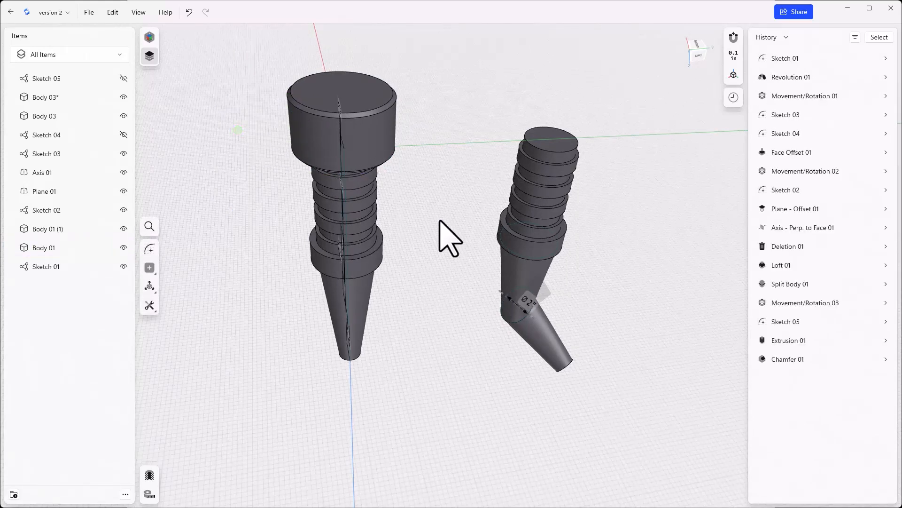
pyautogui.click(148, 56)
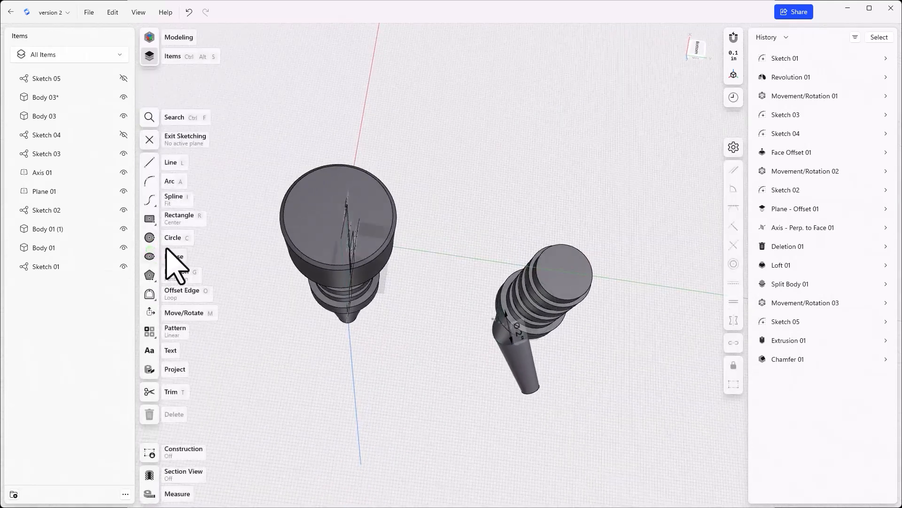
pyautogui.click(149, 218)
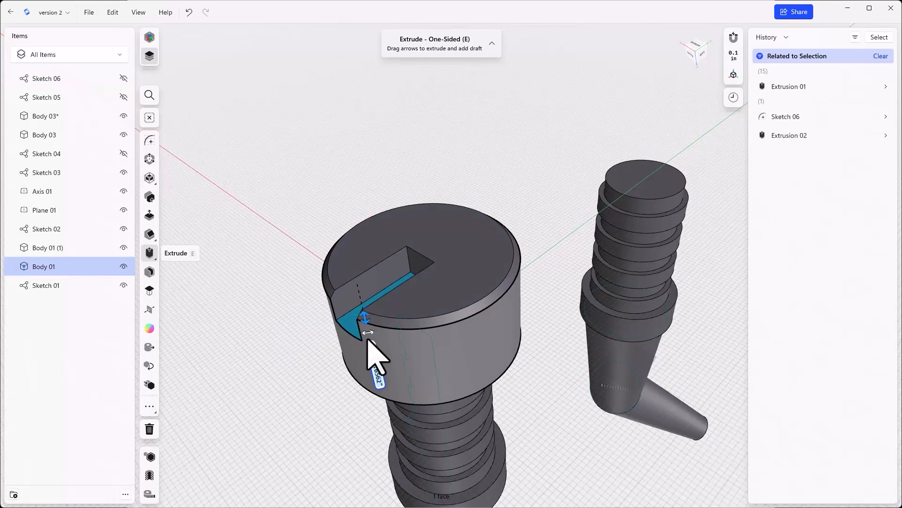
pyautogui.click(366, 319)
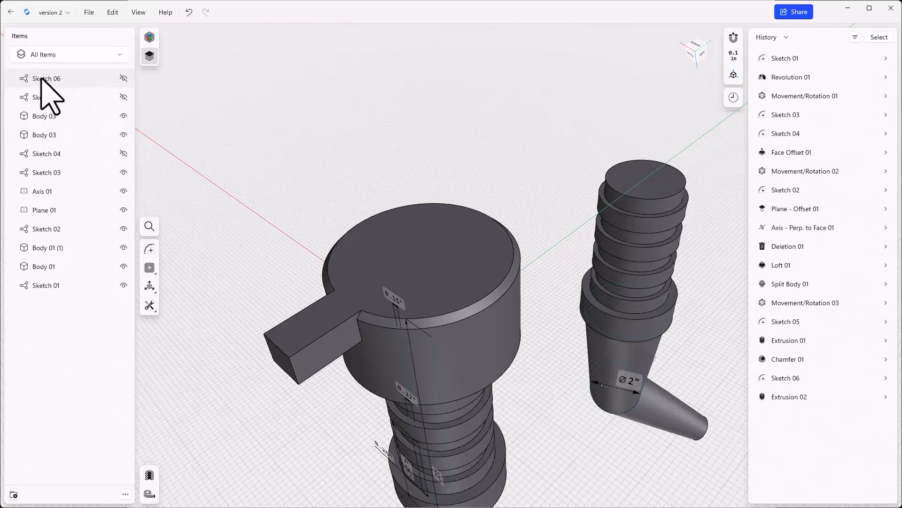
# Step: Sketch a trimming profile in front view and extrude it to cut the collar tab to a stub
pyautogui.doubleClick(46, 79)
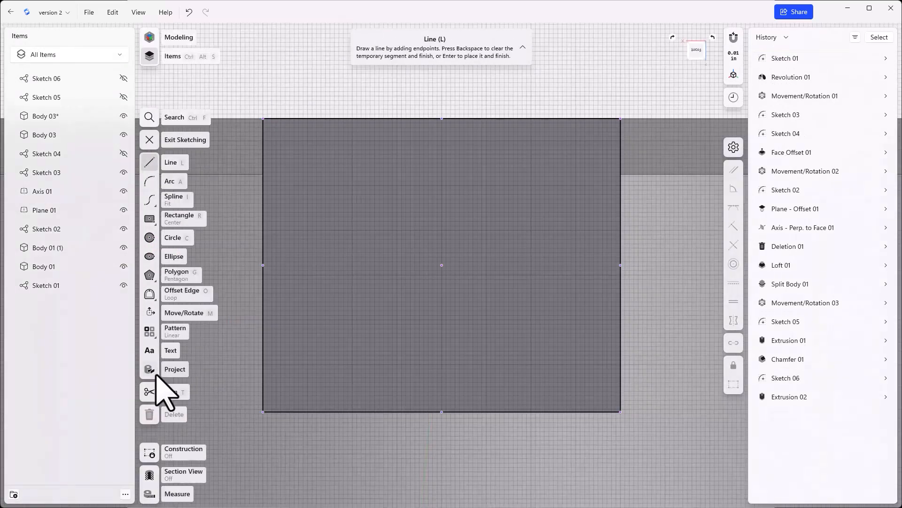
pyautogui.click(149, 293)
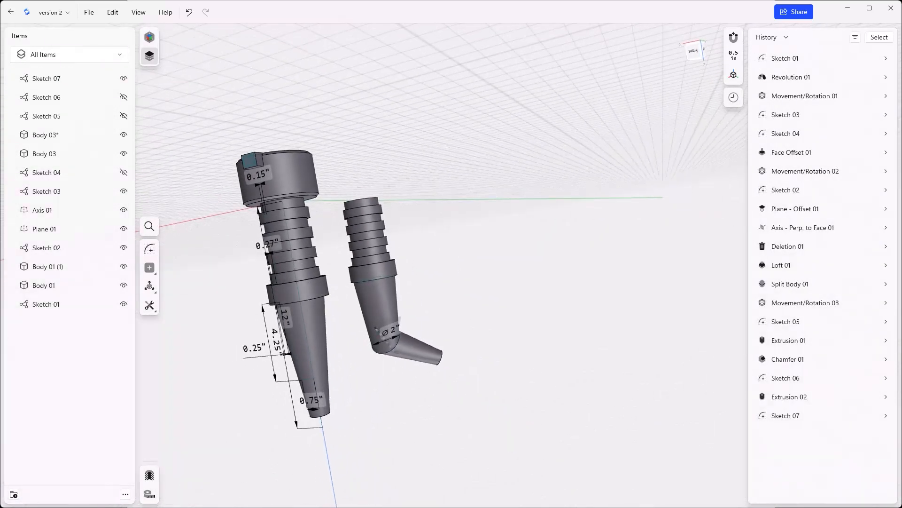
pyautogui.click(264, 170)
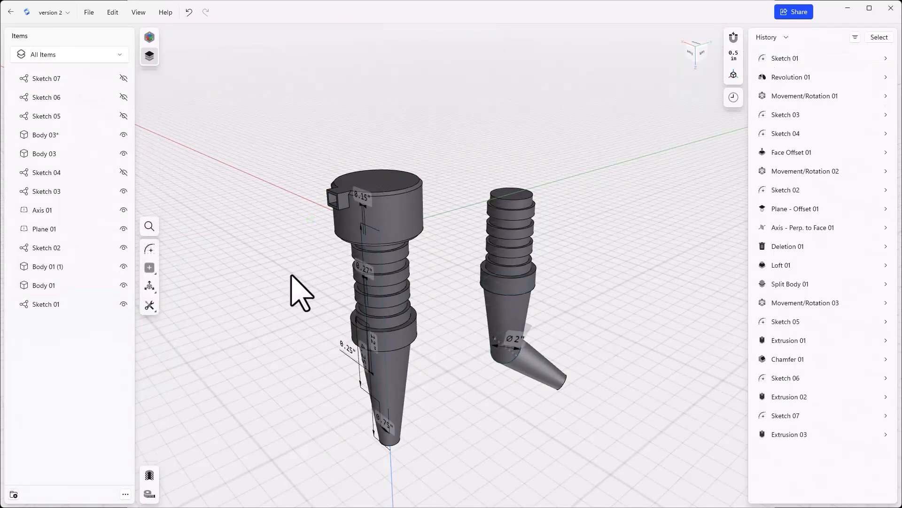
pyautogui.moveTo(18, 23)
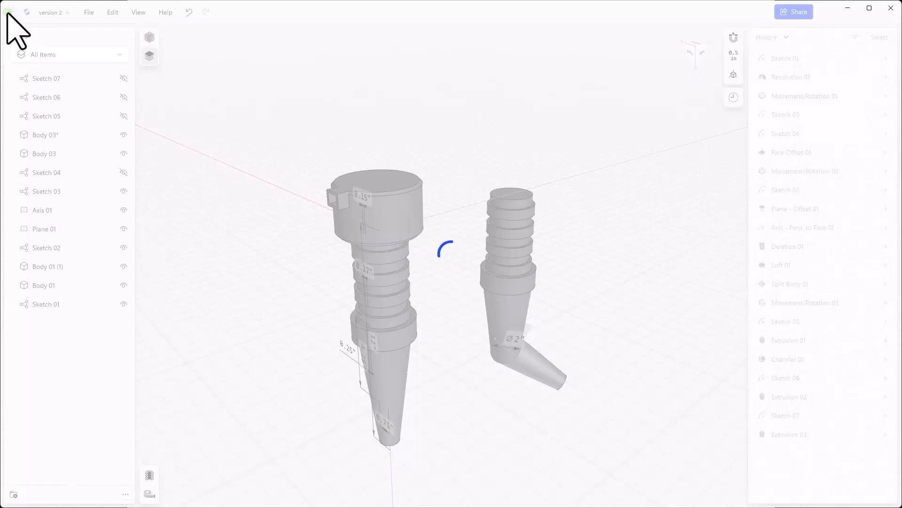
# Step: Duplicate the version 2 project from the gallery and rename the copy 'version 3'
pyautogui.click(26, 11)
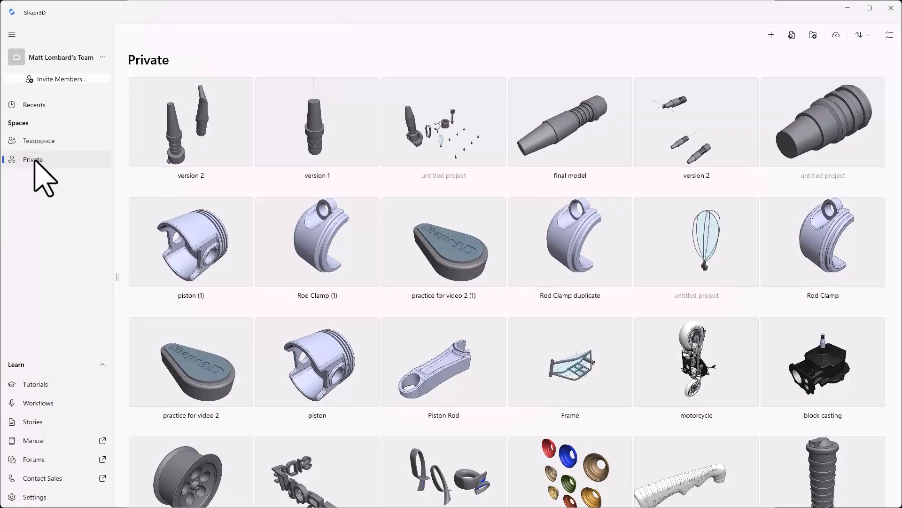
pyautogui.rightClick(190, 122)
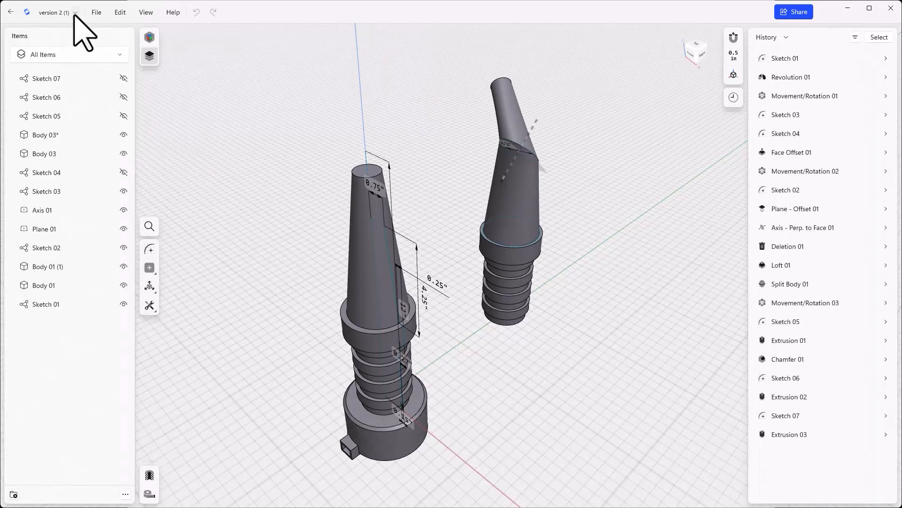
pyautogui.click(55, 12)
pyautogui.write('version 3')
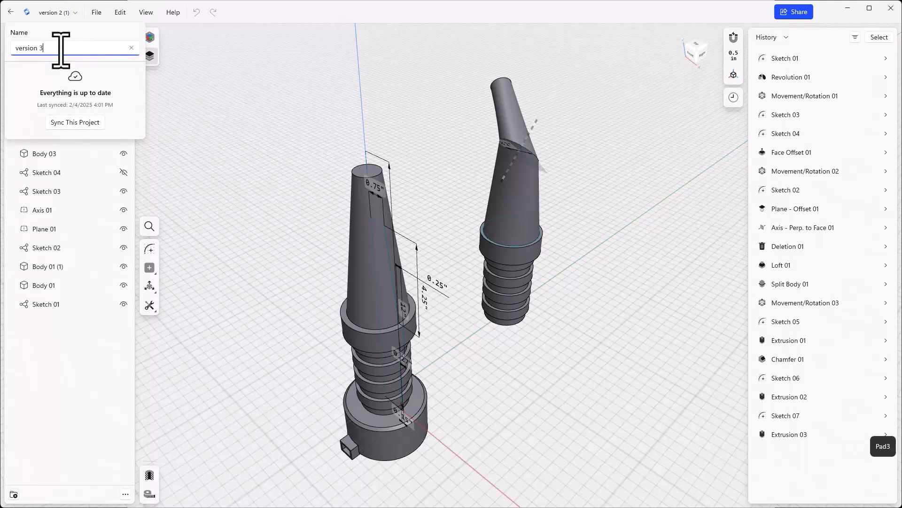
pyautogui.press('Return')
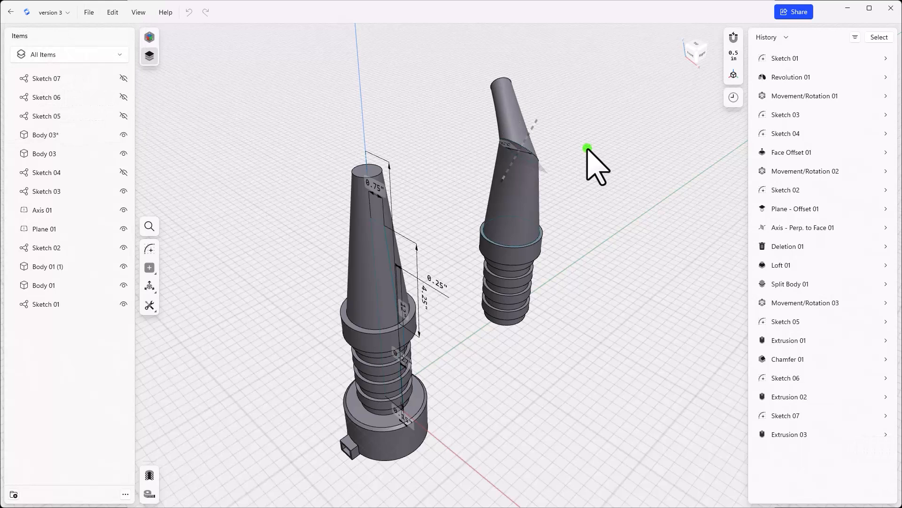
pyautogui.moveTo(557, 212)
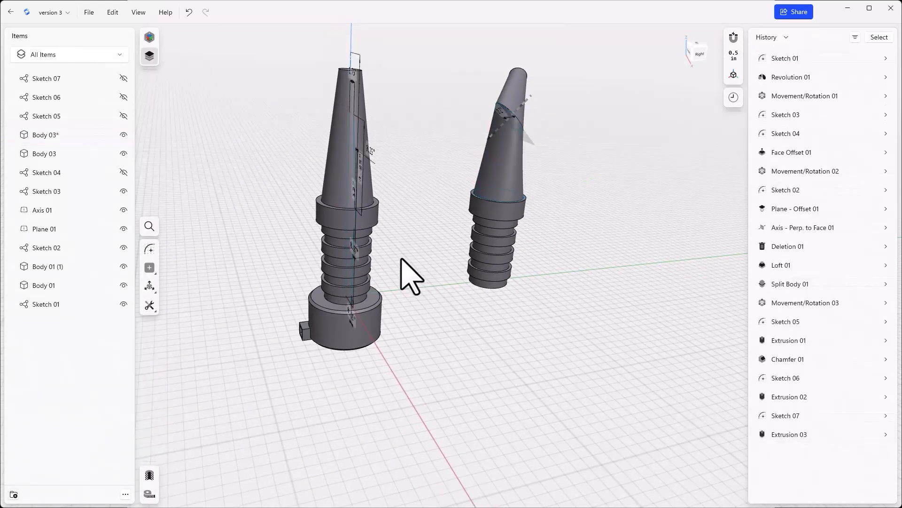
pyautogui.moveTo(515, 202)
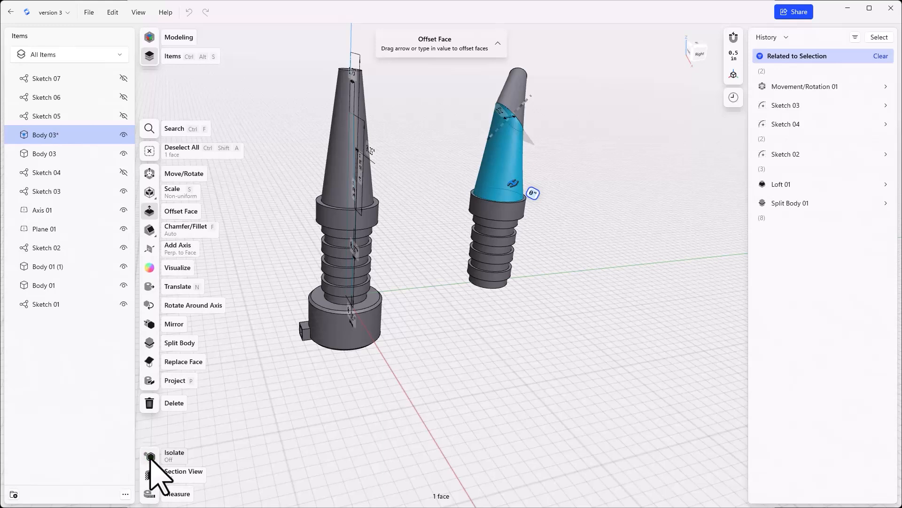
# Step: Isolate the bent tip body and delete it with its sketches, plane and axis
pyautogui.click(173, 454)
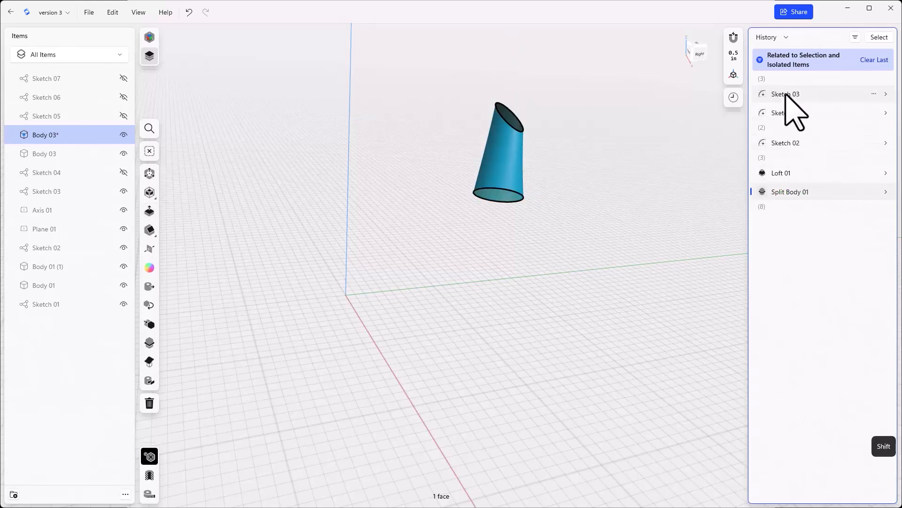
pyautogui.rightClick(786, 94)
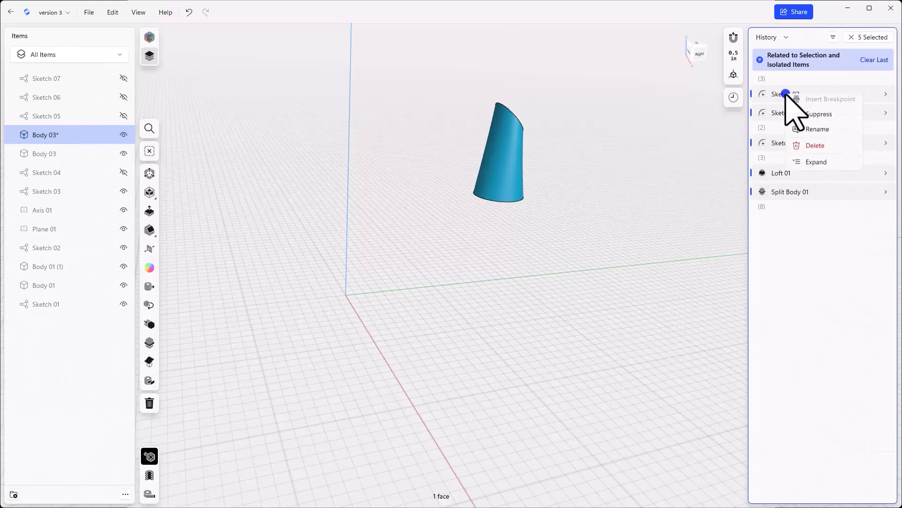
pyautogui.click(814, 146)
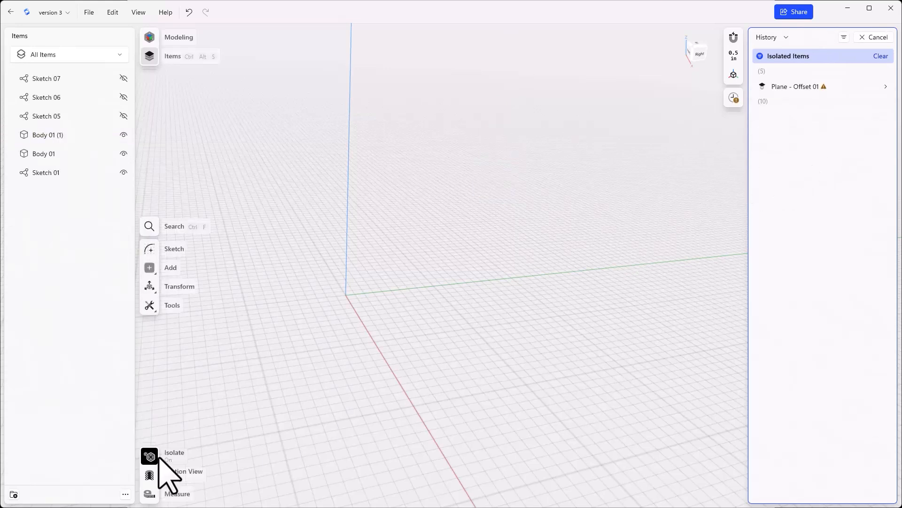
# Step: Exit isolation, try deleting Sketch 01 of Body 01 (1), then reselect the copied body
pyautogui.click(149, 456)
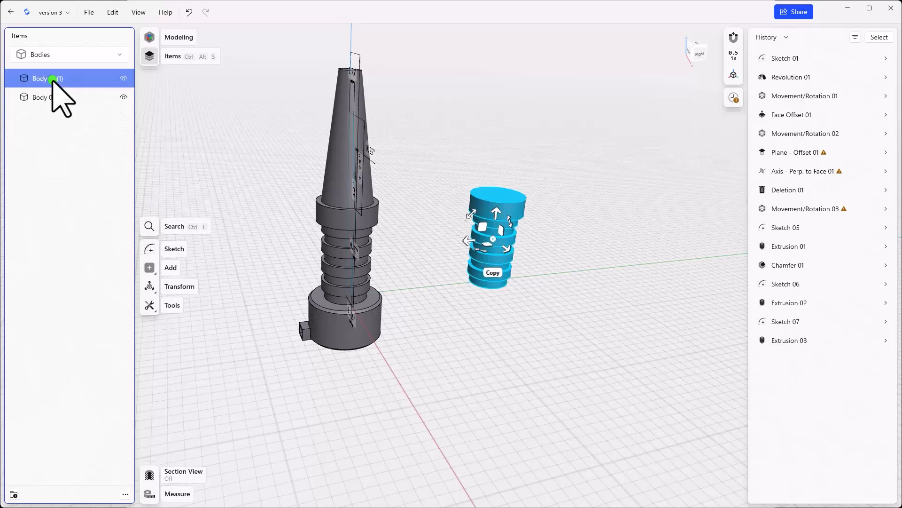
pyautogui.click(47, 77)
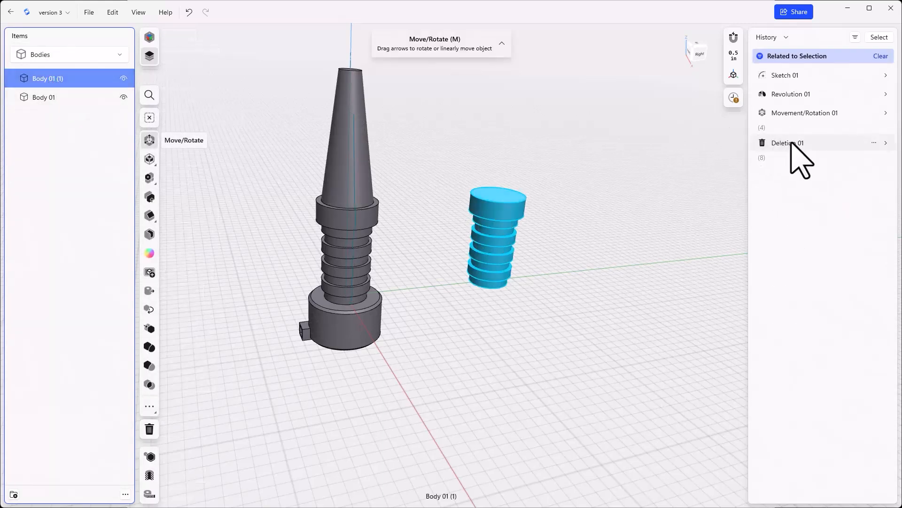
pyautogui.click(784, 74)
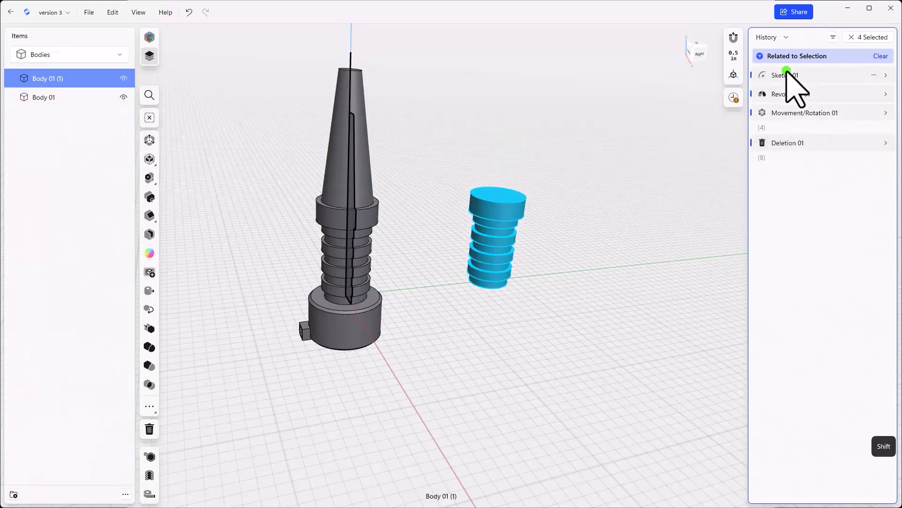
pyautogui.click(873, 74)
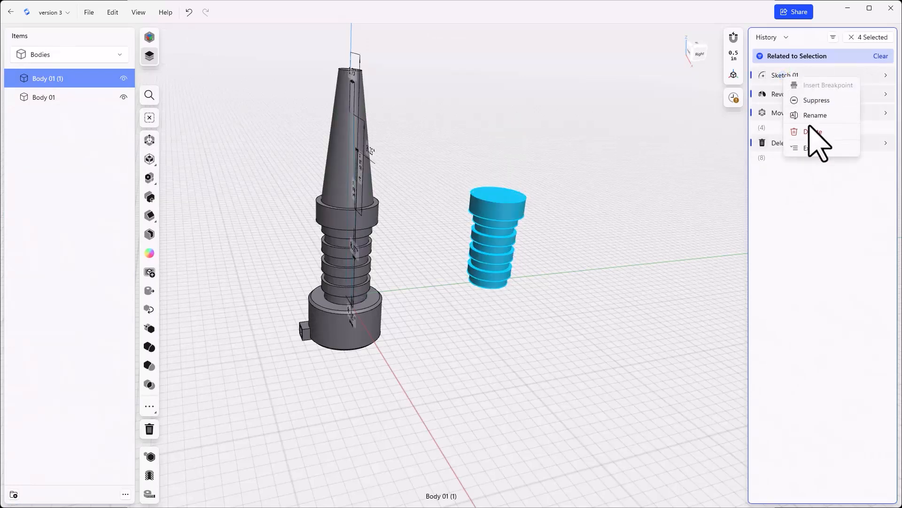
pyautogui.click(814, 131)
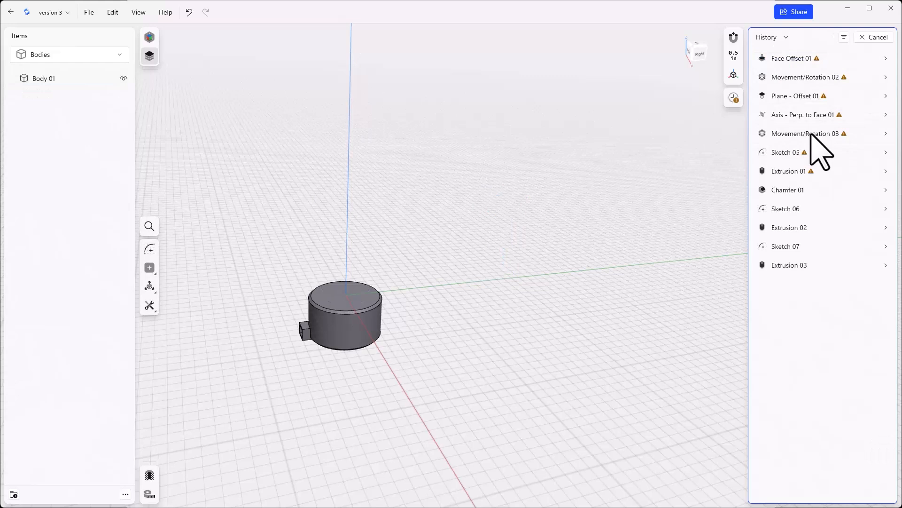
pyautogui.moveTo(649, 216)
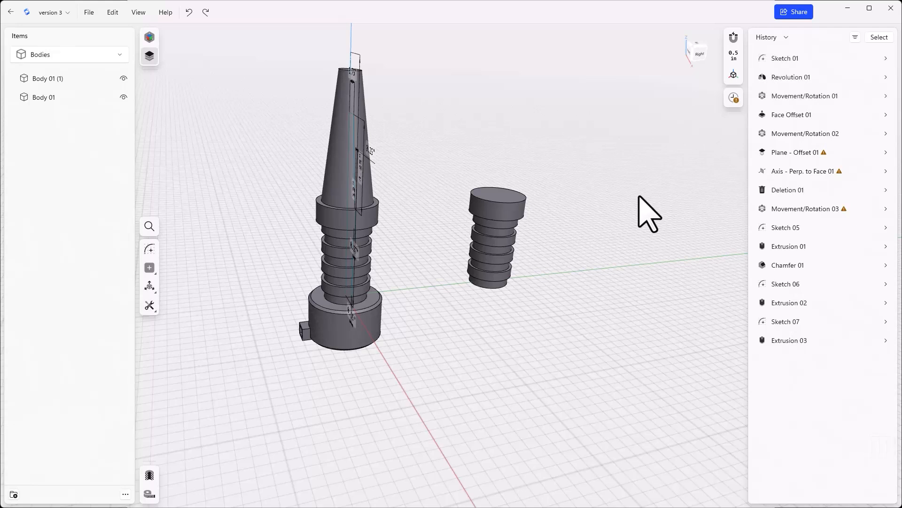
pyautogui.click(49, 79)
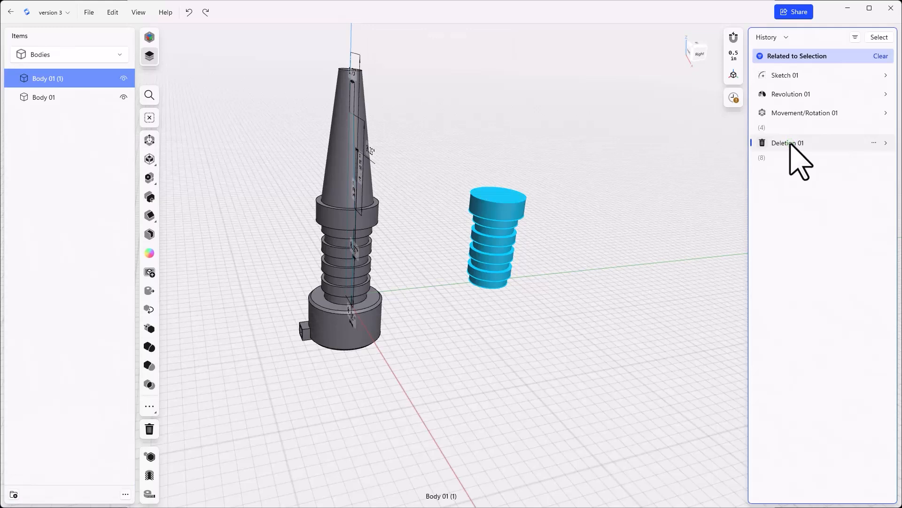
pyautogui.moveTo(800, 144)
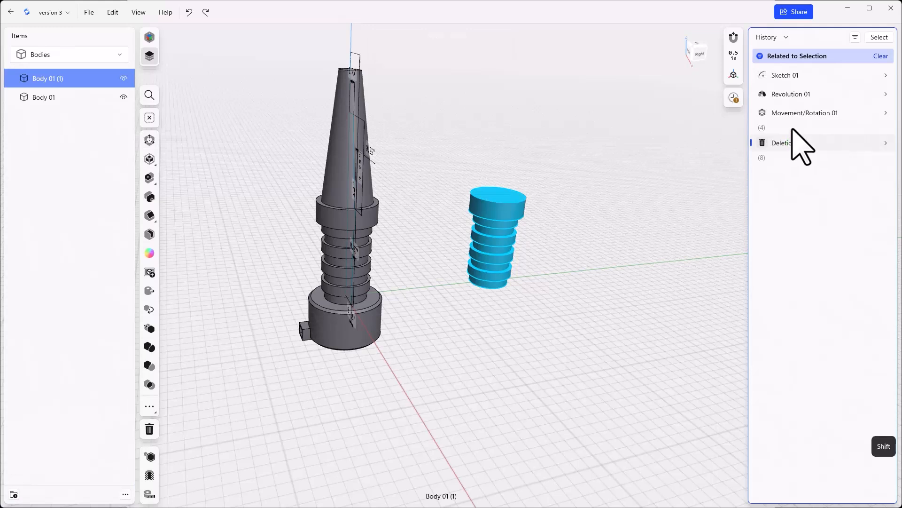
pyautogui.moveTo(796, 143)
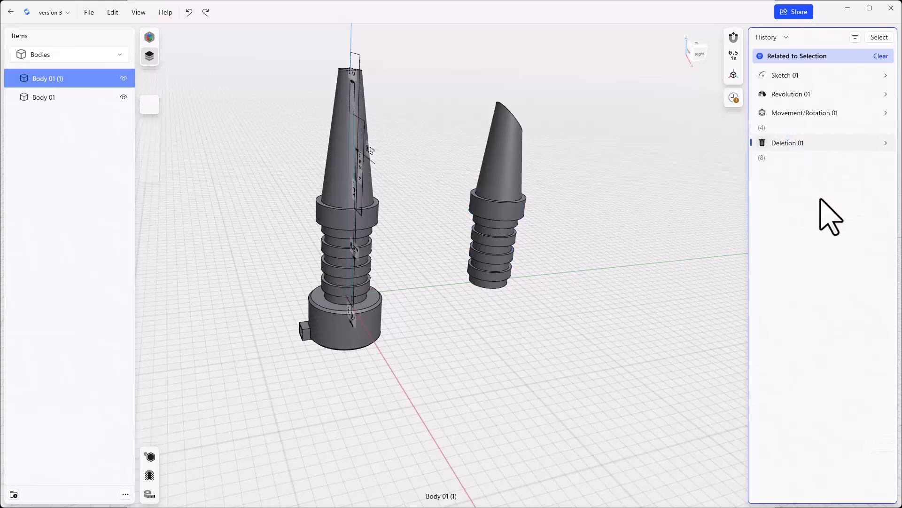
# Step: Isolate Body 01 (1), delete its Movement/Rotation 02 step, then exit isolation
pyautogui.click(882, 56)
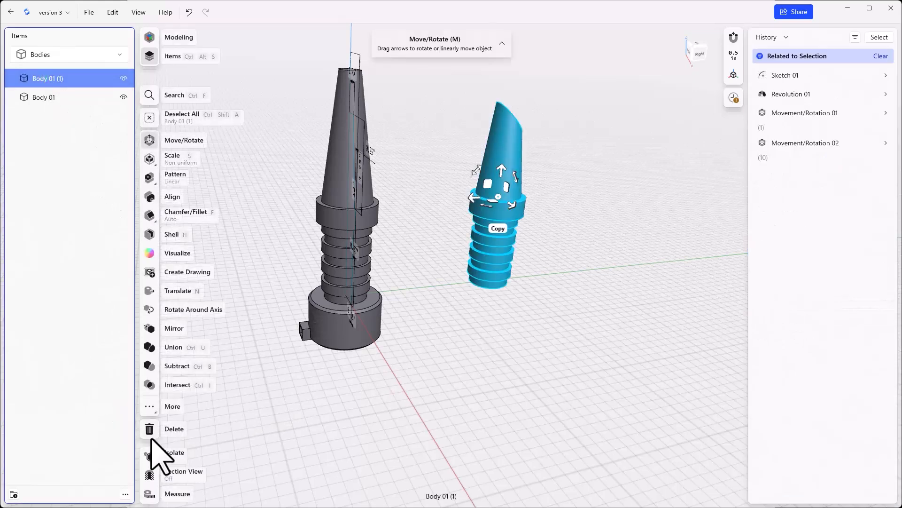
pyautogui.click(149, 454)
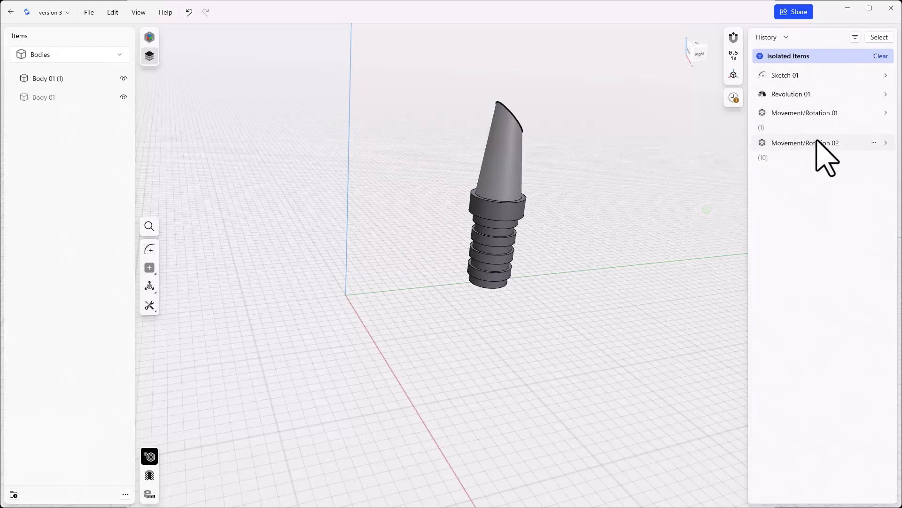
pyautogui.click(874, 143)
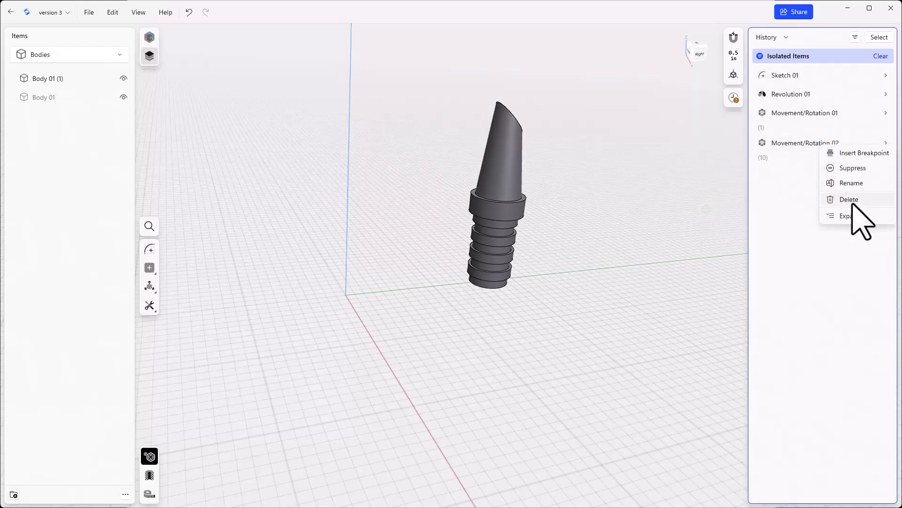
pyautogui.click(849, 199)
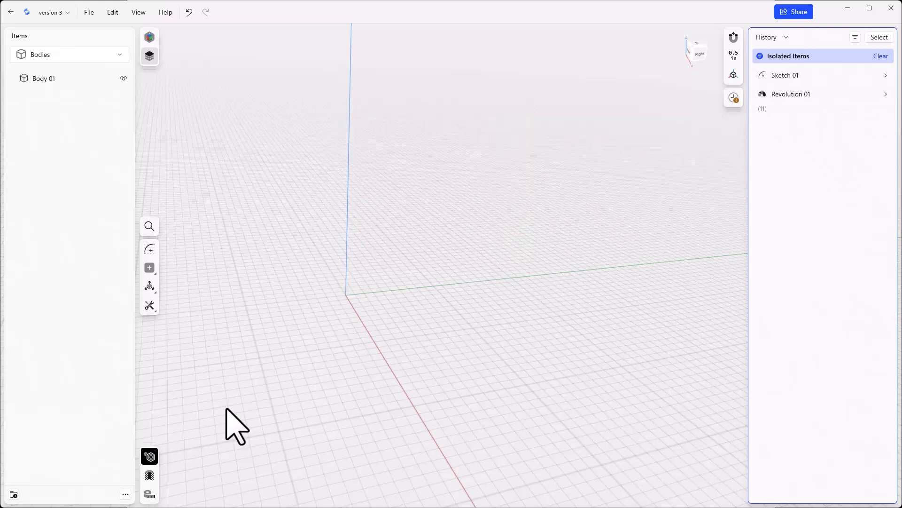
pyautogui.click(882, 56)
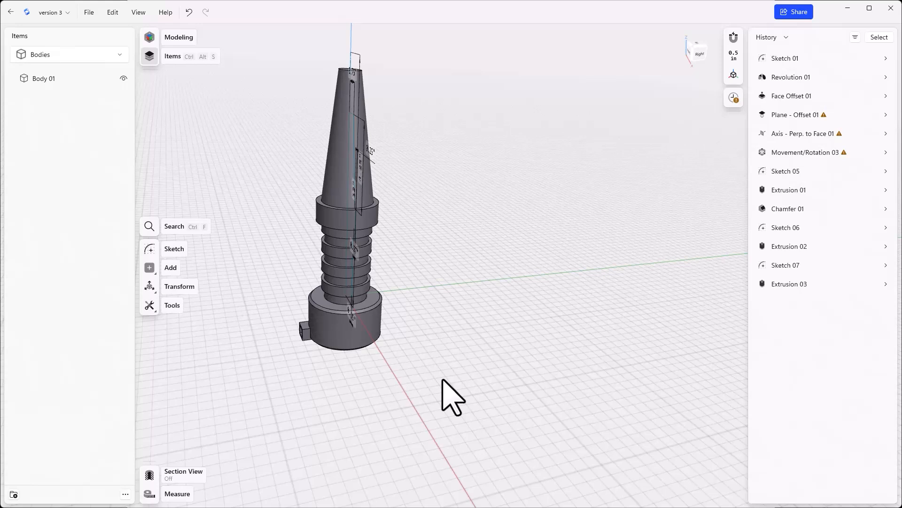
pyautogui.moveTo(466, 337)
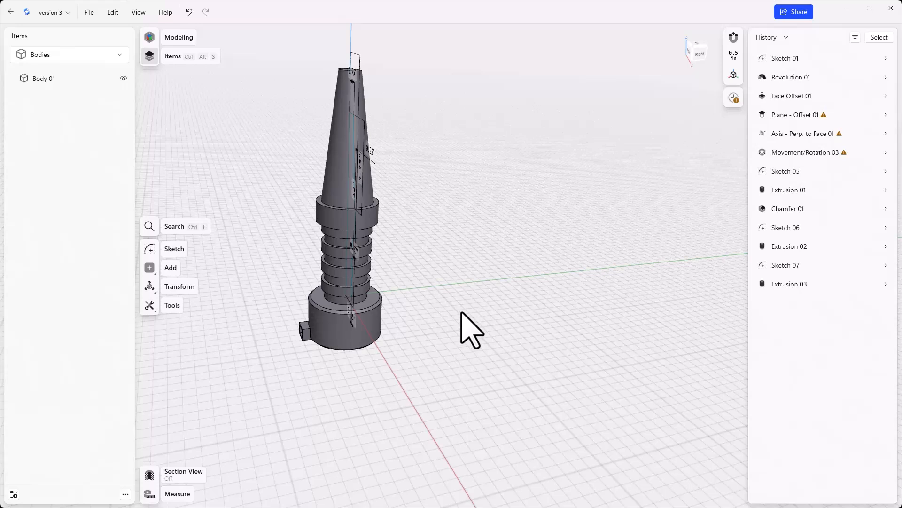
pyautogui.moveTo(759, 179)
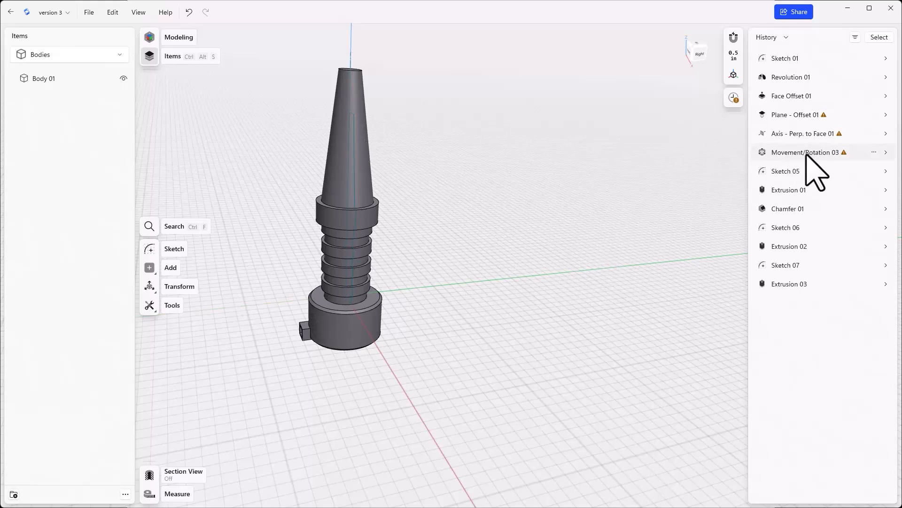
# Step: Delete Movement/Rotation 03 and export the project to the Desktop as version 3.shapr
pyautogui.click(89, 12)
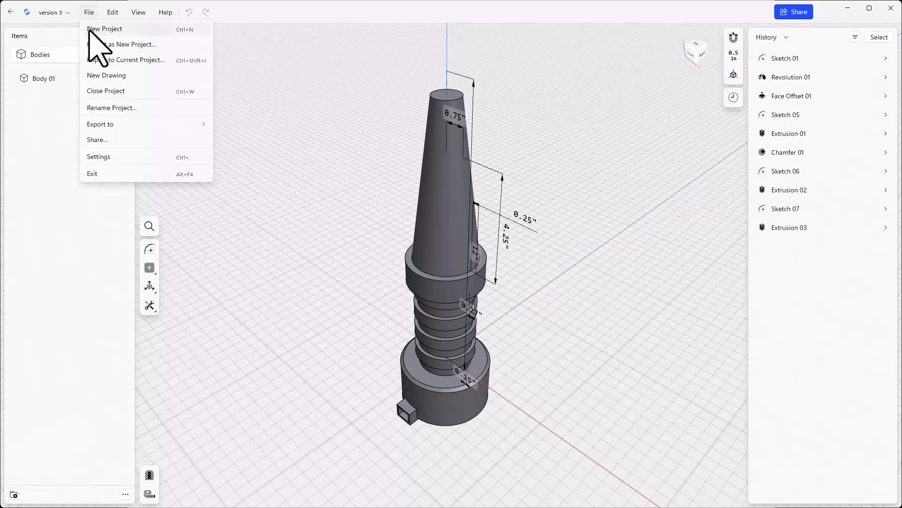
pyautogui.moveTo(141, 132)
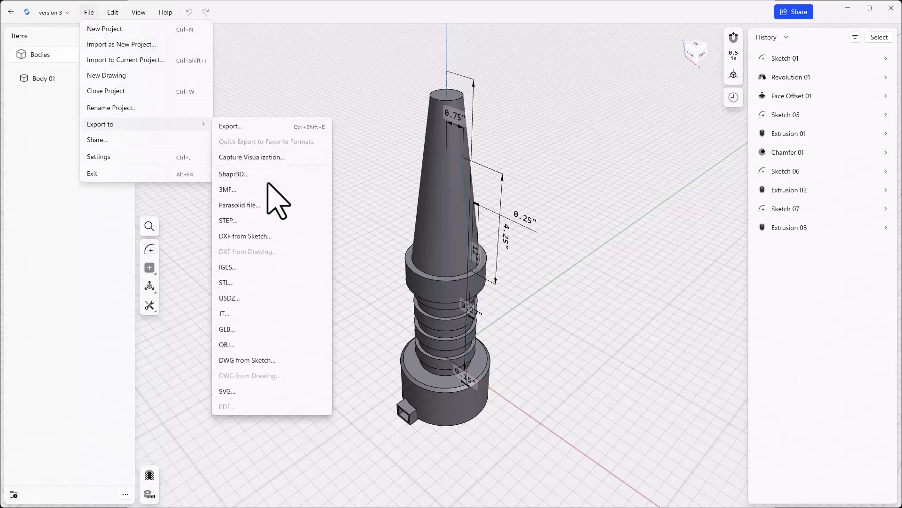
pyautogui.moveTo(247, 174)
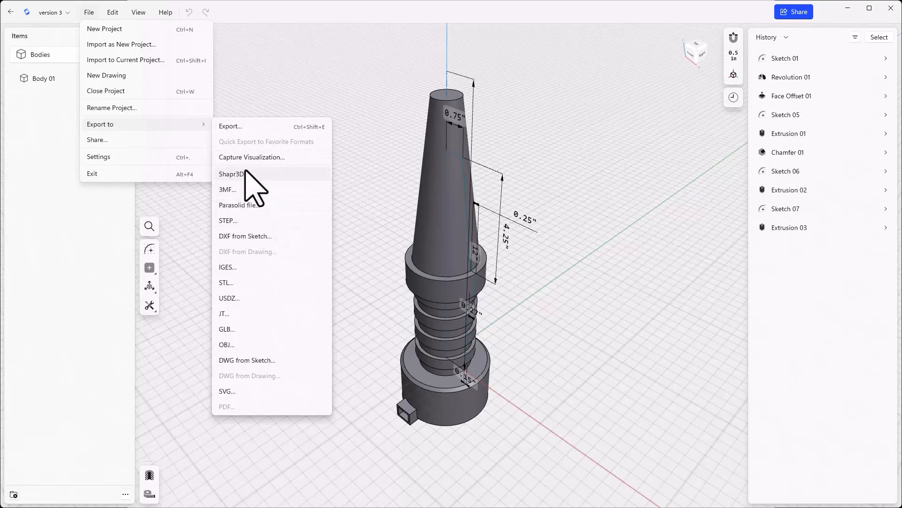
pyautogui.click(231, 174)
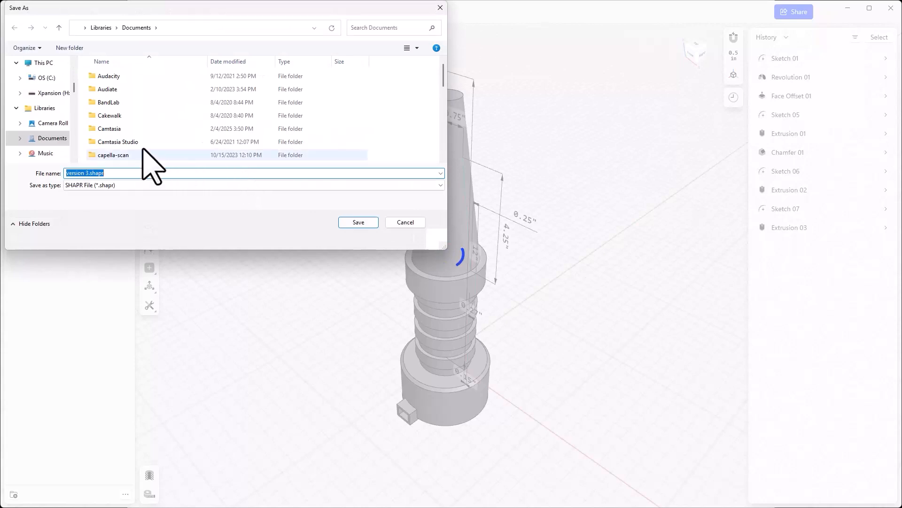
pyautogui.scroll(3)
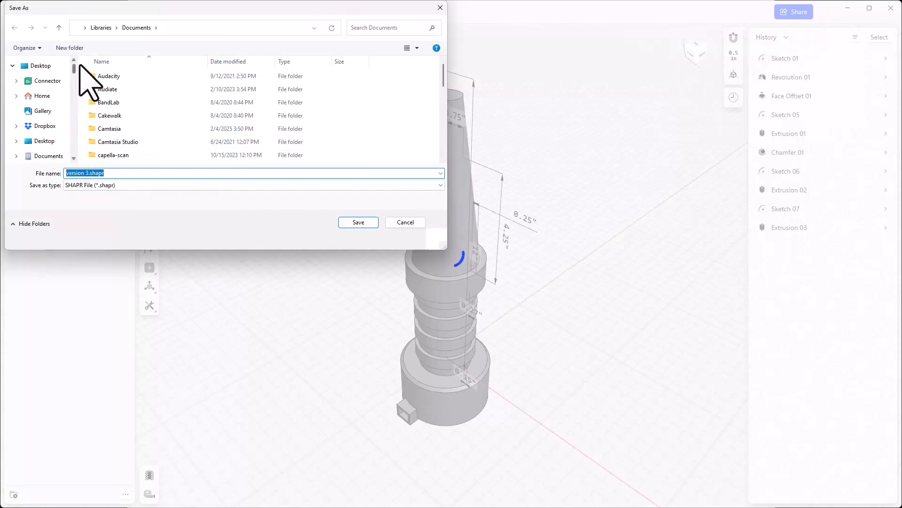
pyautogui.click(41, 65)
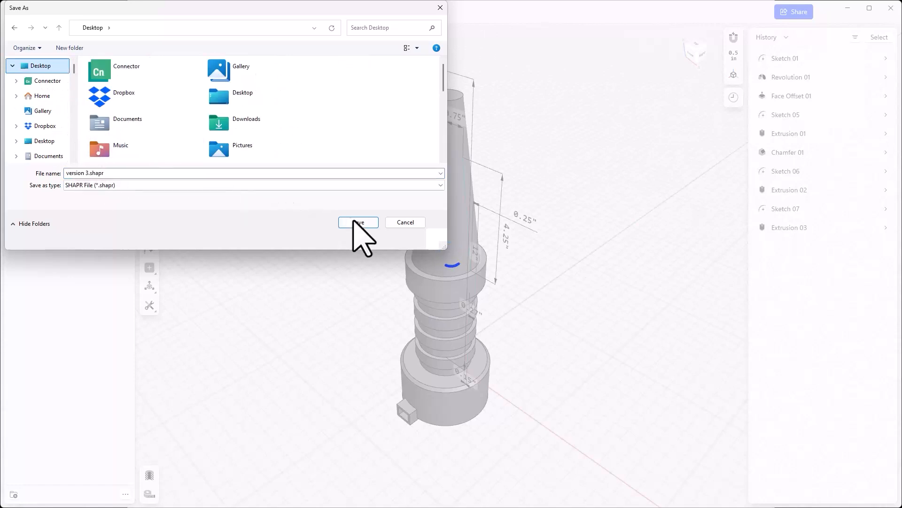
pyautogui.click(357, 222)
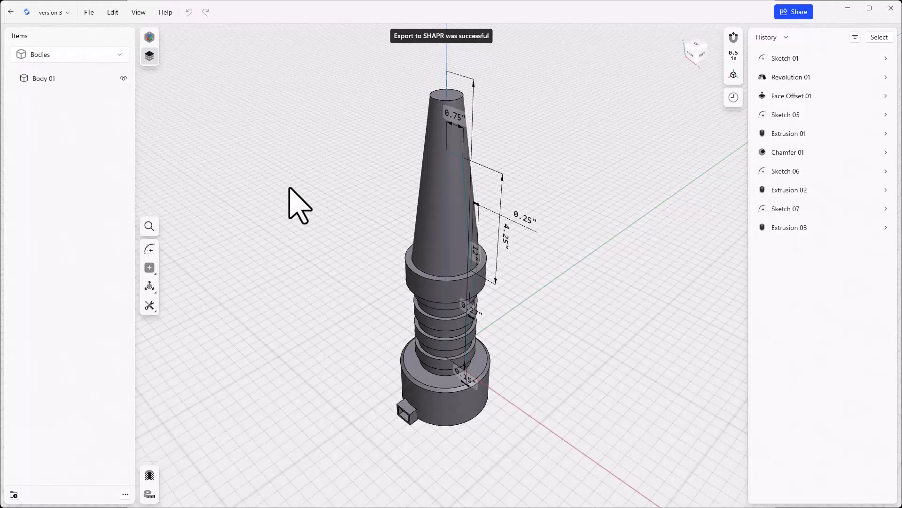
pyautogui.moveTo(21, 26)
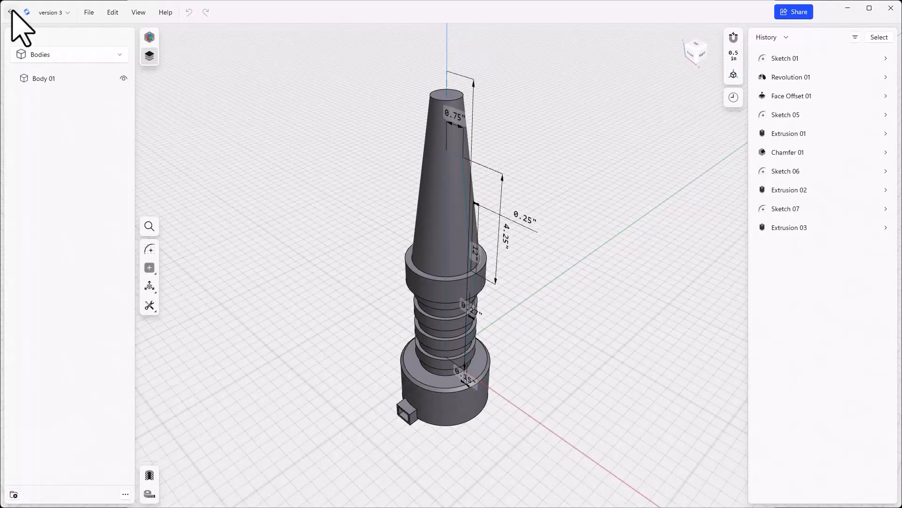
# Step: Open the attachments project and import version 3.shapr into it
pyautogui.click(9, 12)
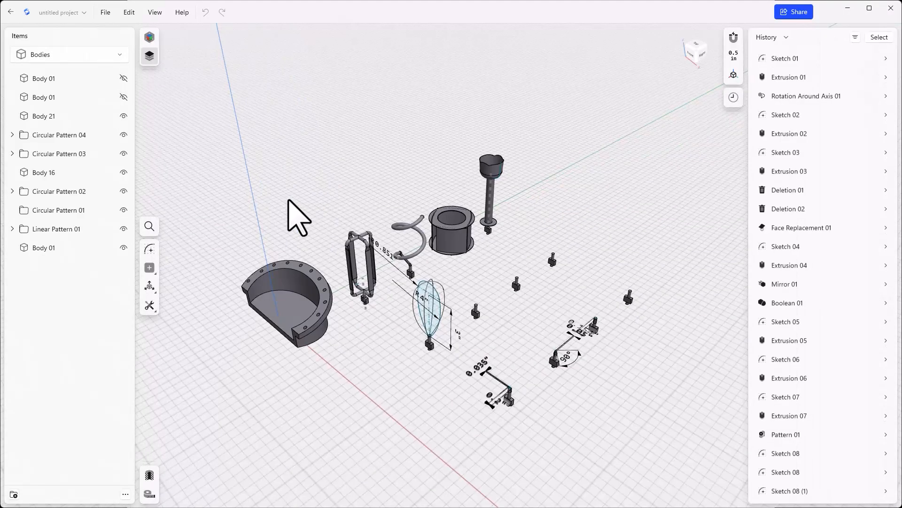
pyautogui.moveTo(149, 45)
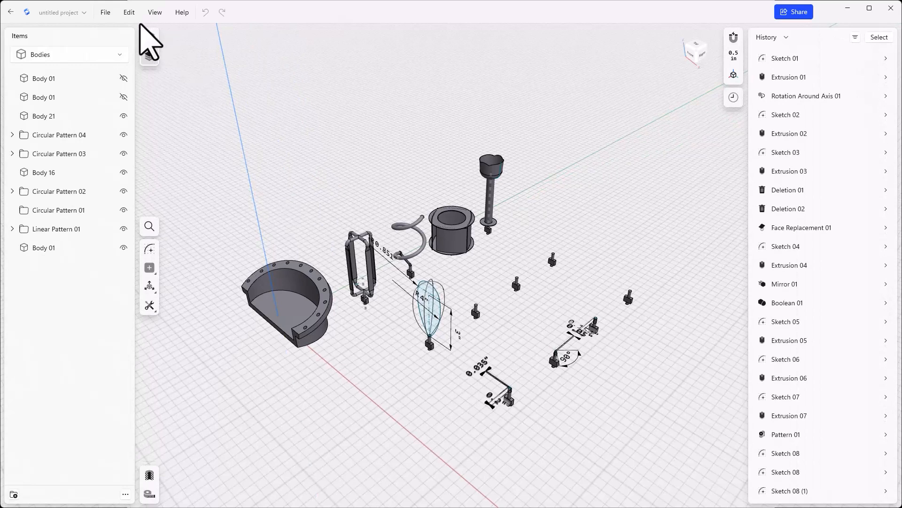
pyautogui.click(106, 11)
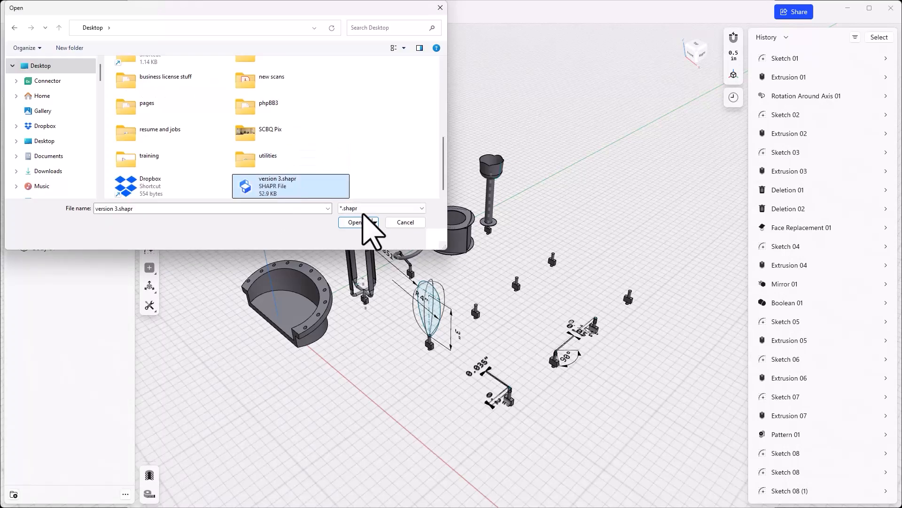
pyautogui.click(355, 223)
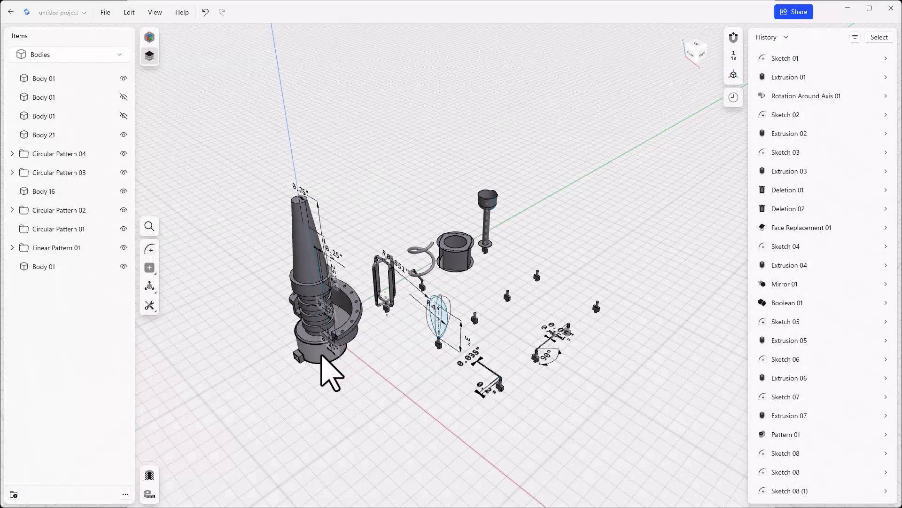
pyautogui.moveTo(259, 409)
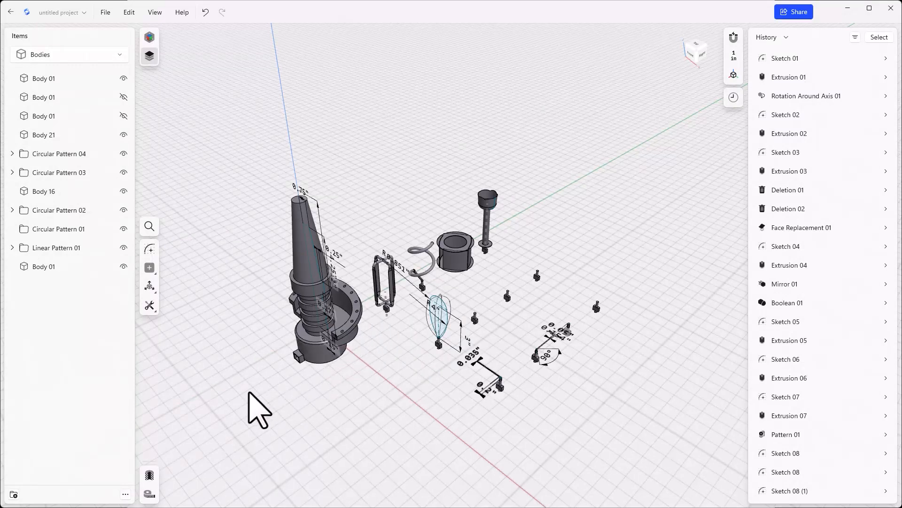
# Step: Select the imported Body 01 and drag it clear of the bucket part
pyautogui.click(43, 77)
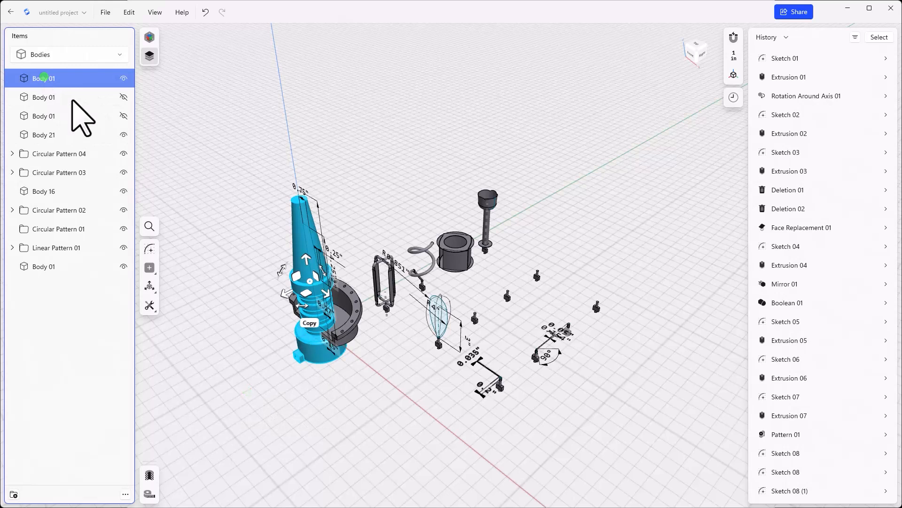
pyautogui.click(148, 139)
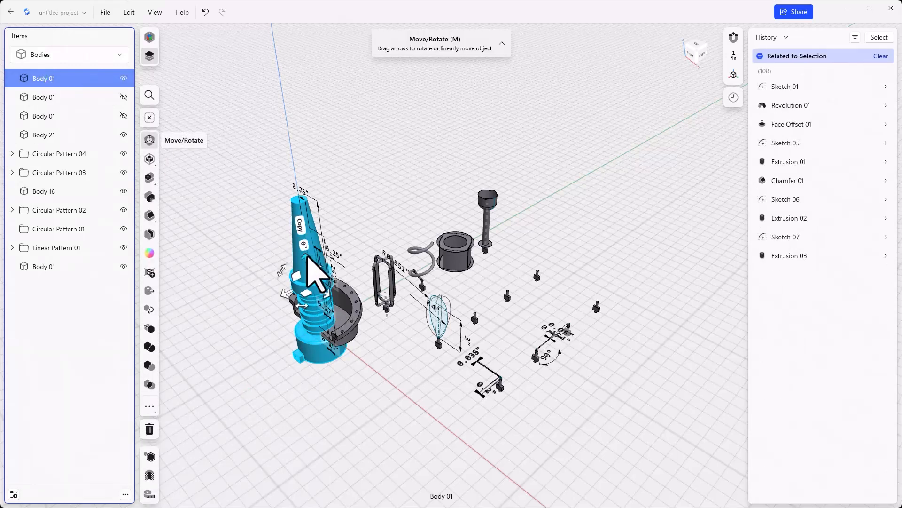
pyautogui.moveTo(313, 271); pyautogui.dragTo(302, 225)
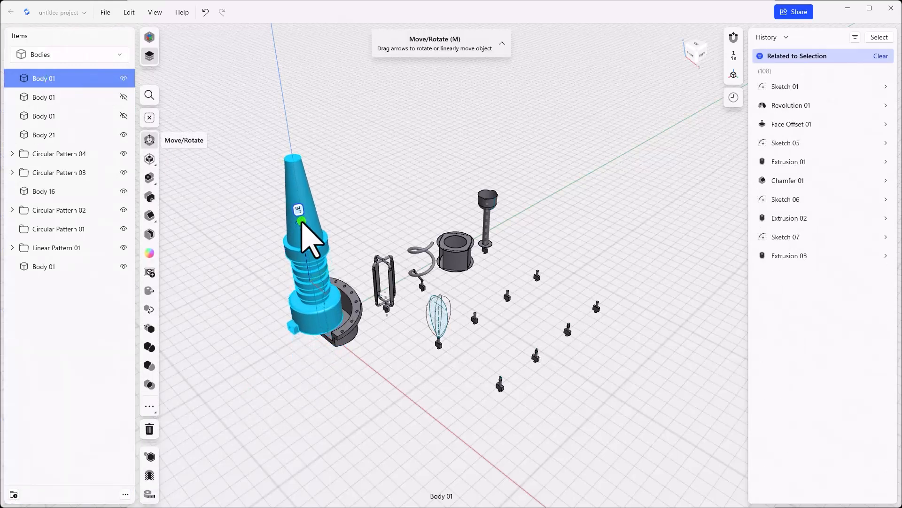